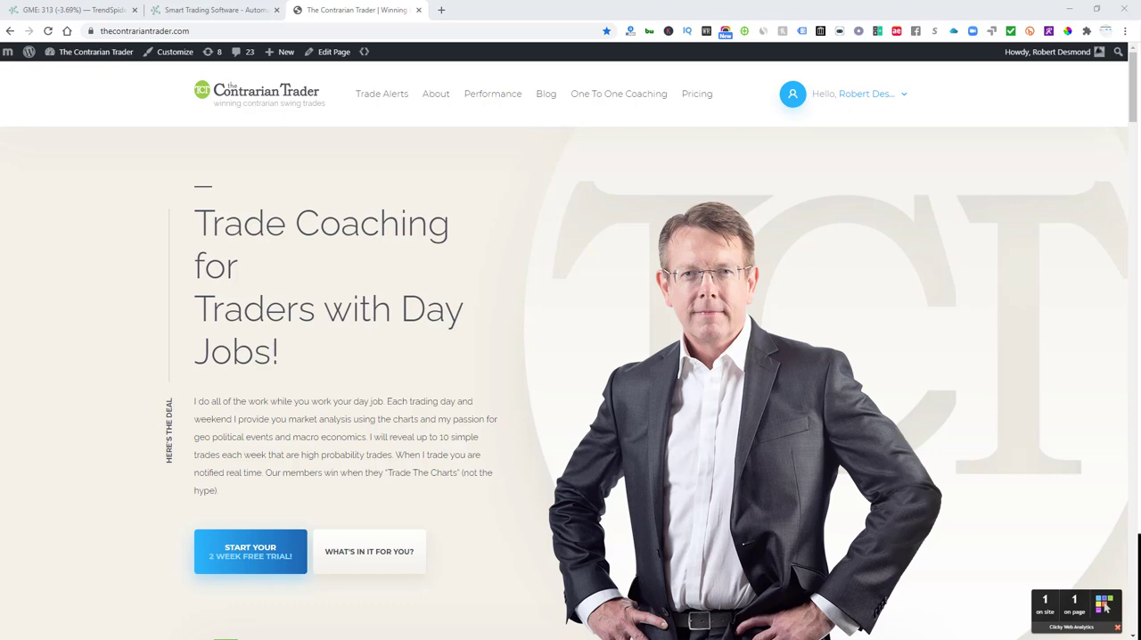
mouse_move(931, 75)
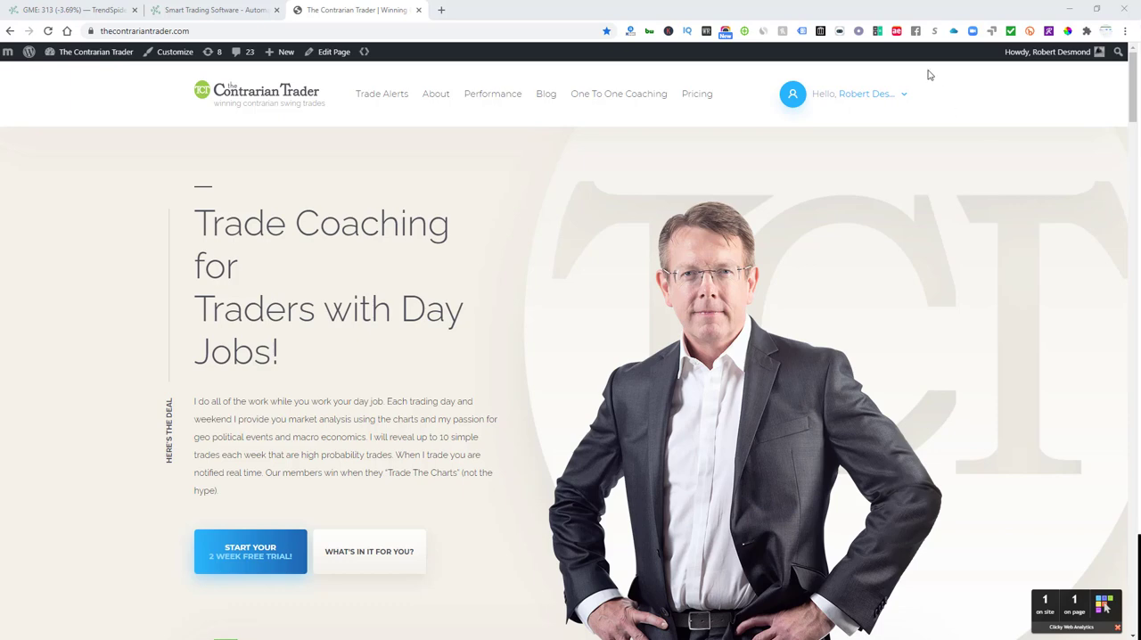
mouse_move(929, 75)
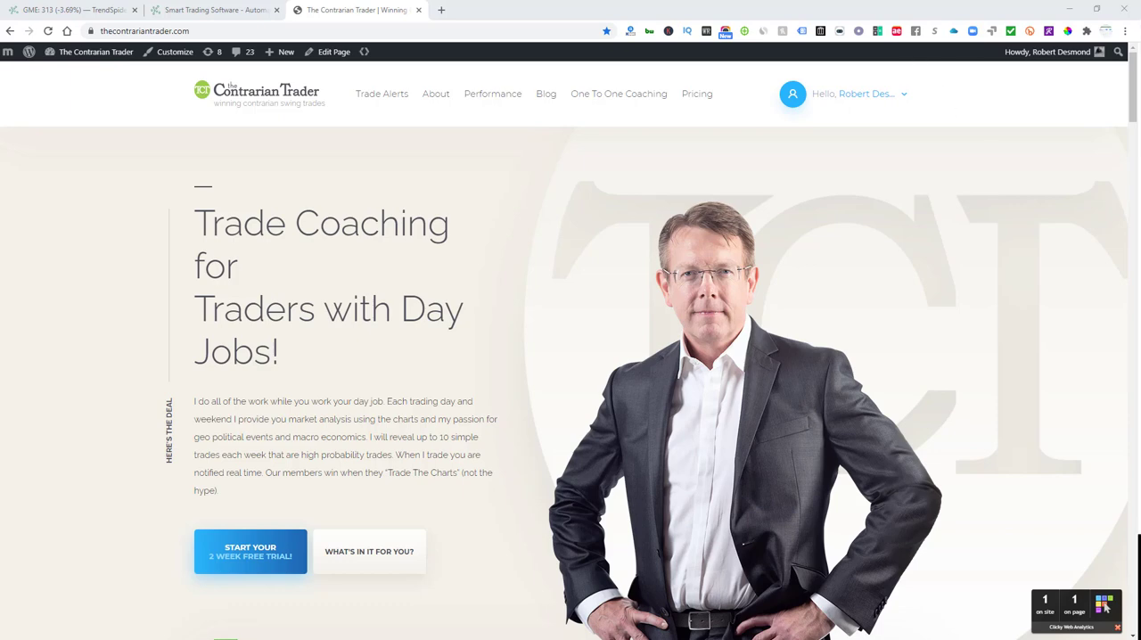
- Switch from The Contrarian Trader tab to the TrendSpider home page tab
click(491, 95)
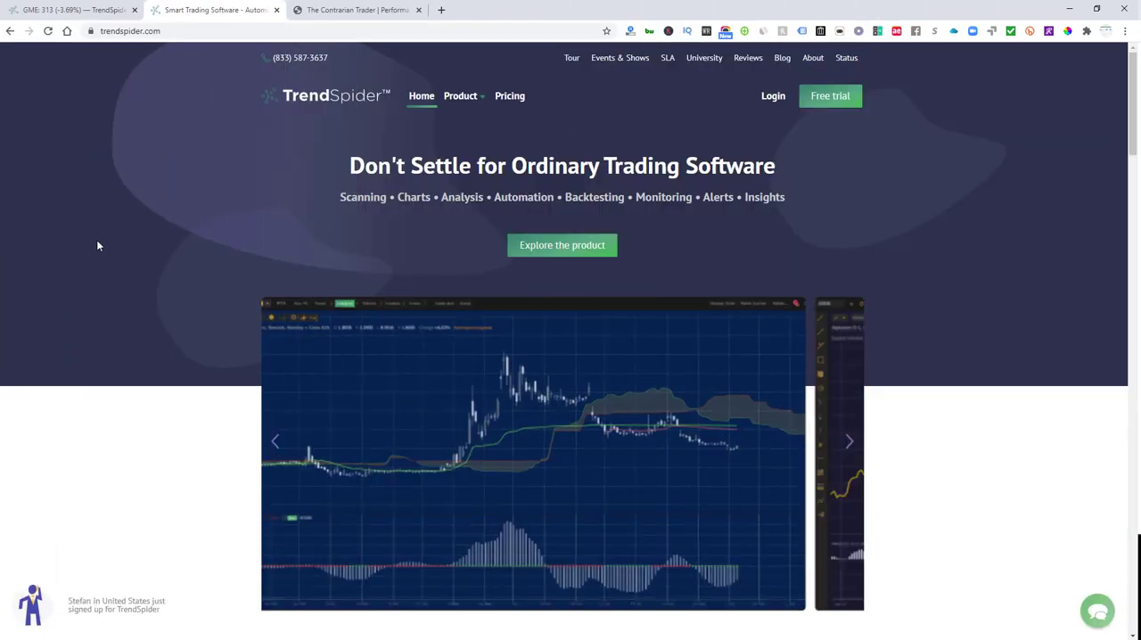
- Browse the homepage slideshow and go to Product > Overview with Scanner, Charting, Insights, Backtesting and Alerts
click(848, 442)
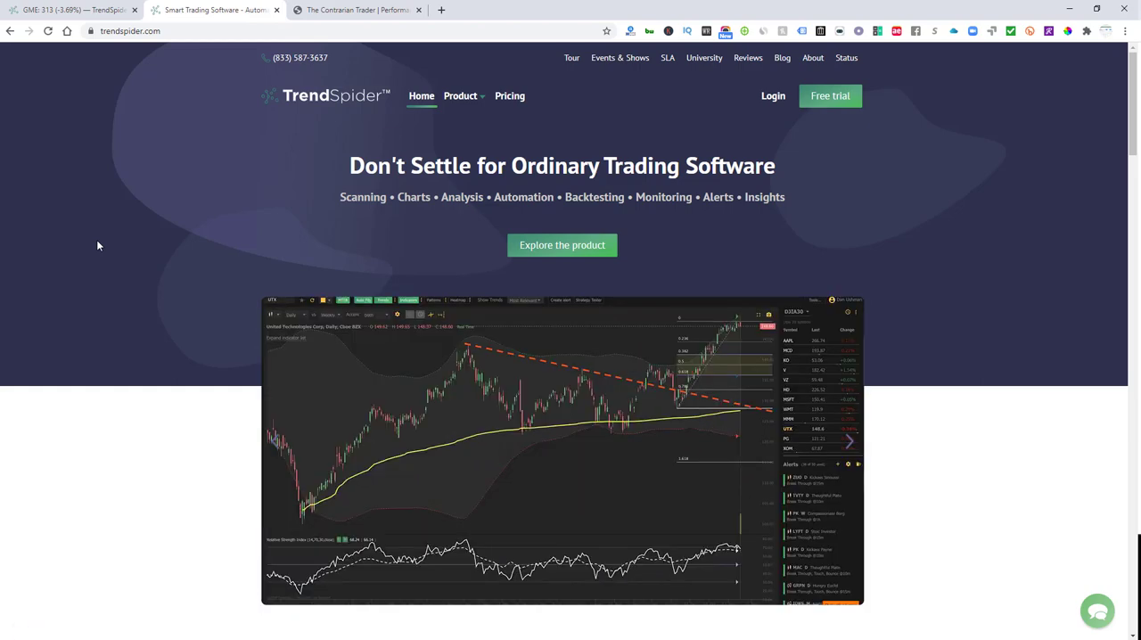
click(849, 442)
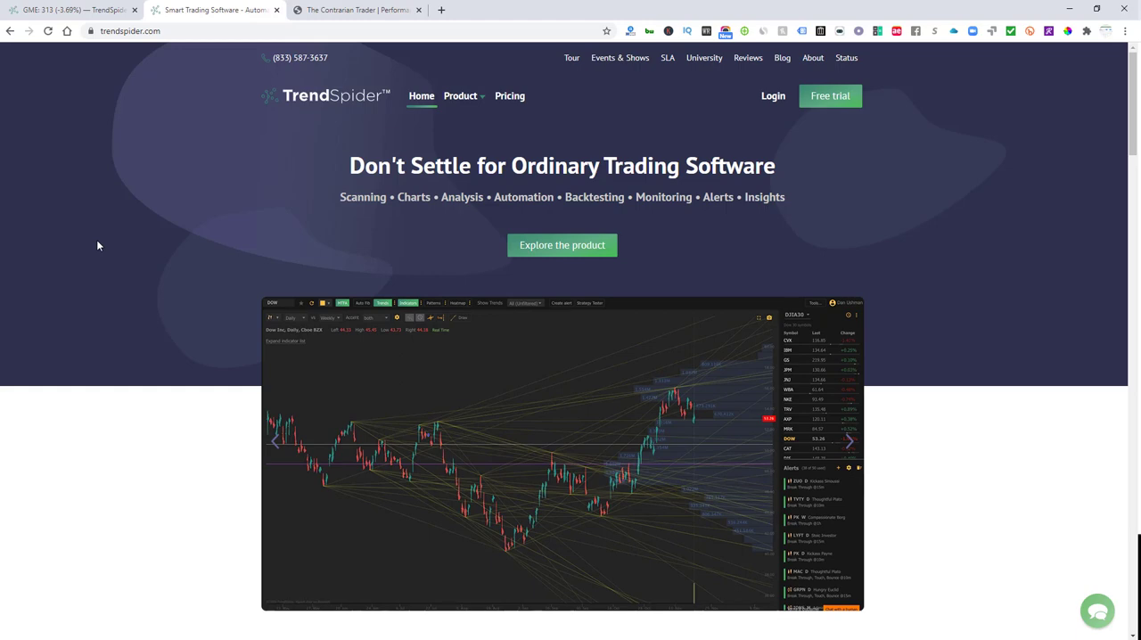
click(849, 438)
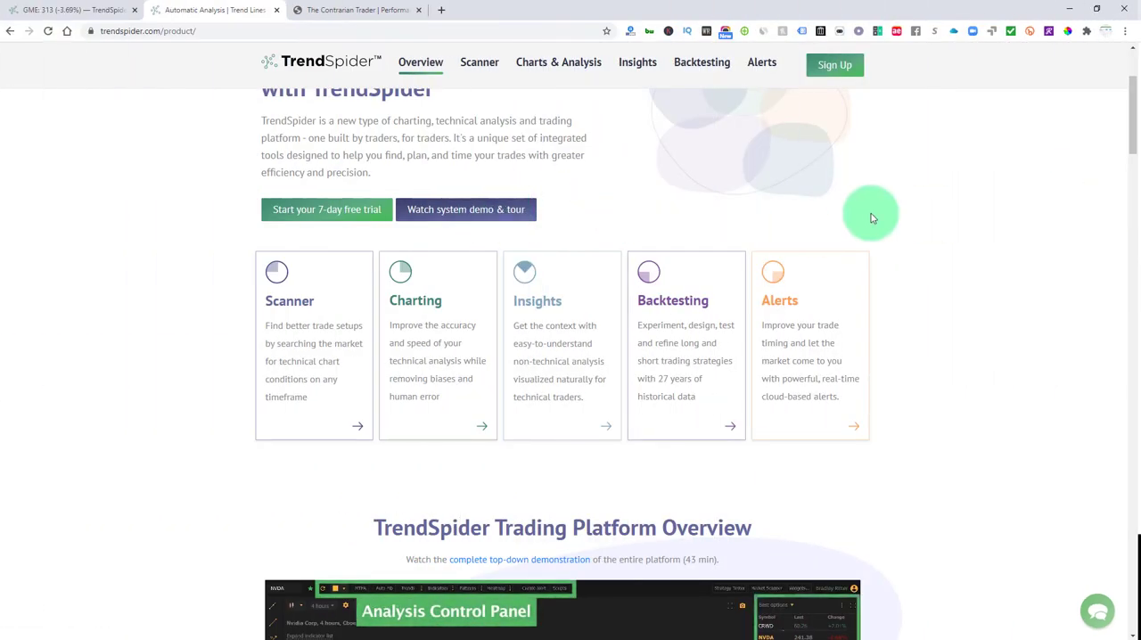
- Return to The Contrarian Trader tab showing the Pricing page
scroll(up, 3)
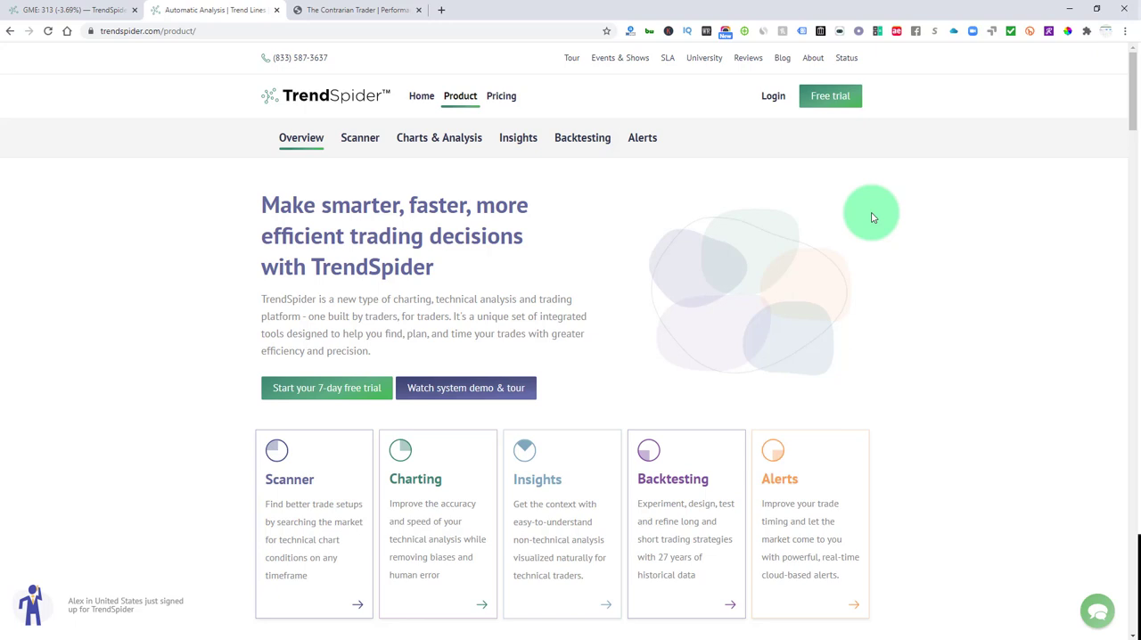
click(357, 11)
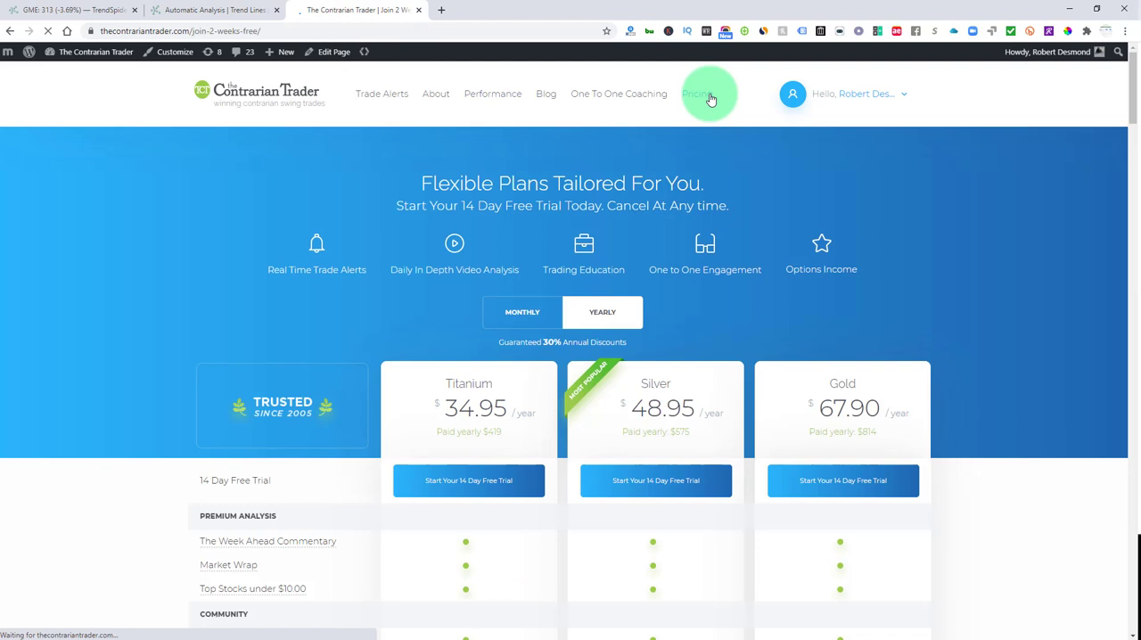
- Show monthly pricing — Titanium $49.95, Silver $69.95, Gold $97.00 — and view the feature comparison
scroll(down, 3)
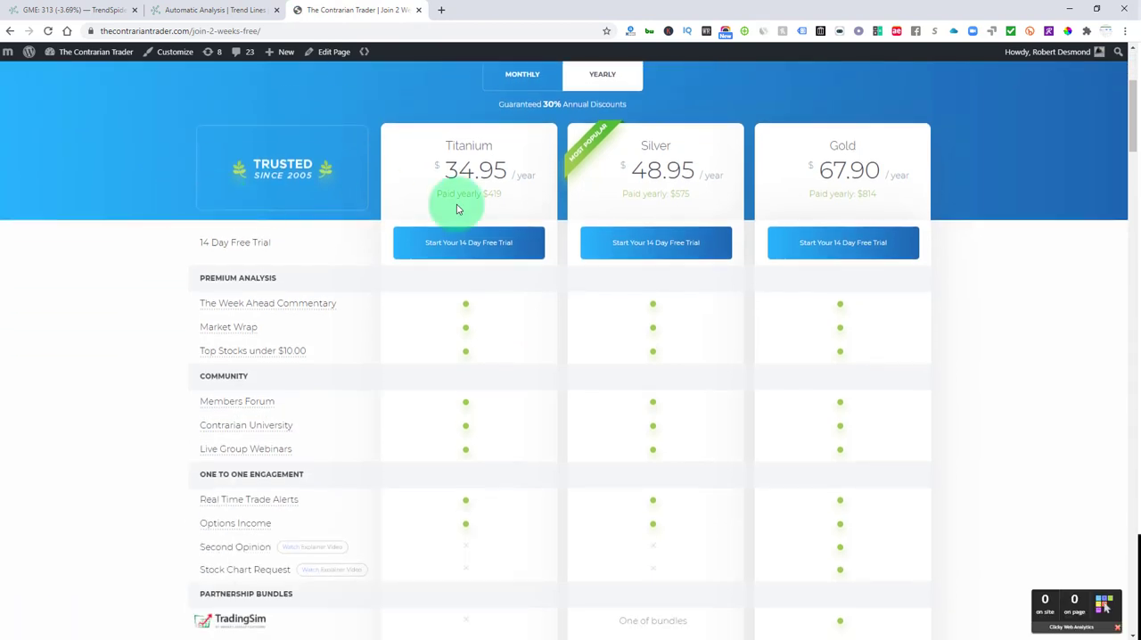
scroll(down, 3)
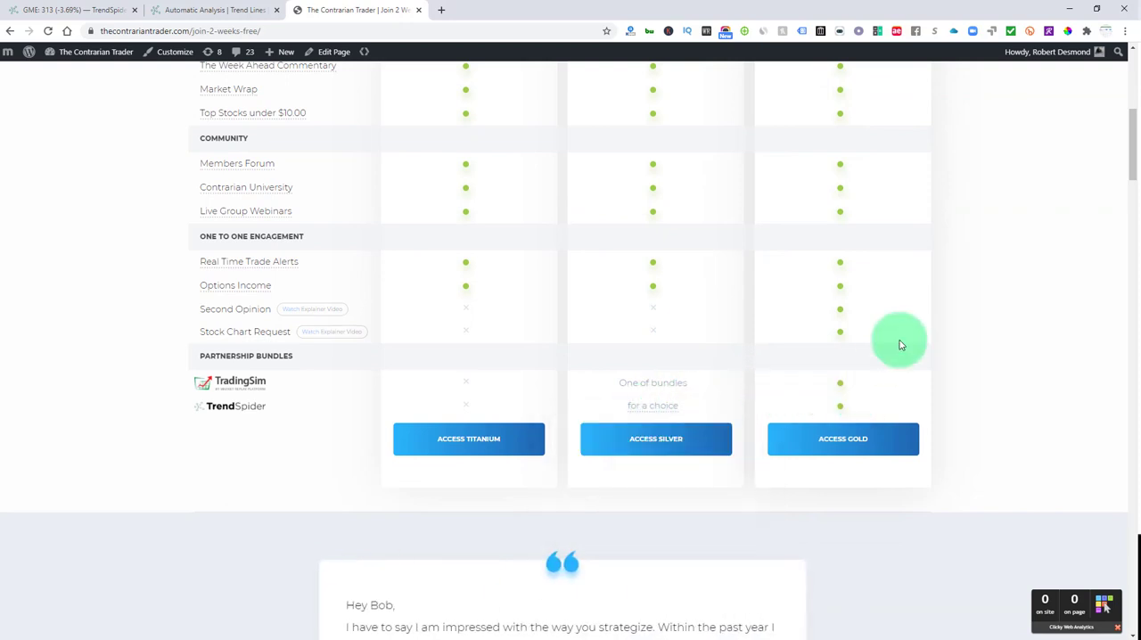
scroll(up, 3)
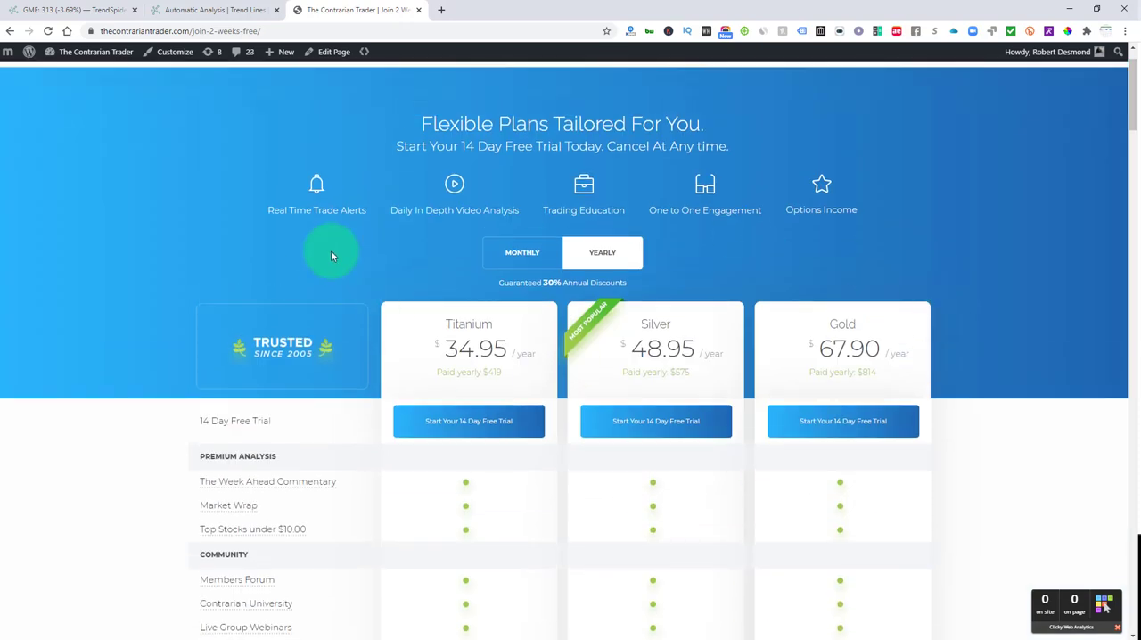
mouse_move(189, 267)
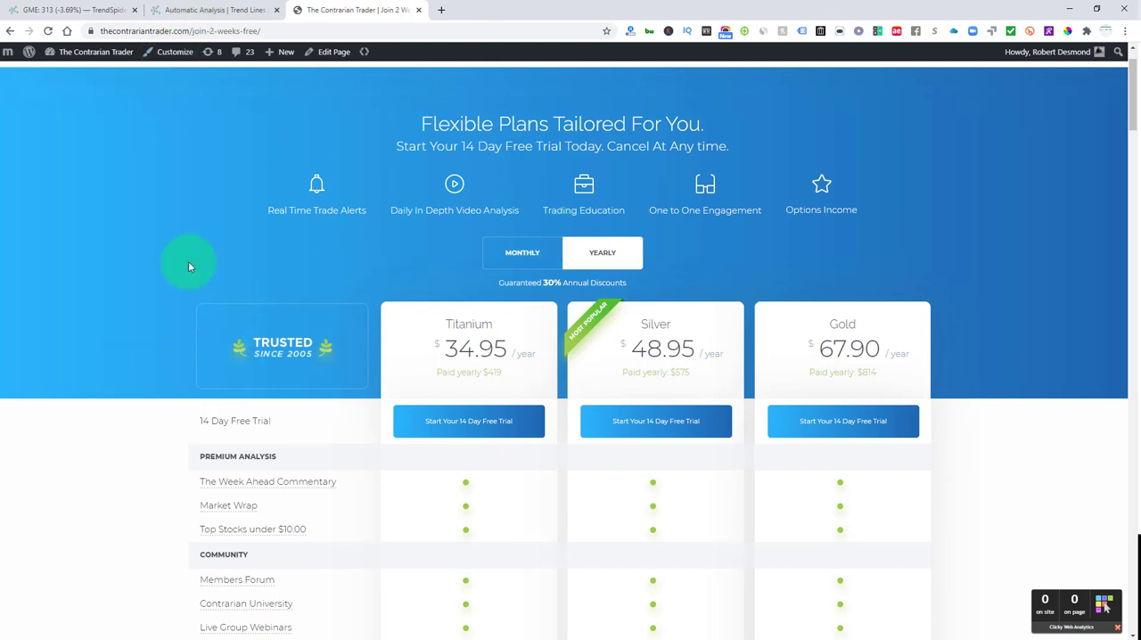
mouse_move(770, 261)
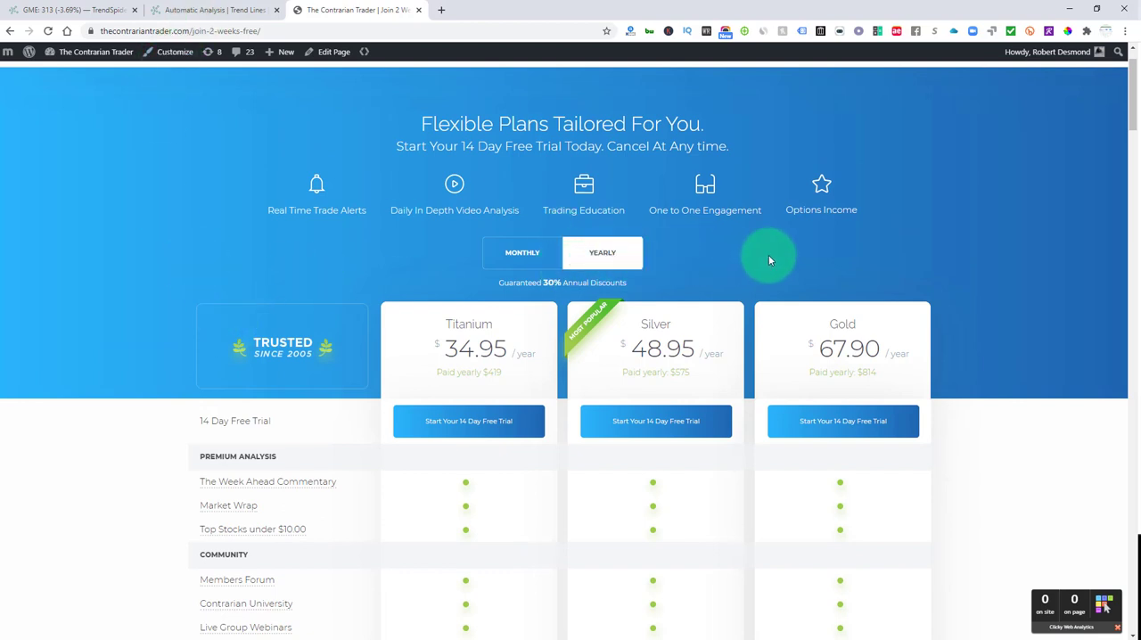
mouse_move(800, 319)
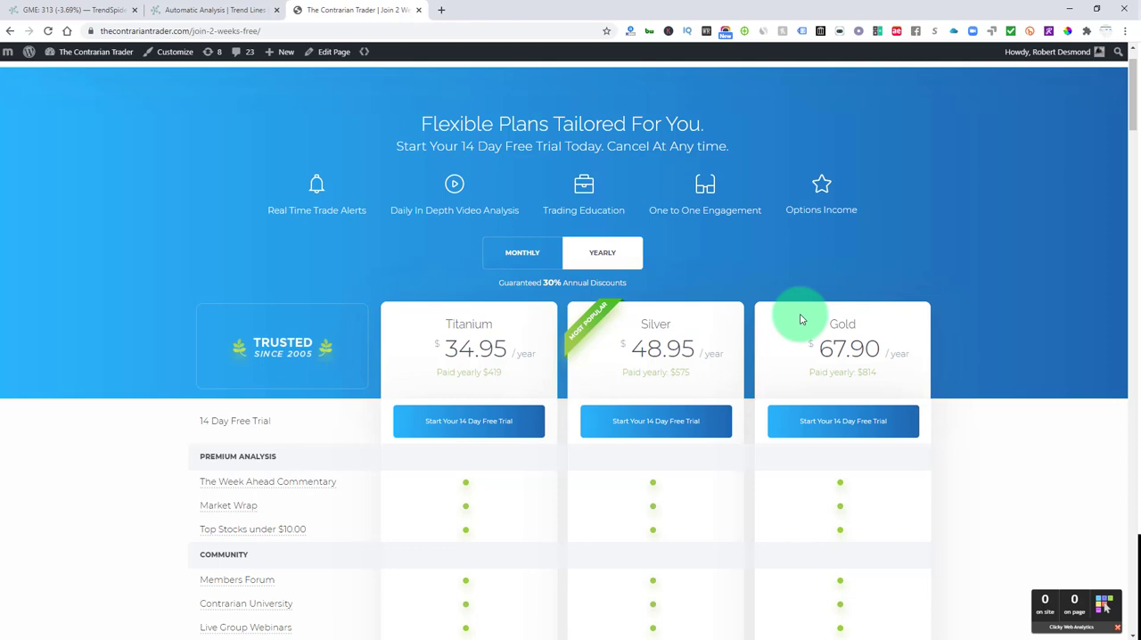
mouse_move(827, 246)
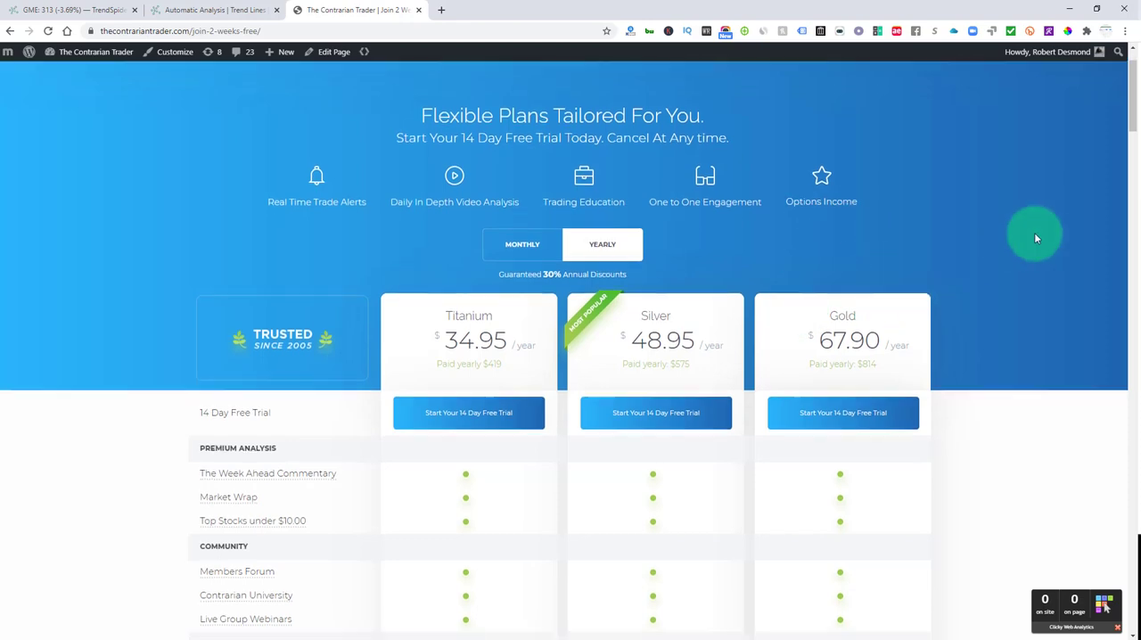
scroll(up, 3)
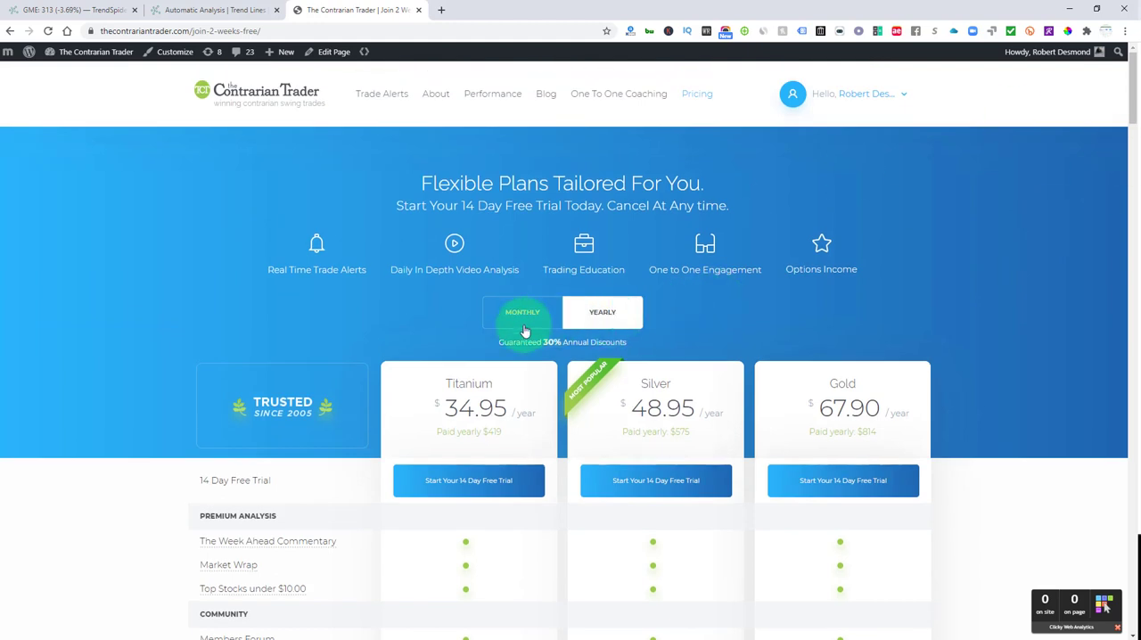
click(522, 311)
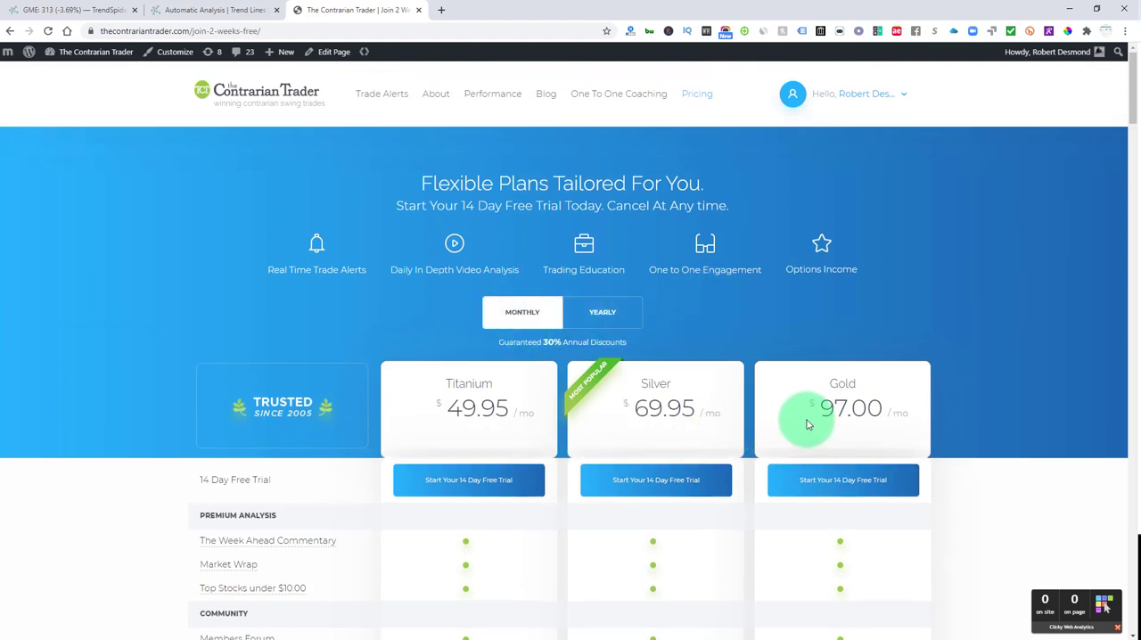
scroll(down, 3)
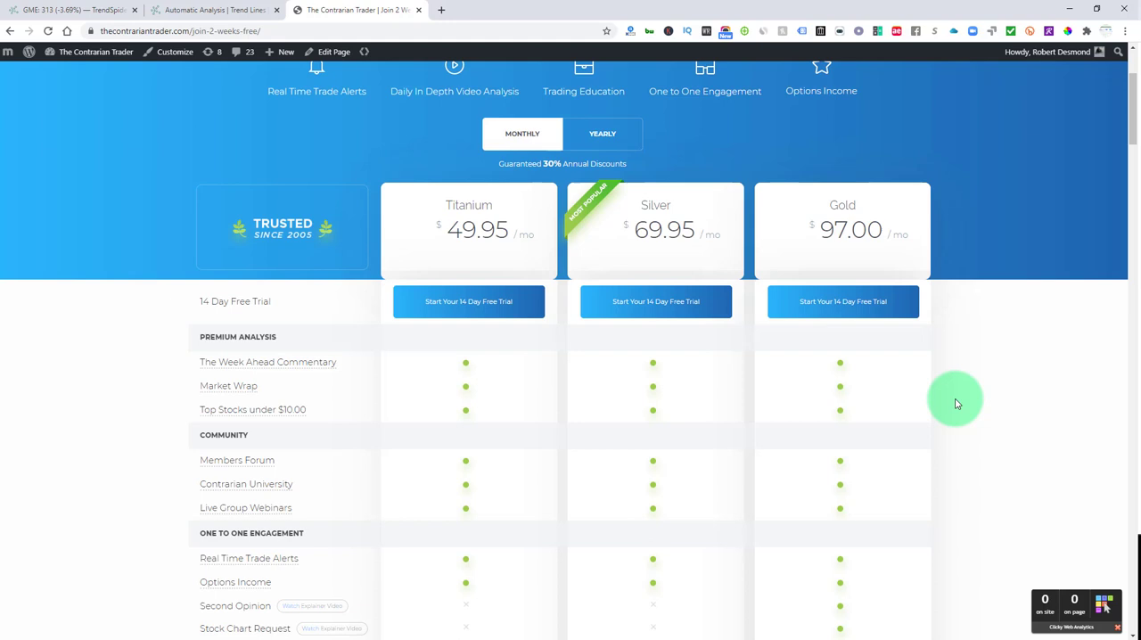
mouse_move(724, 574)
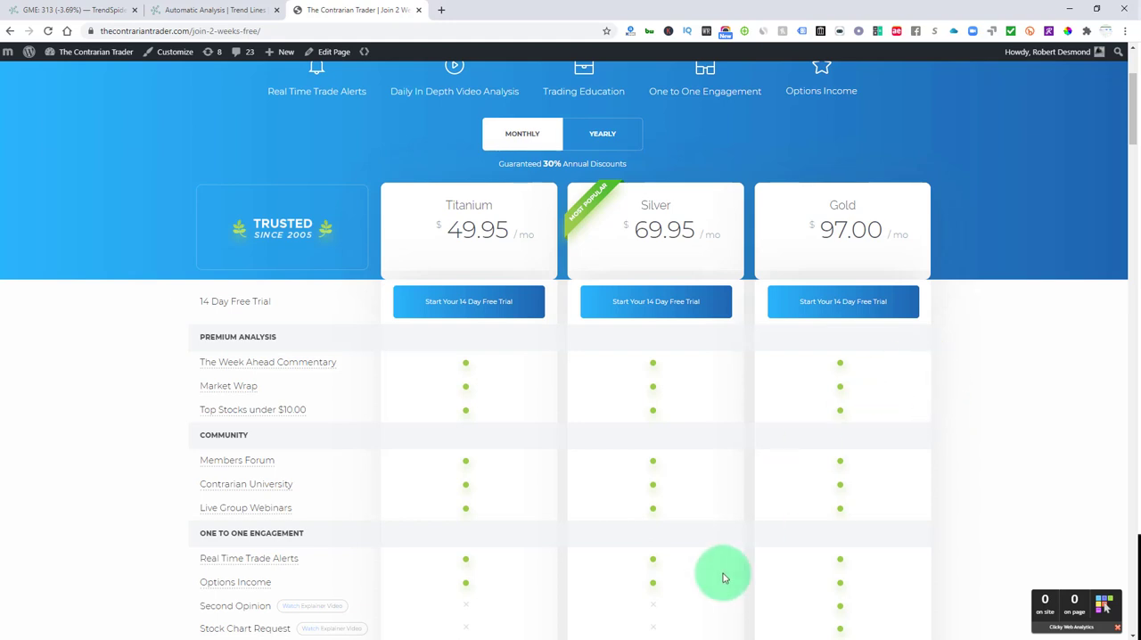
mouse_move(691, 510)
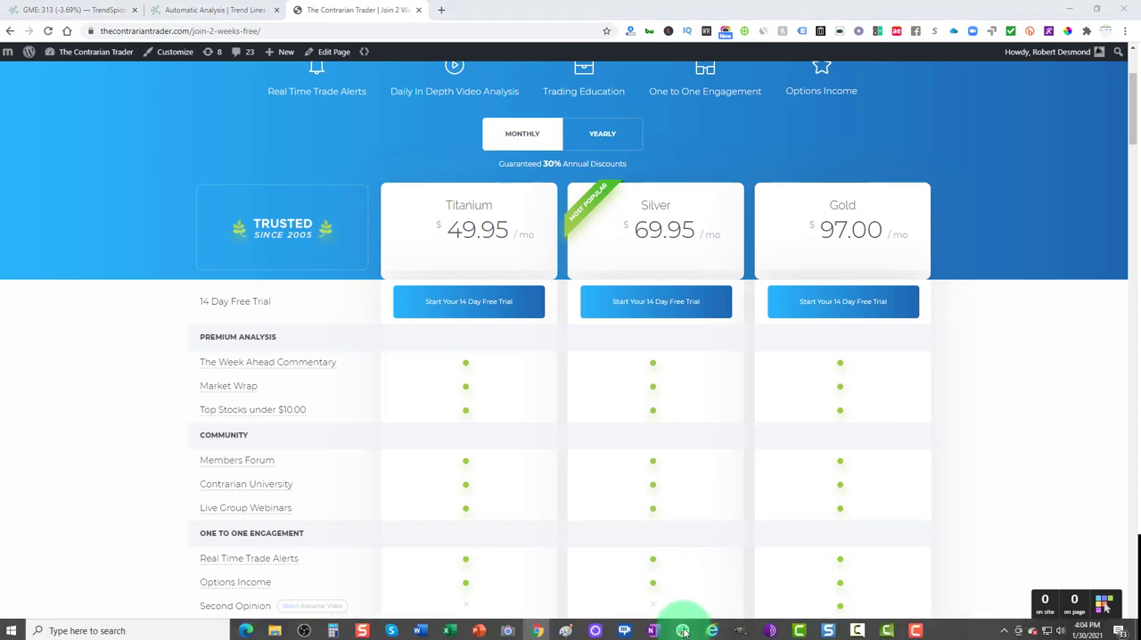
- Glance at the Slack #memes channel, then bring the TrendSpider GME weekly chart forward
click(681, 631)
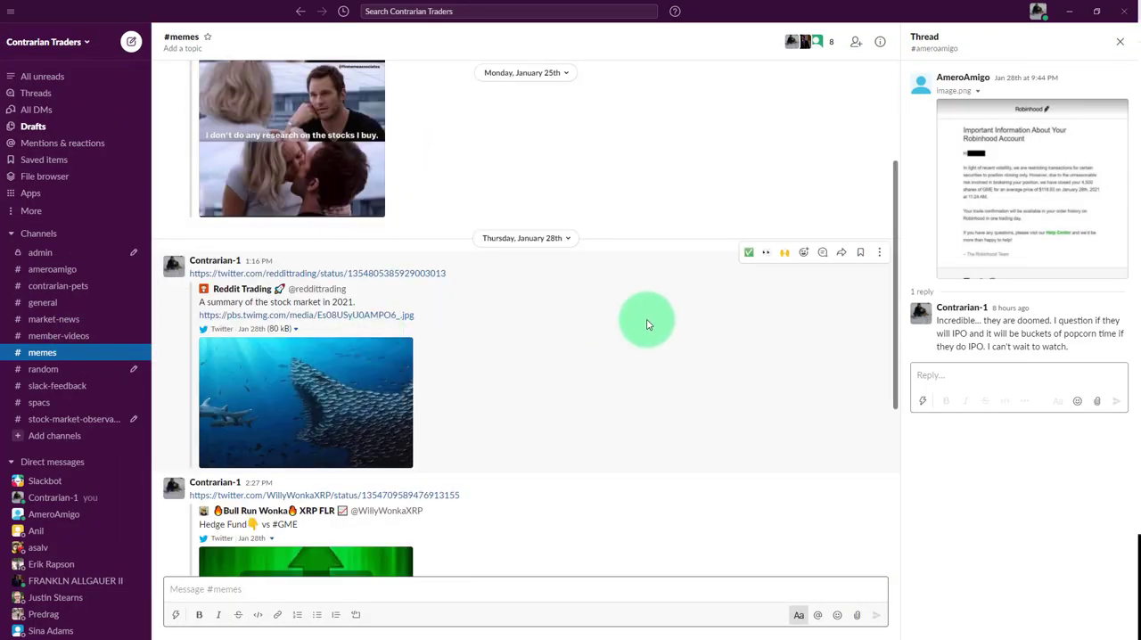
click(305, 401)
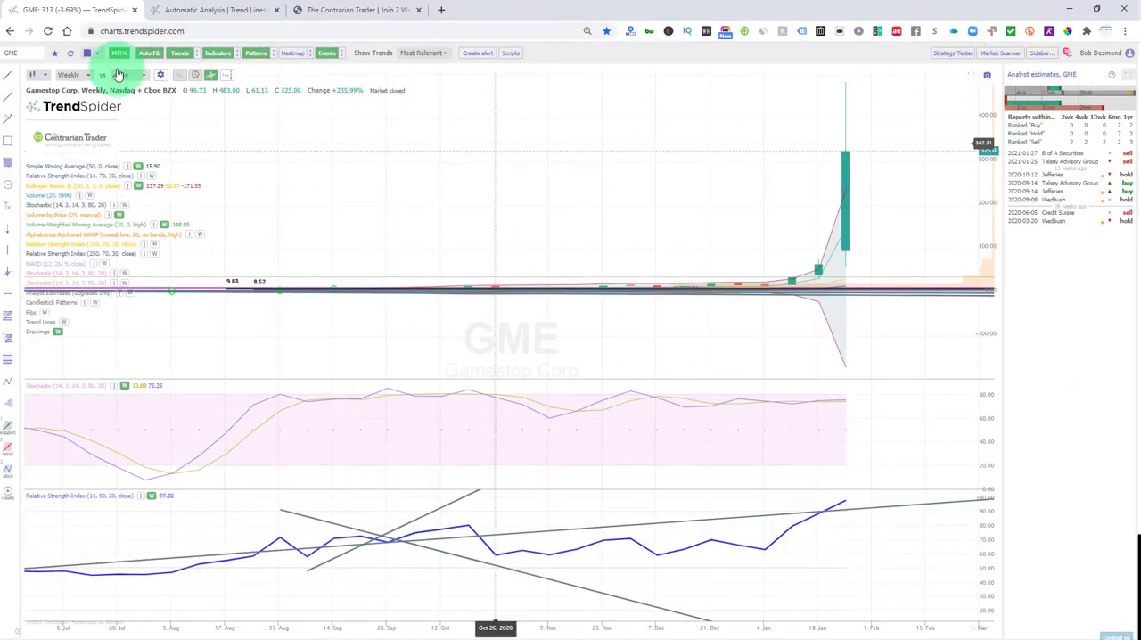
- Set the GME chart to the daily timeframe from the chart toolbar
click(68, 75)
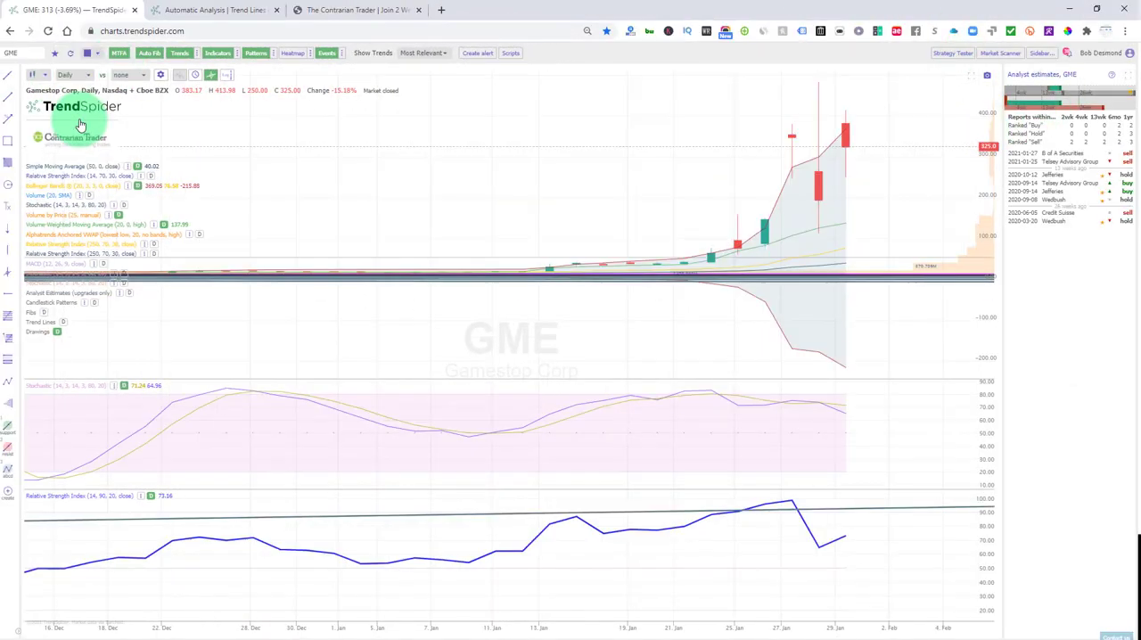
mouse_move(792, 110)
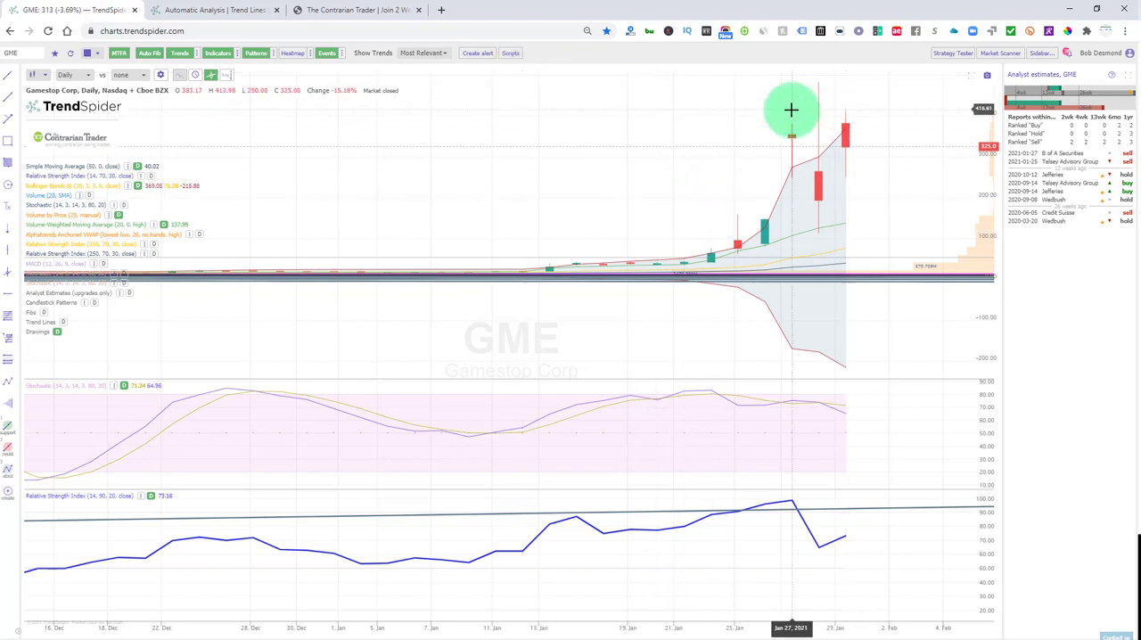
mouse_move(791, 132)
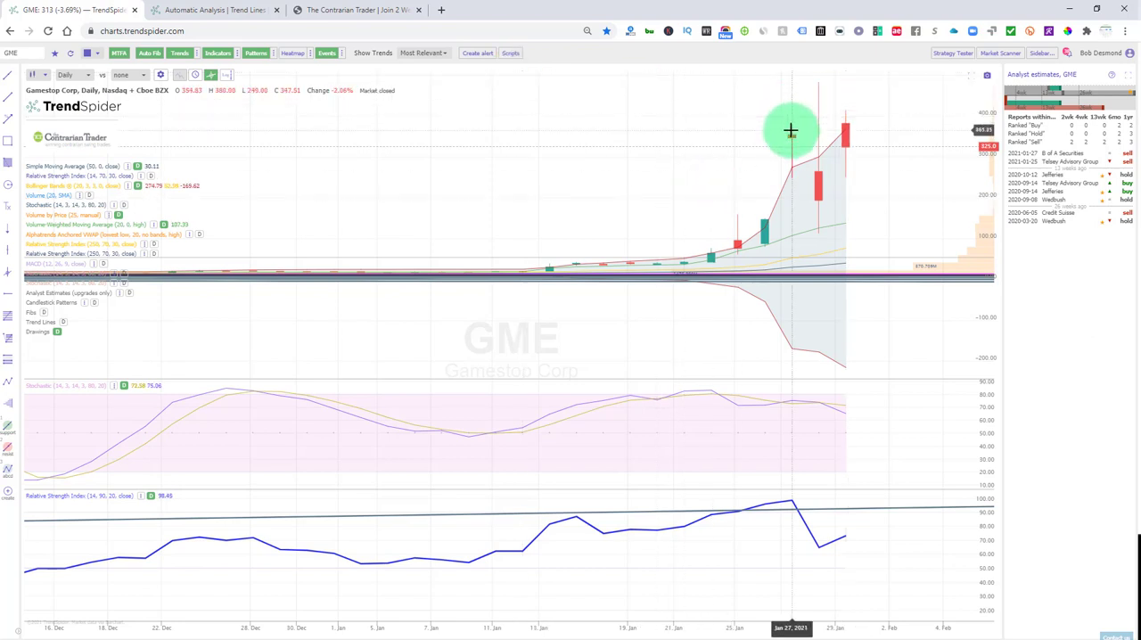
mouse_move(817, 132)
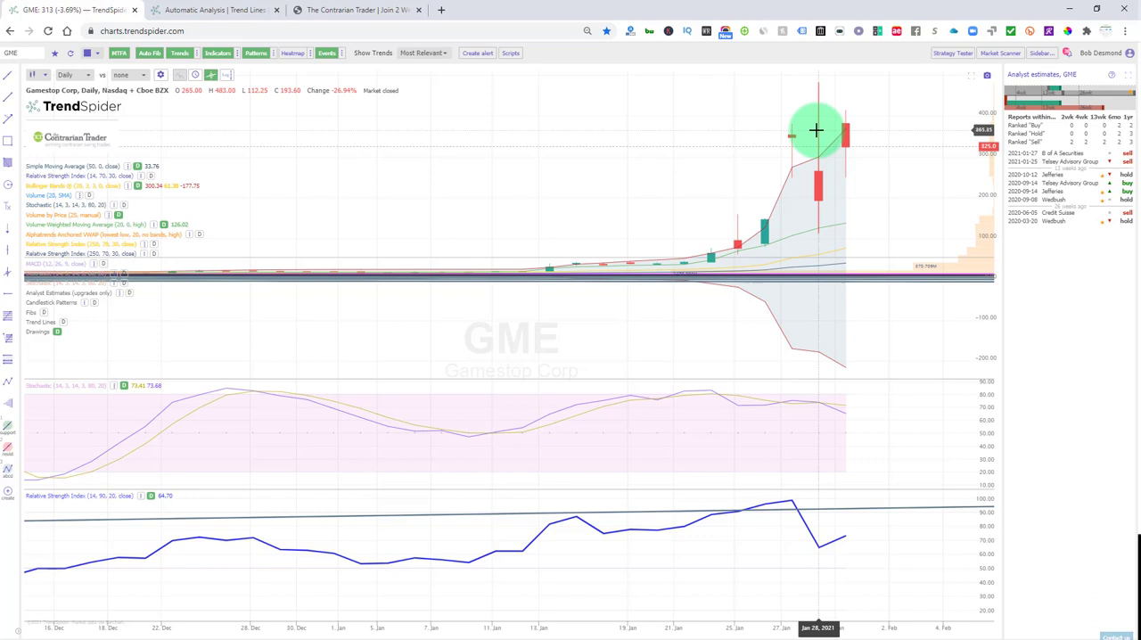
mouse_move(823, 79)
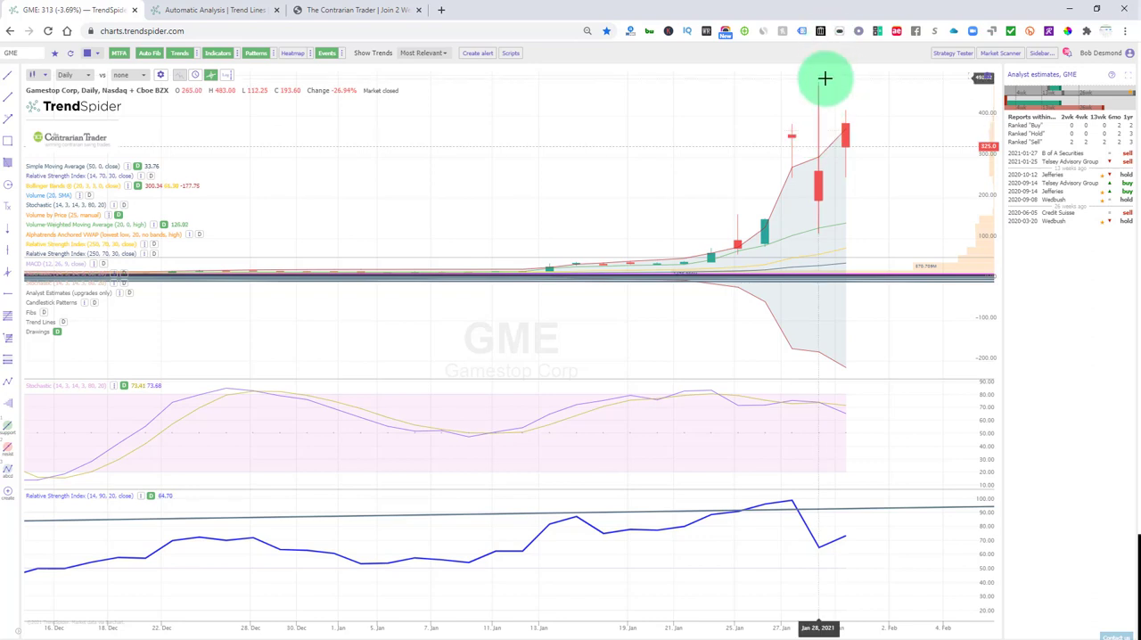
mouse_move(826, 109)
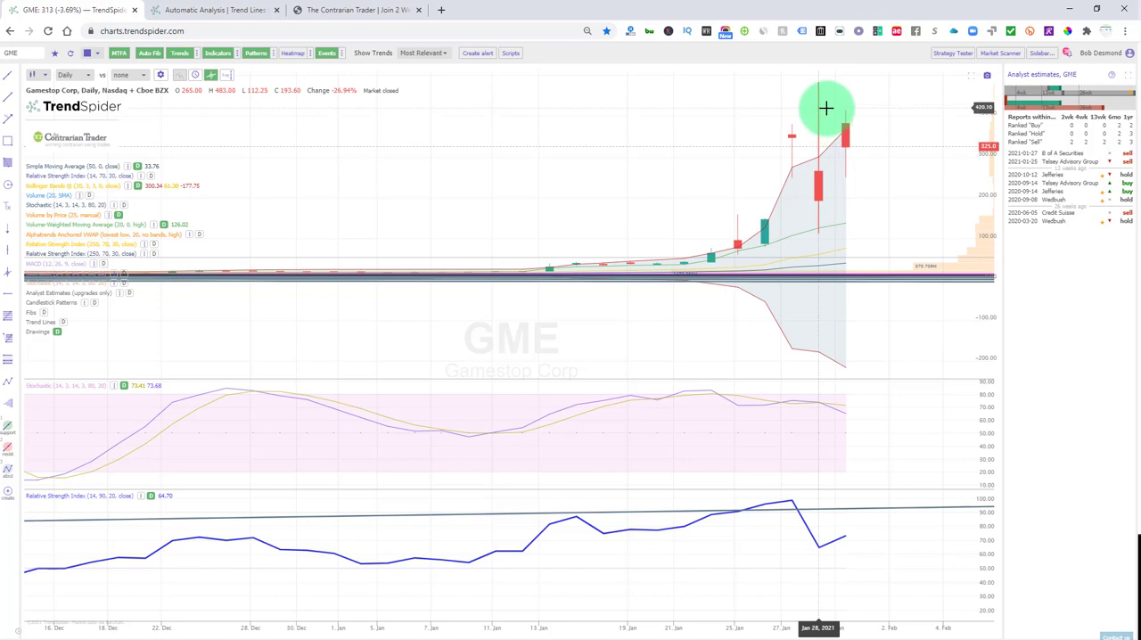
mouse_move(820, 103)
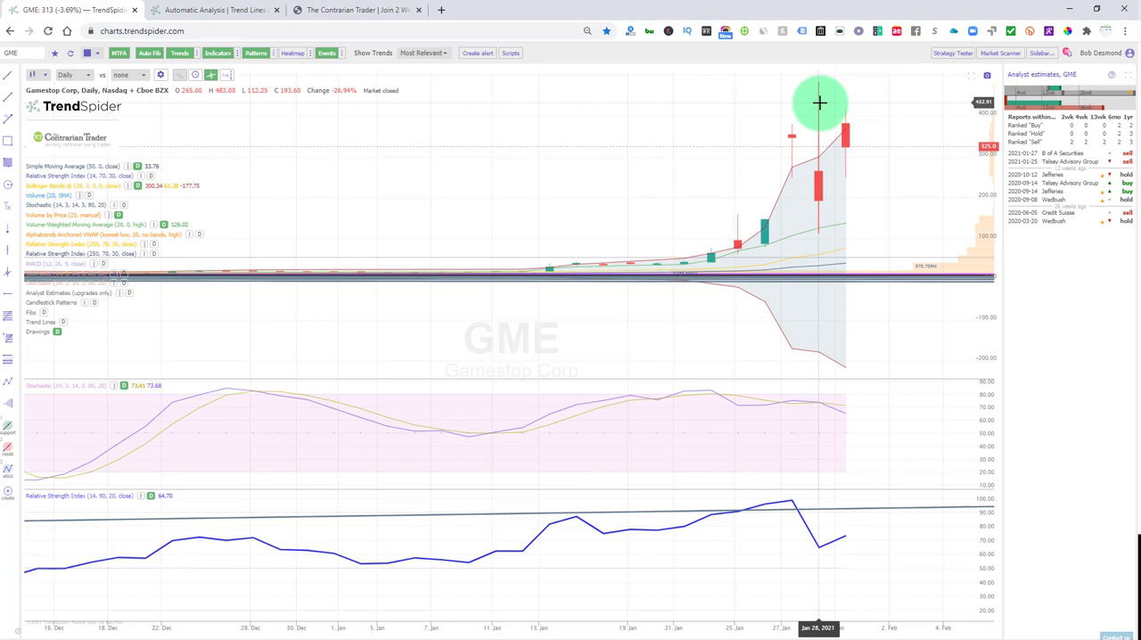
mouse_move(804, 145)
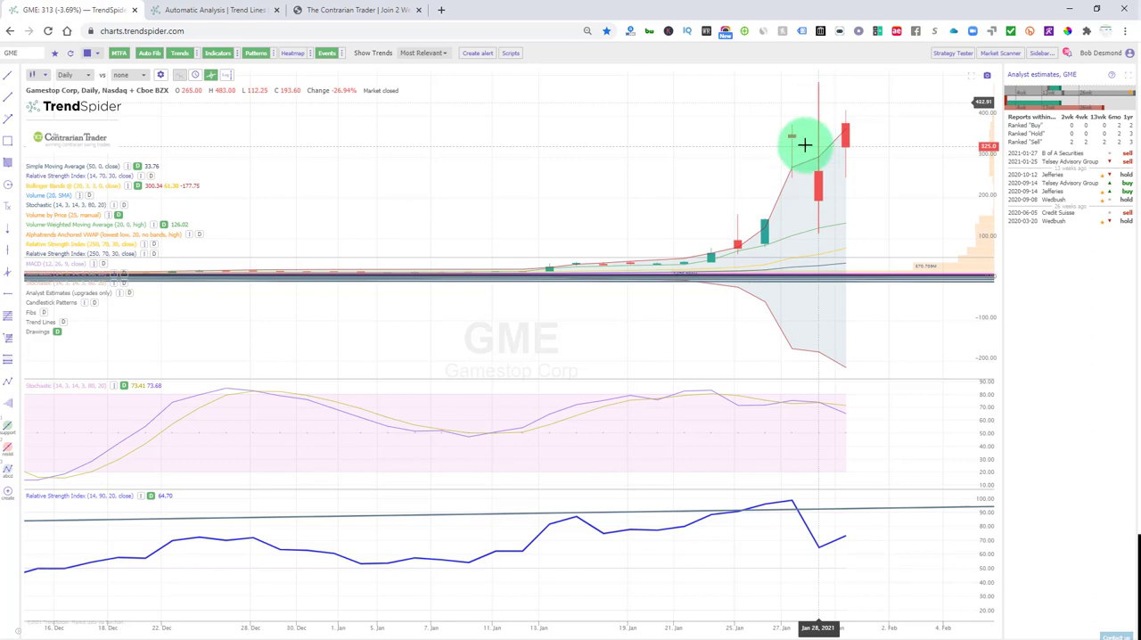
mouse_move(828, 234)
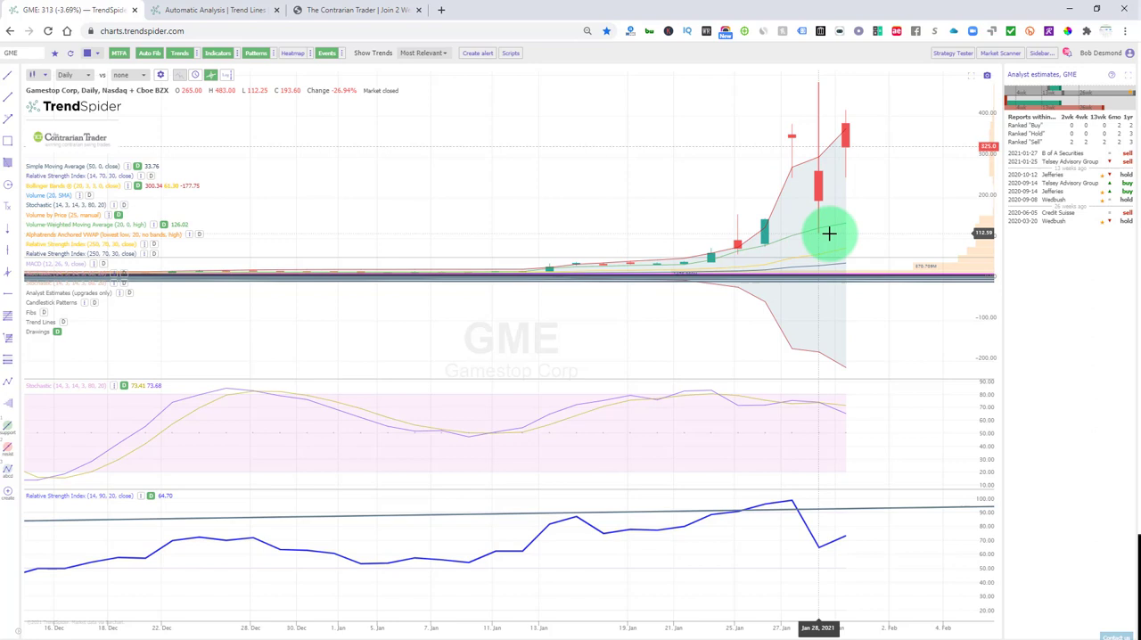
mouse_move(845, 94)
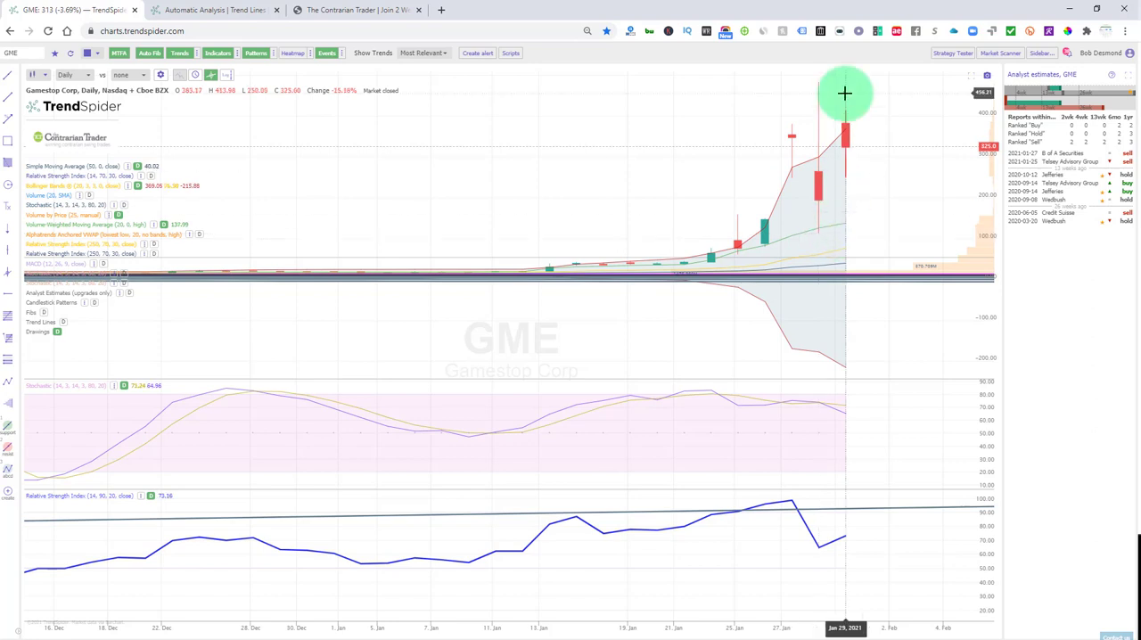
mouse_move(829, 146)
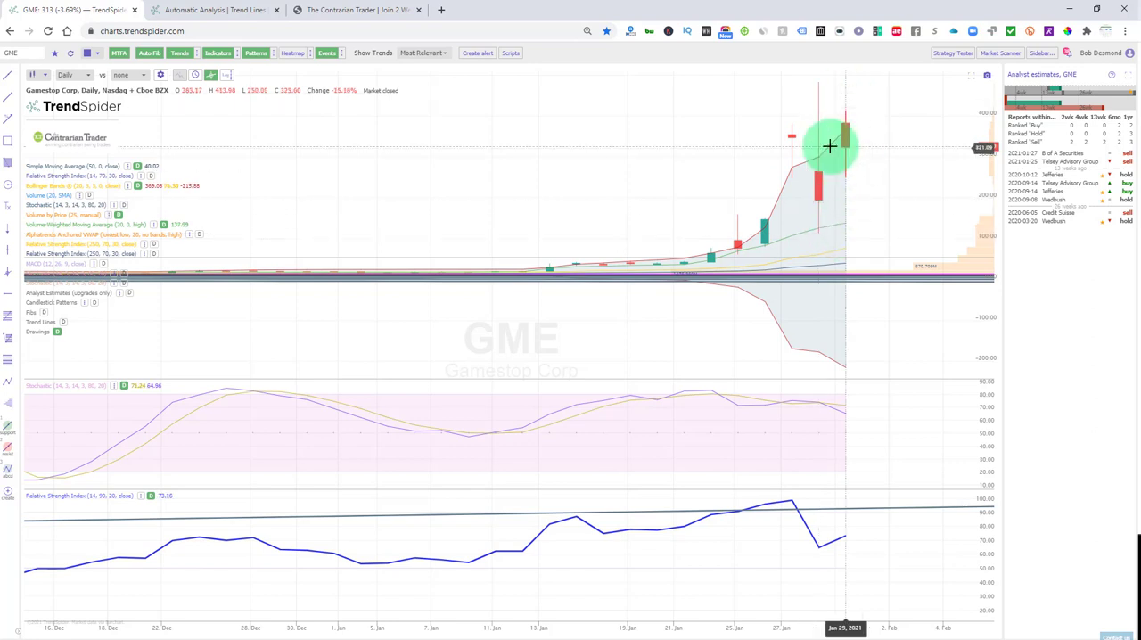
mouse_move(816, 218)
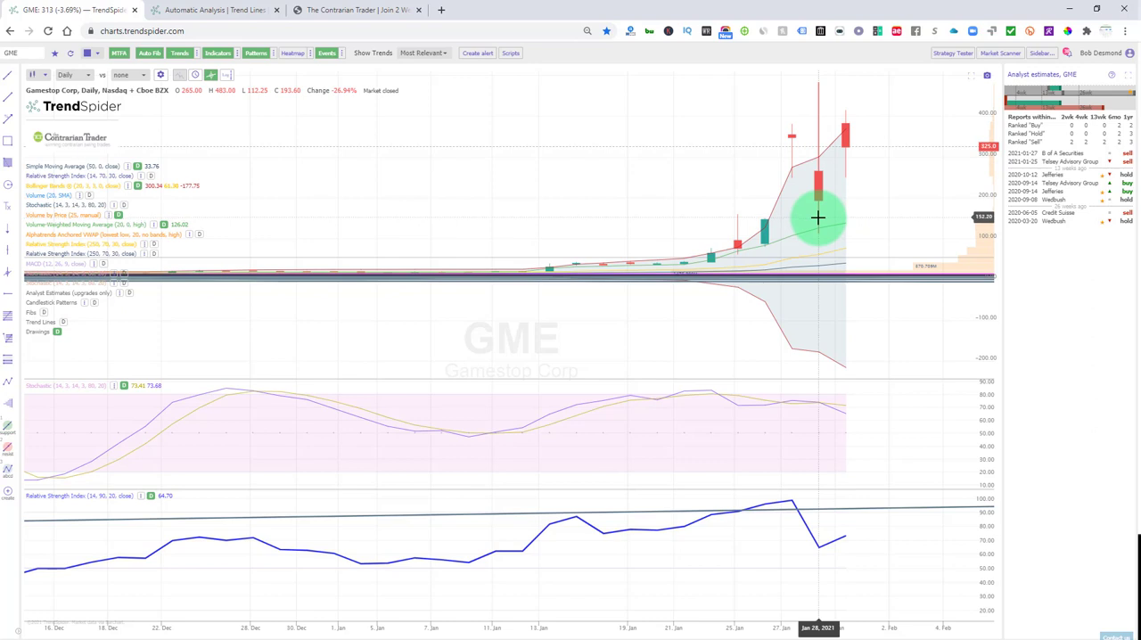
mouse_move(816, 210)
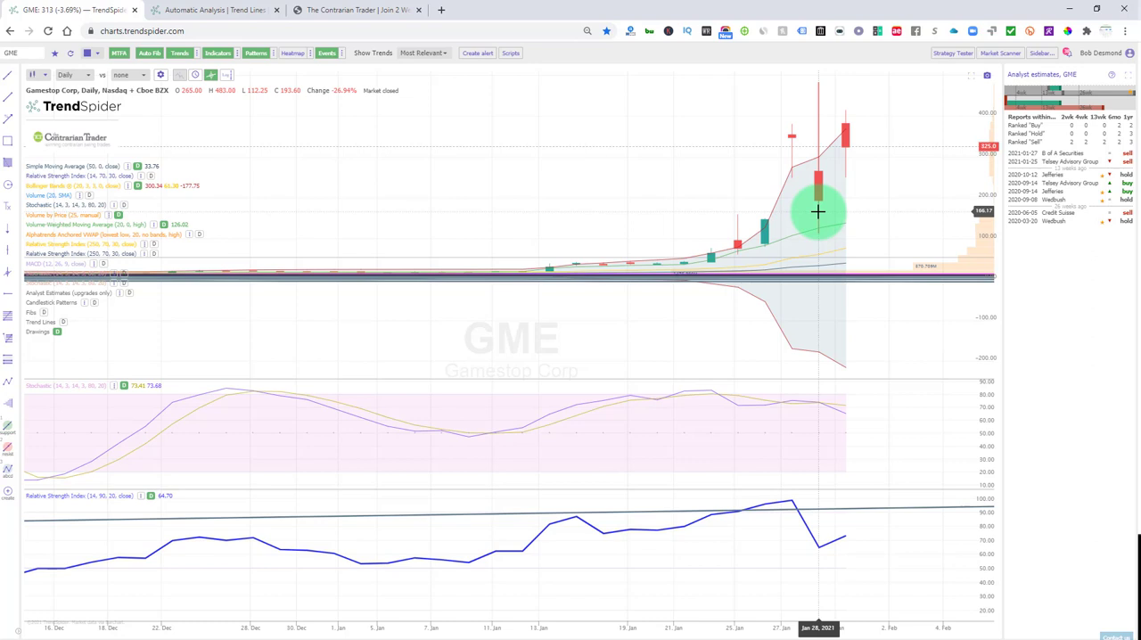
mouse_move(684, 168)
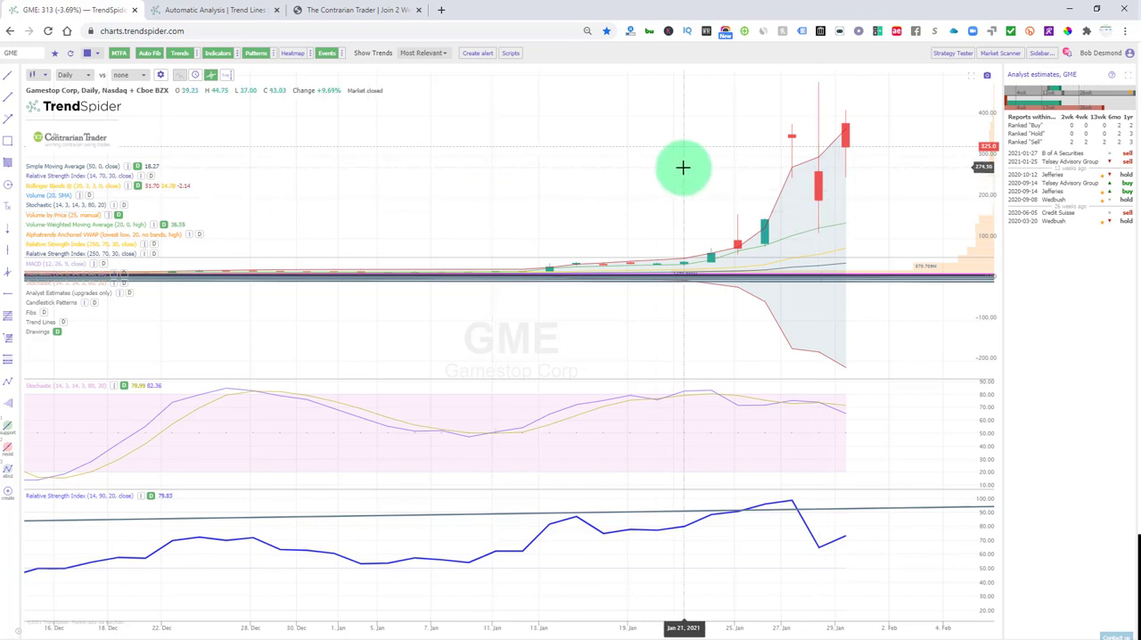
mouse_move(802, 185)
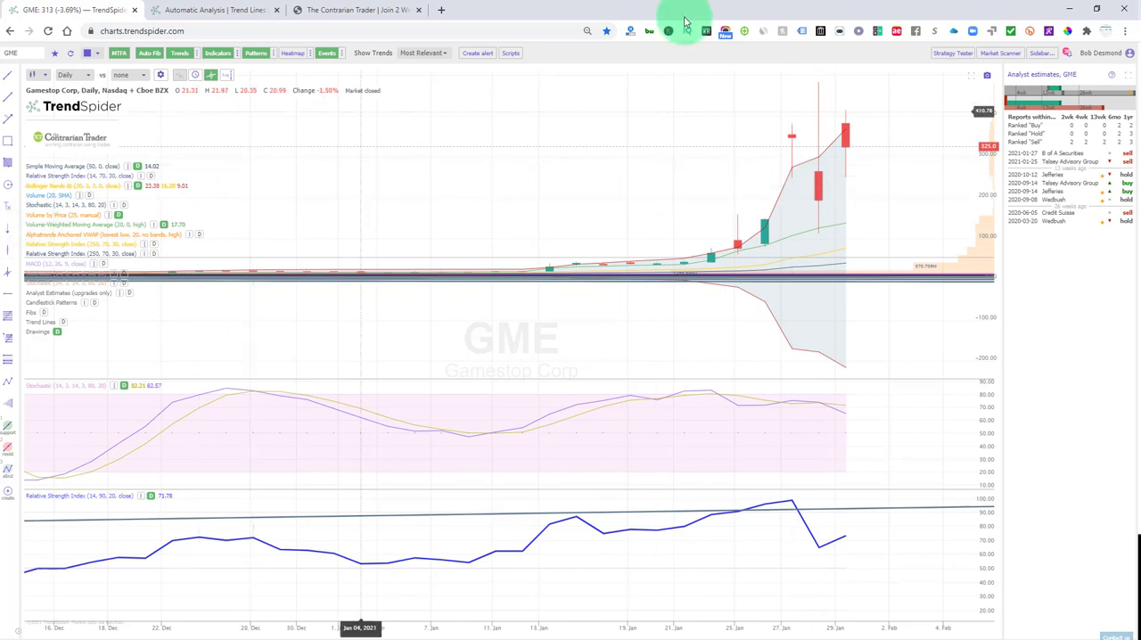
mouse_move(818, 139)
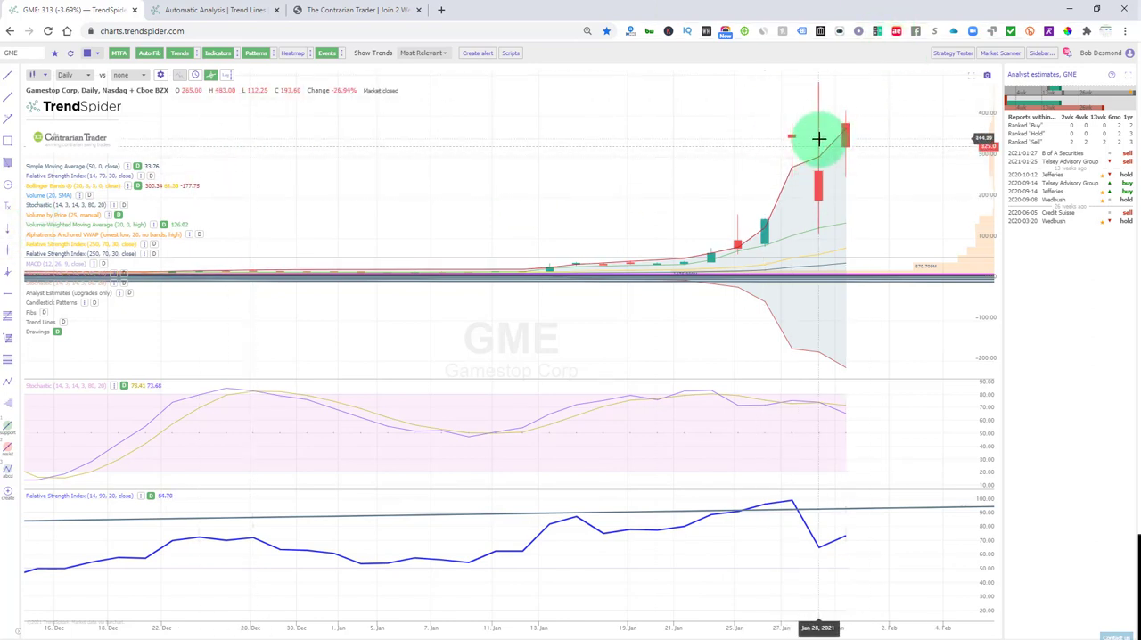
mouse_move(884, 326)
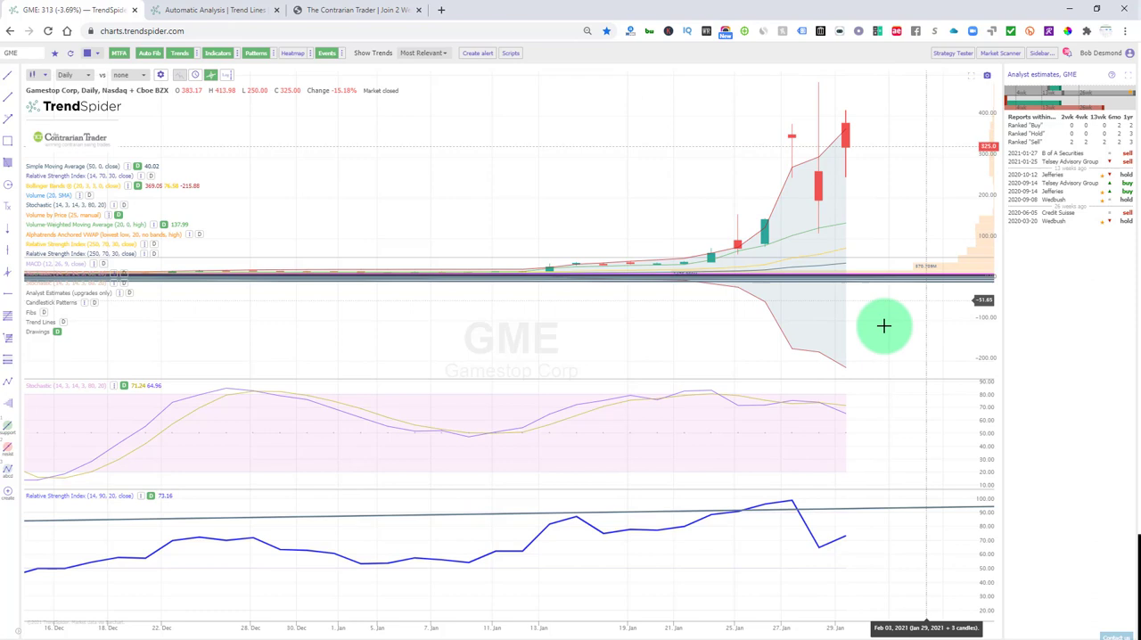
mouse_move(793, 495)
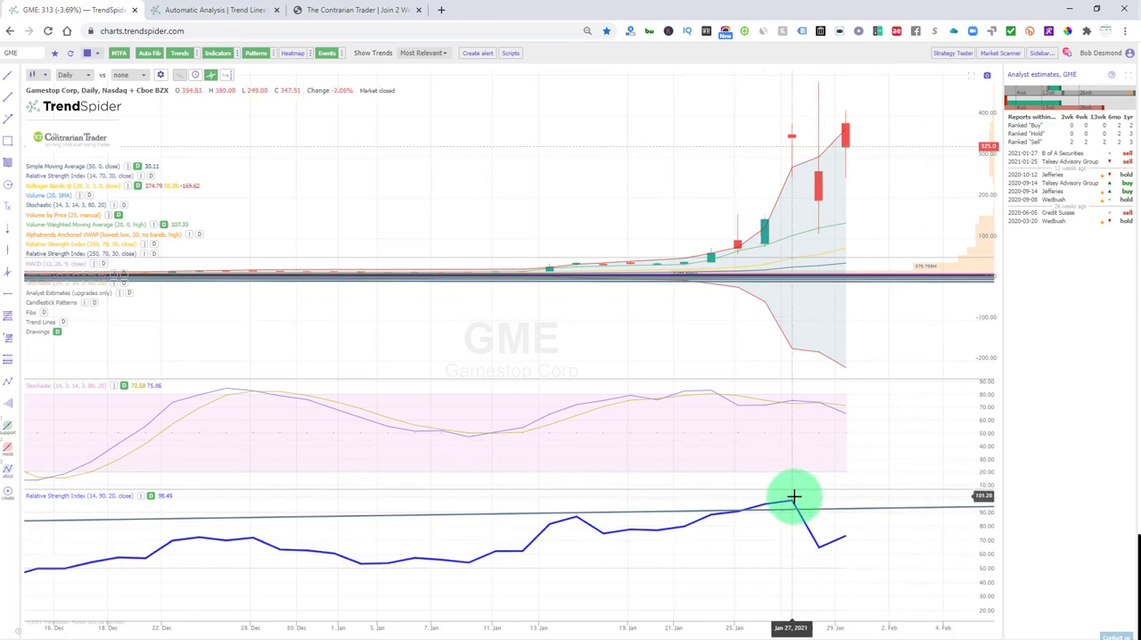
mouse_move(864, 517)
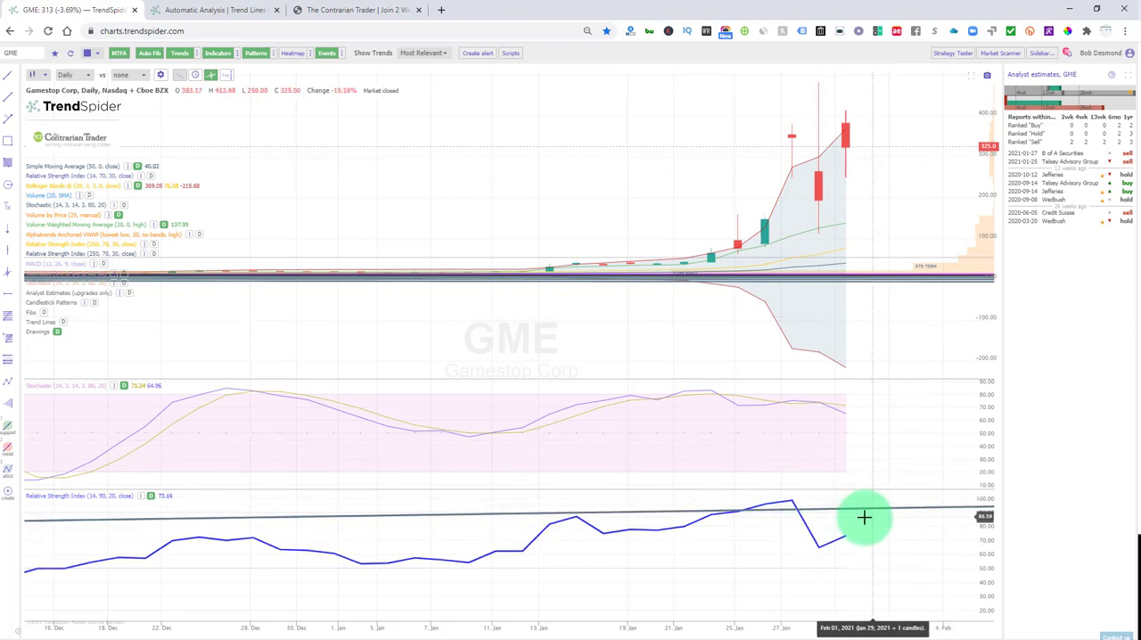
mouse_move(845, 533)
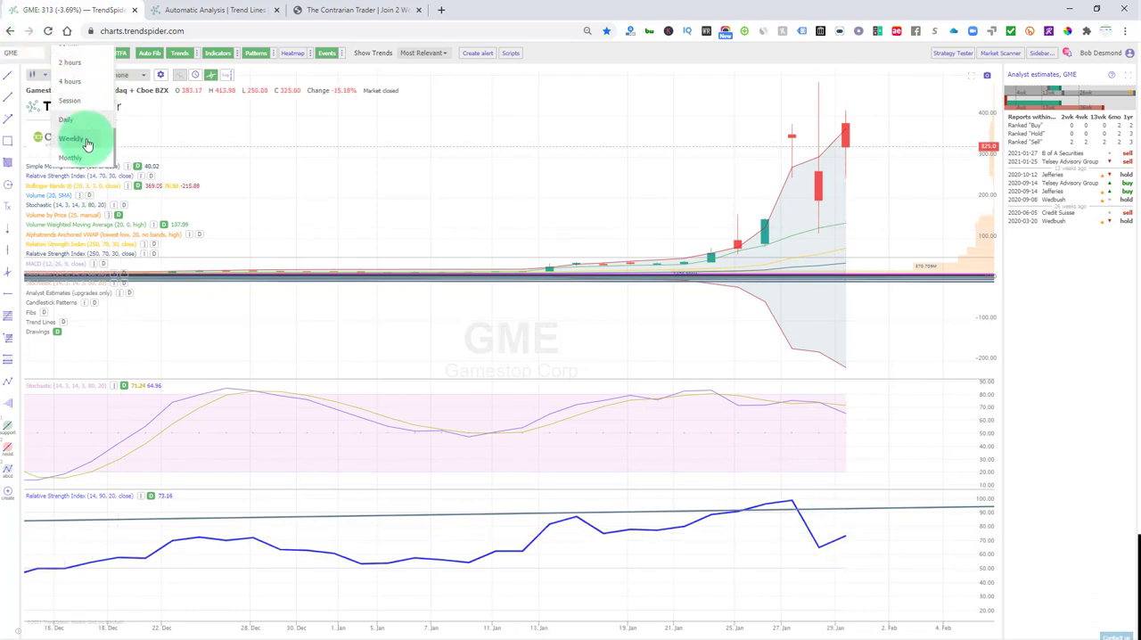
- Choose Weekly so the GME chart shows the longer weekly price history
click(71, 139)
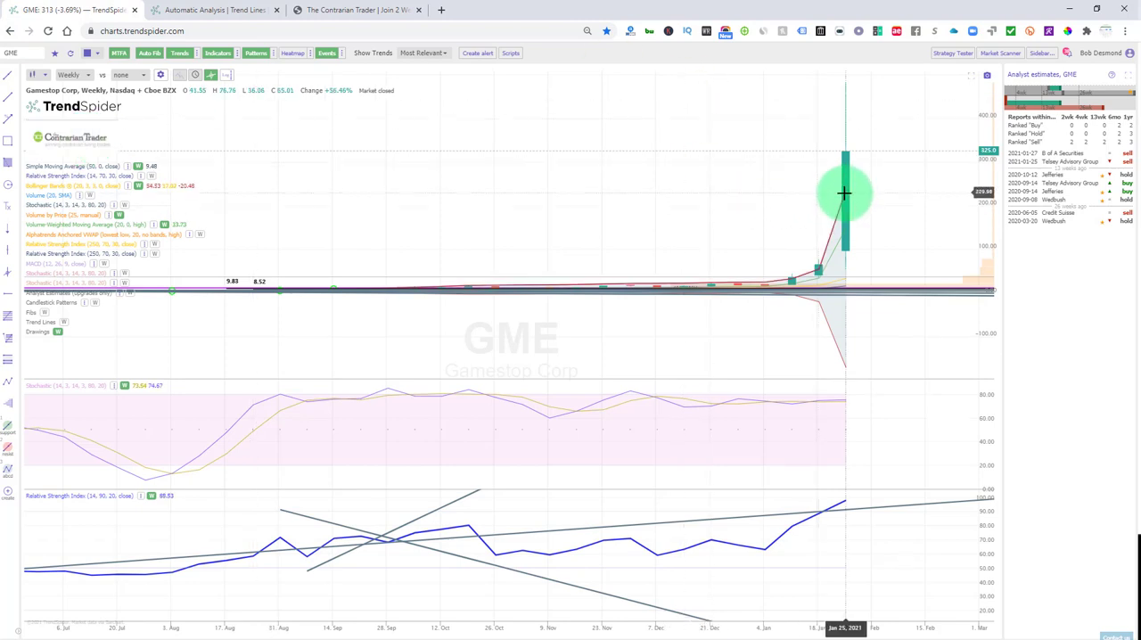
mouse_move(849, 158)
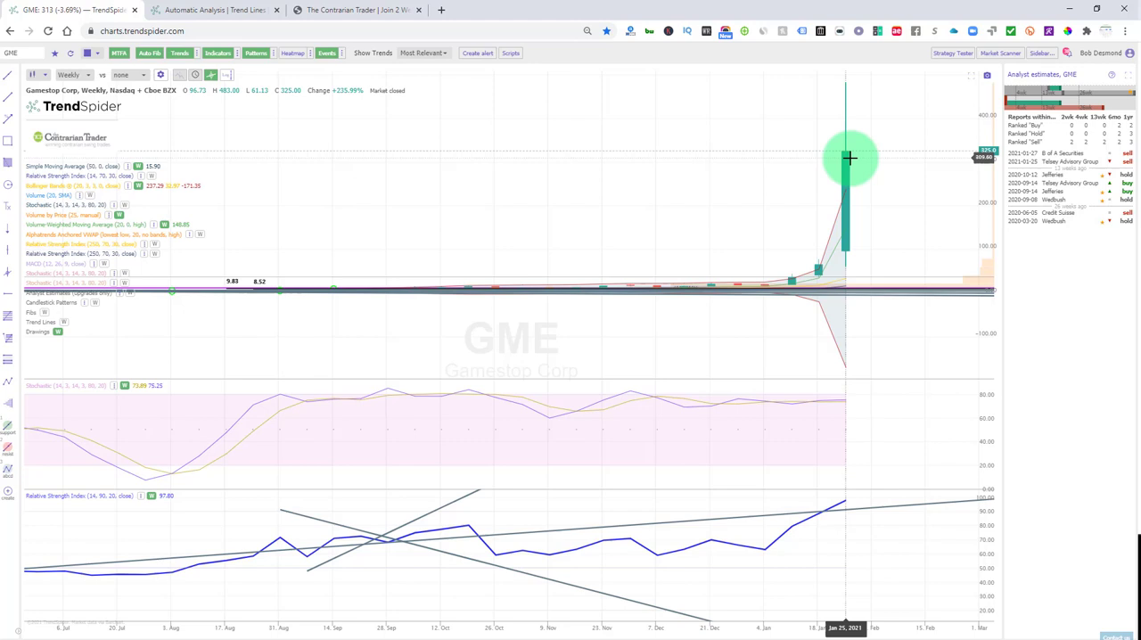
mouse_move(1027, 445)
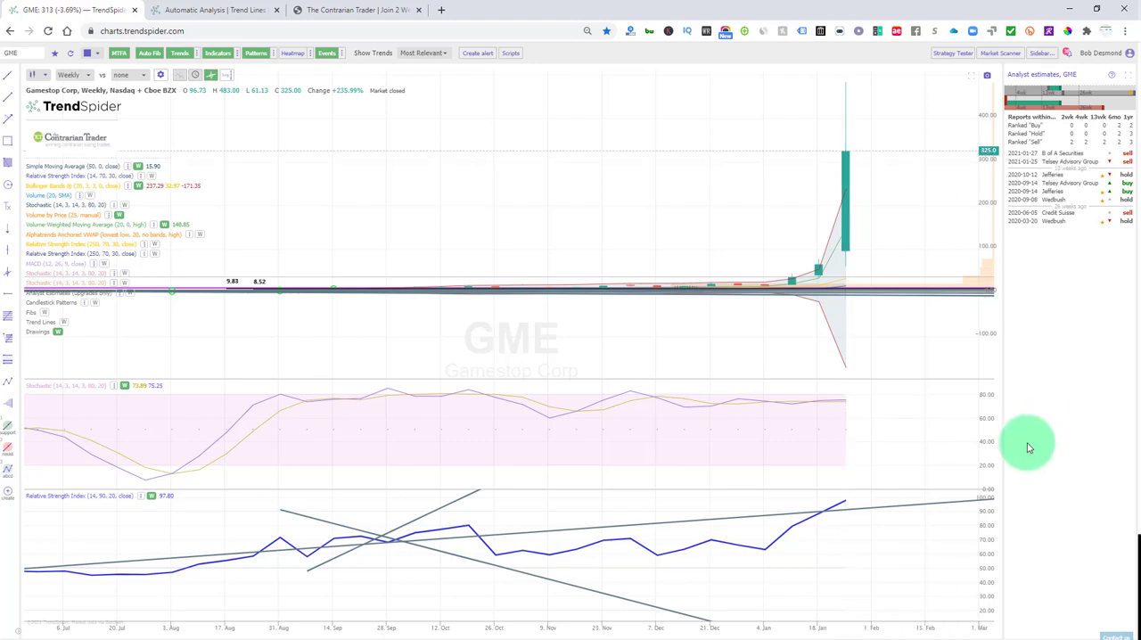
mouse_move(845, 503)
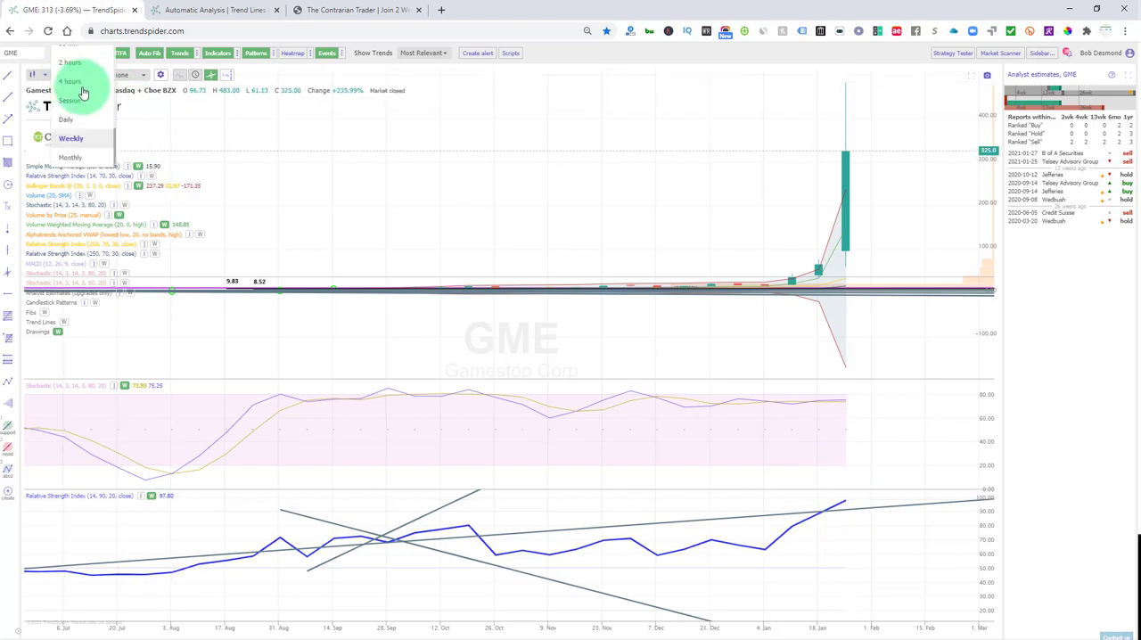
- Choose Daily so the GME chart shows the late-January spike in daily candles
click(64, 119)
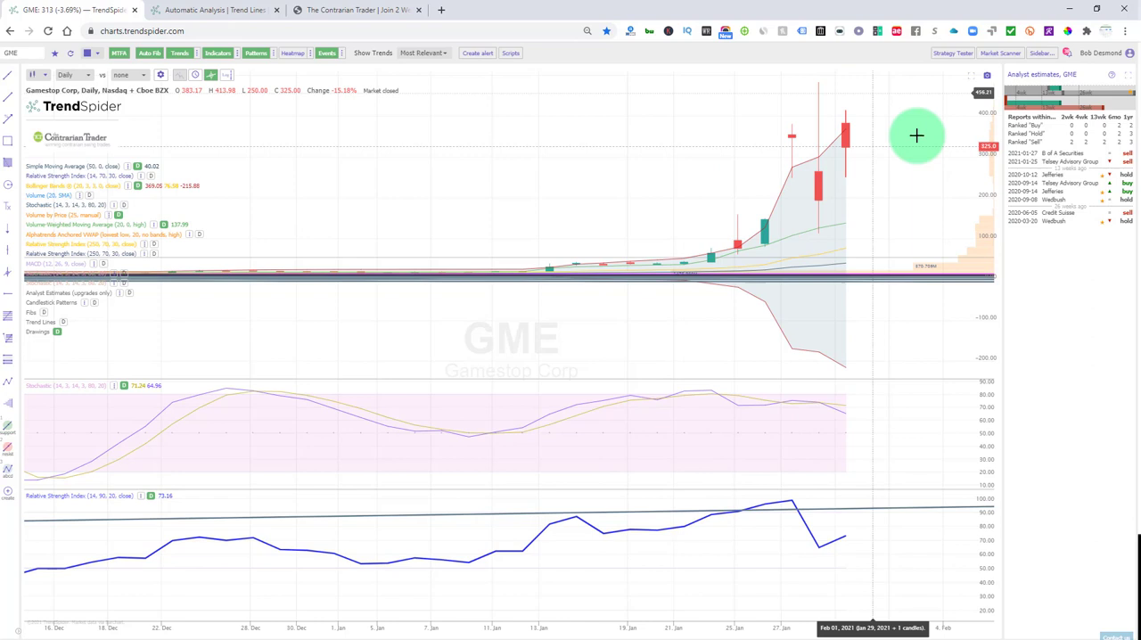
mouse_move(866, 178)
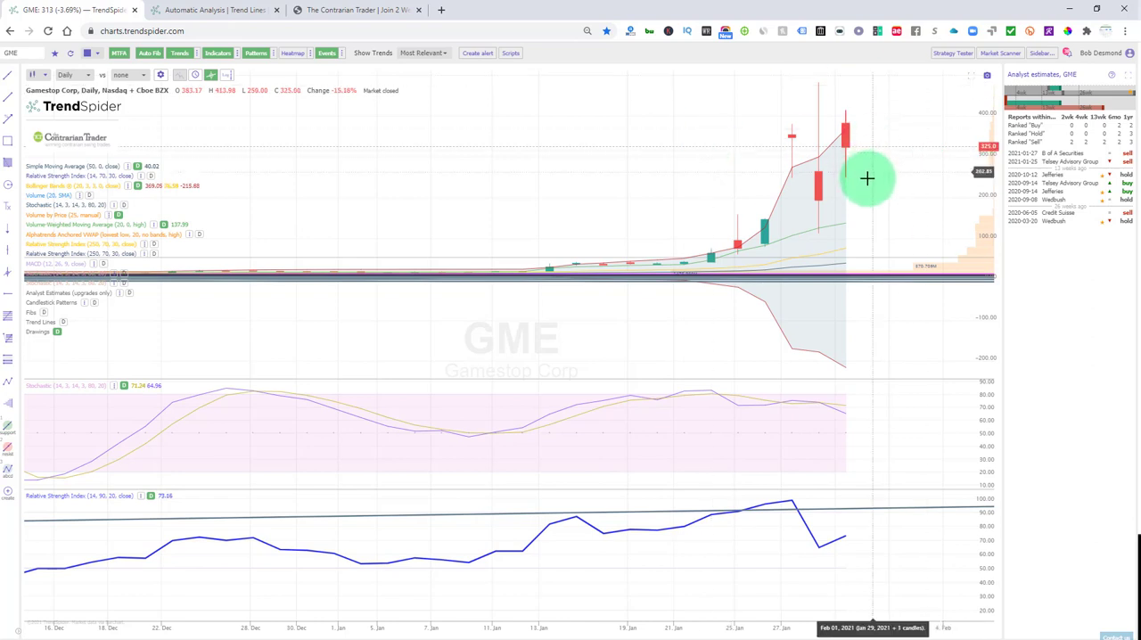
mouse_move(829, 76)
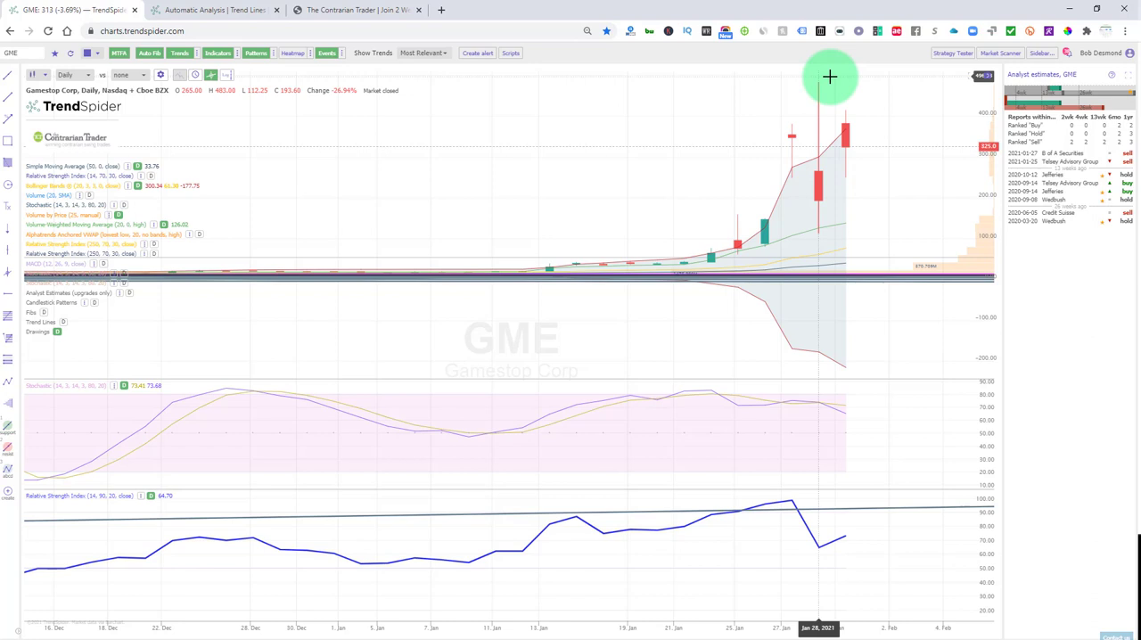
mouse_move(837, 121)
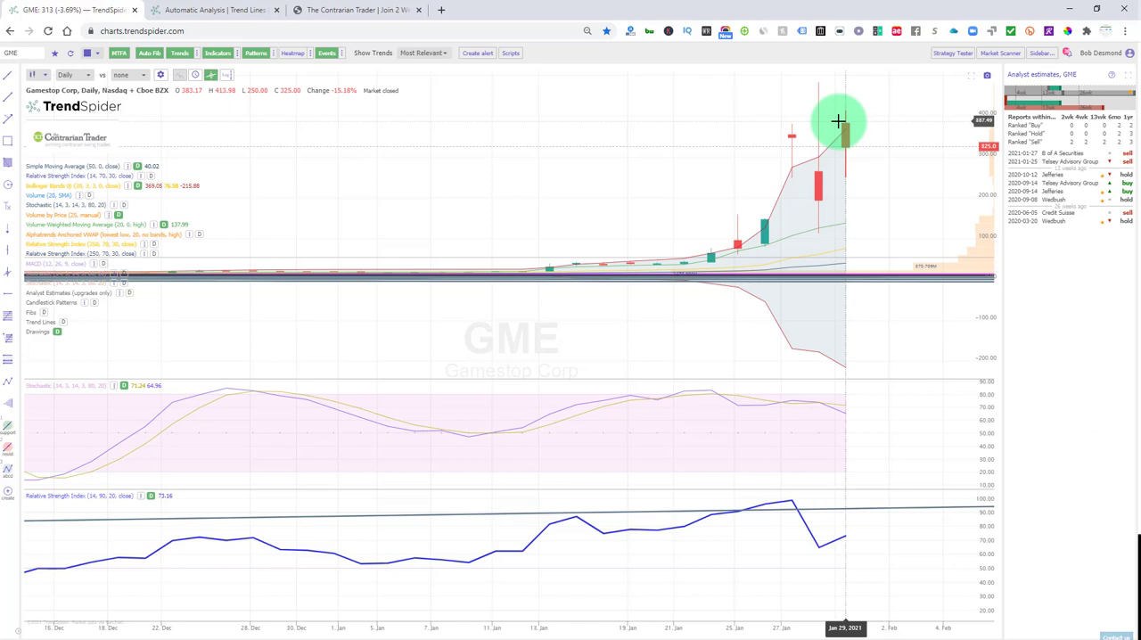
mouse_move(471, 5)
text(BB)
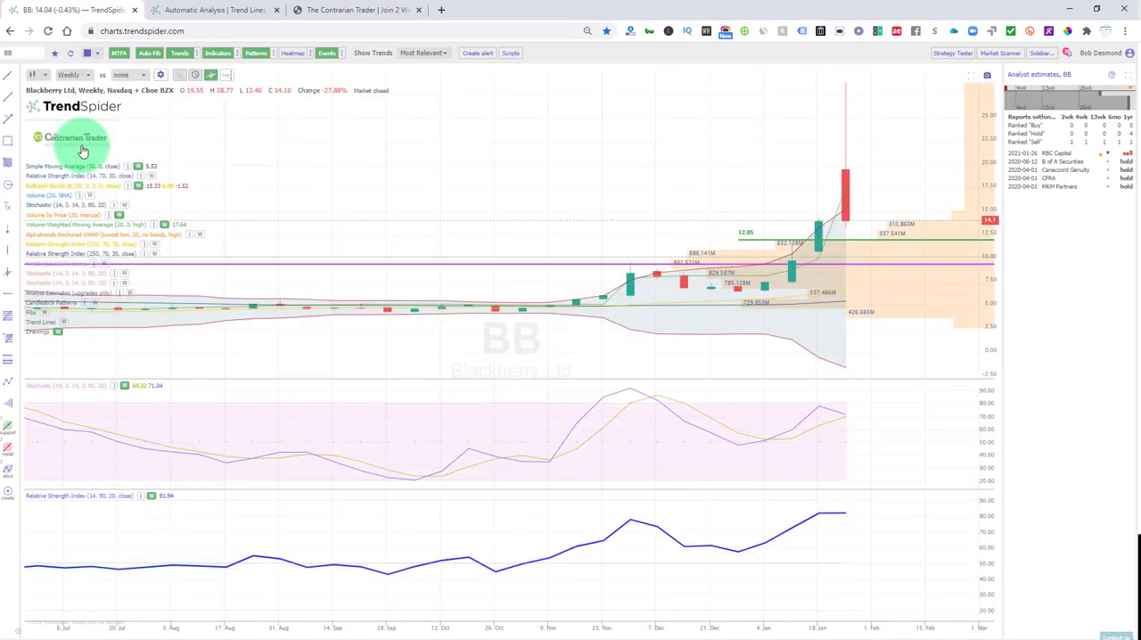
mouse_move(856, 139)
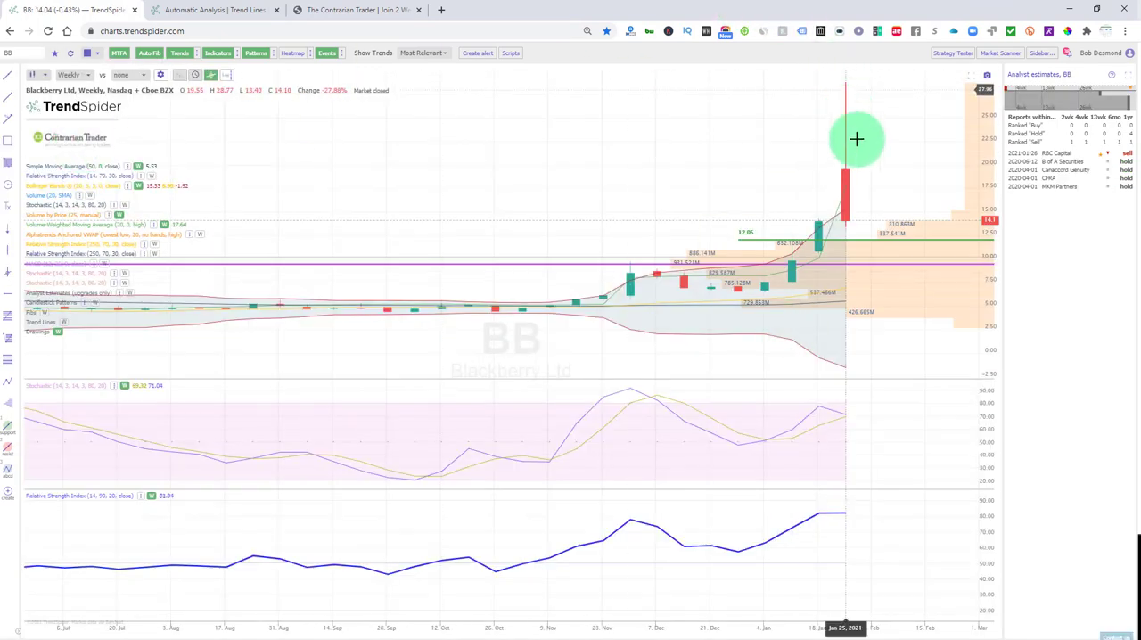
mouse_move(745, 242)
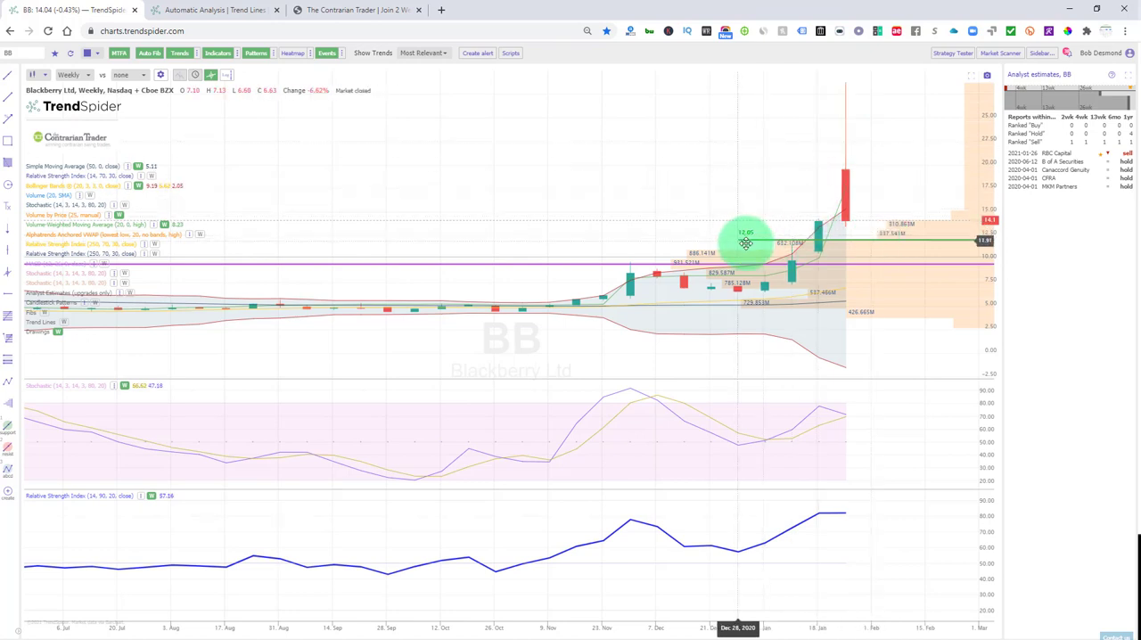
mouse_move(806, 241)
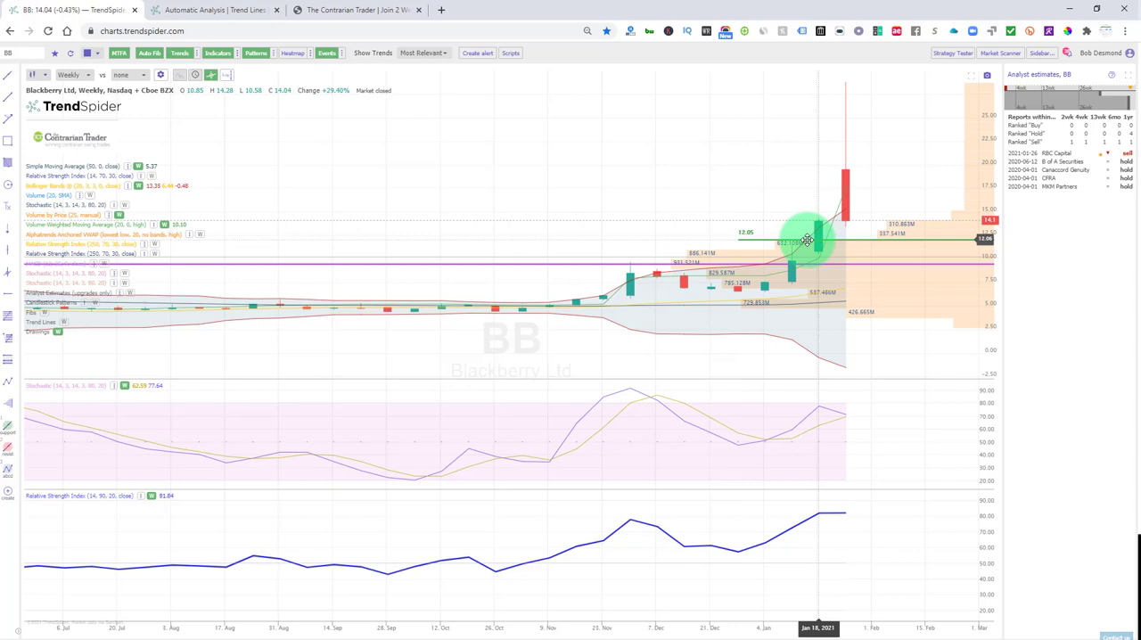
mouse_move(852, 241)
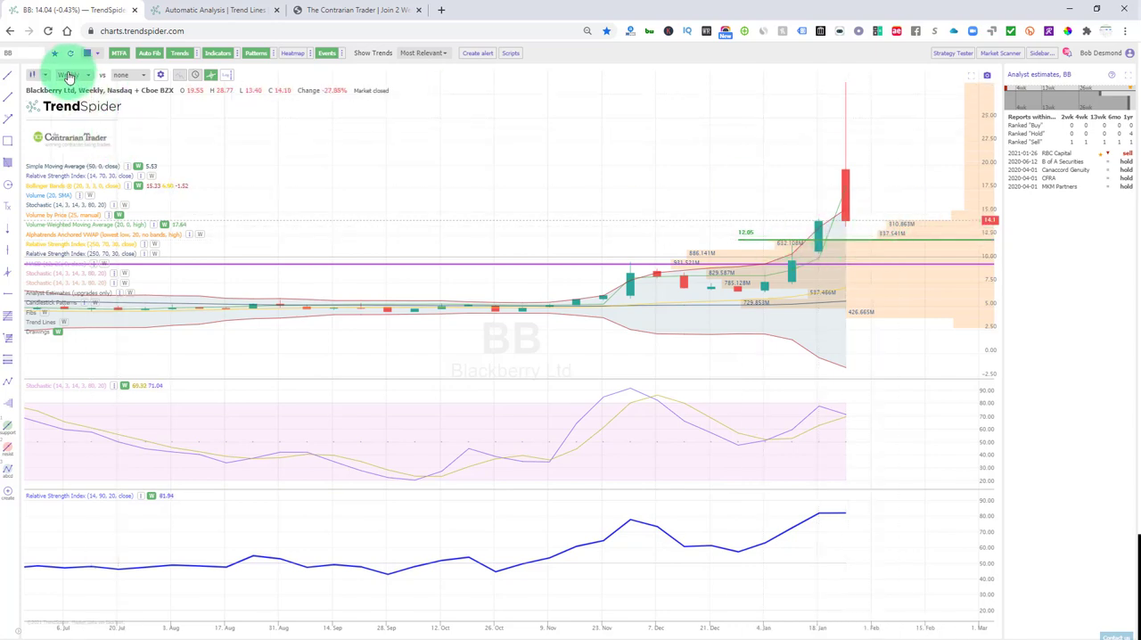
- Set the BlackBerry chart to daily candles showing the late-January spike
click(70, 75)
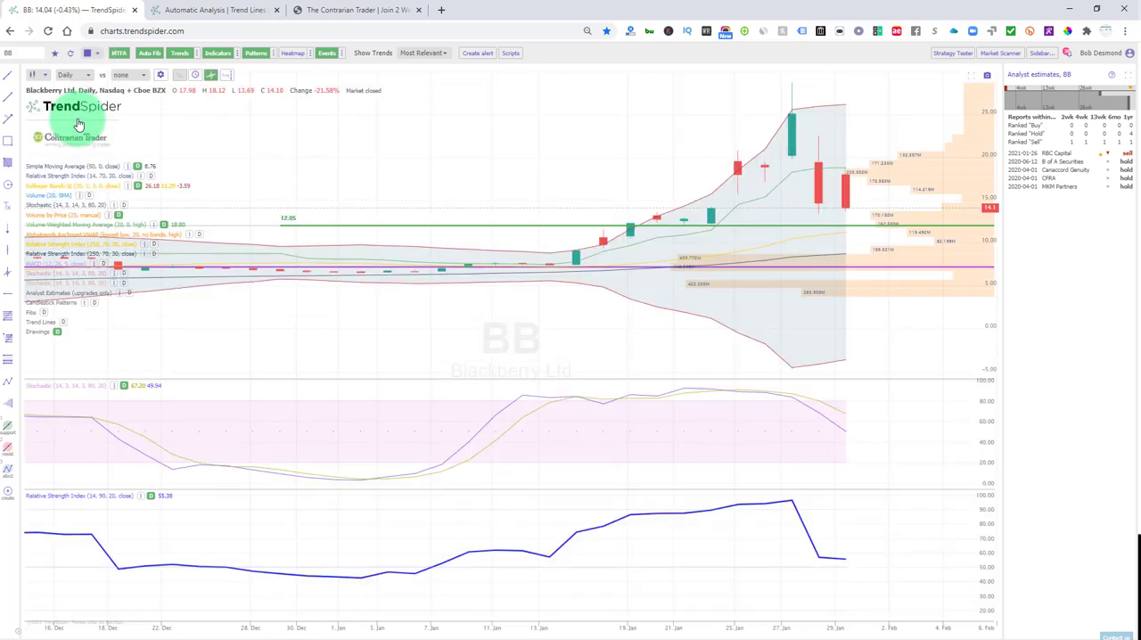
mouse_move(608, 214)
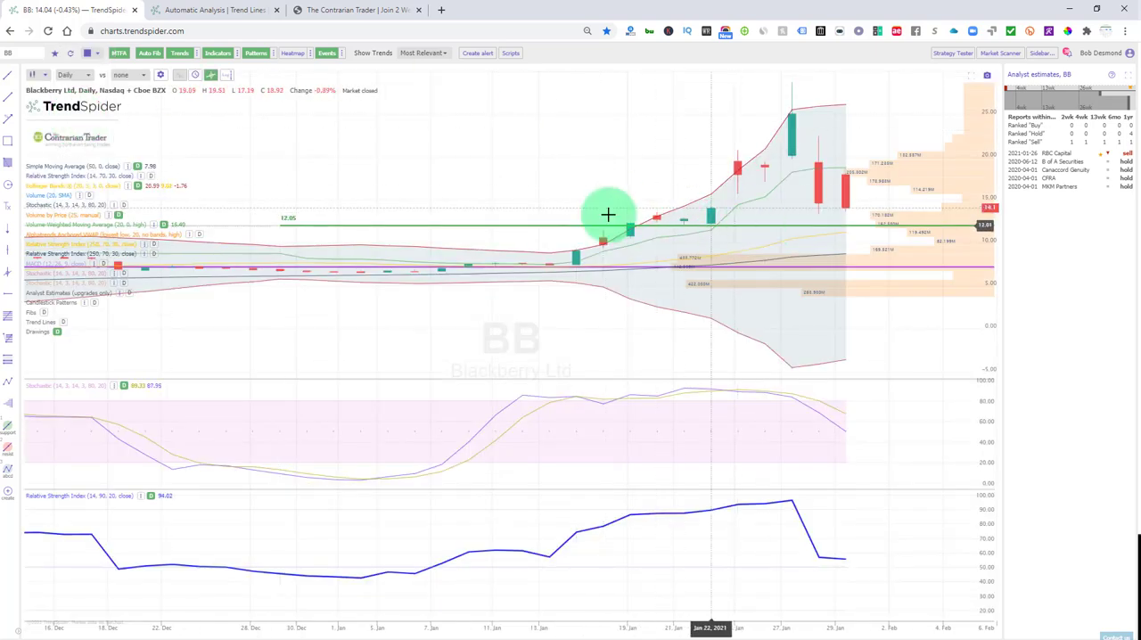
mouse_move(895, 224)
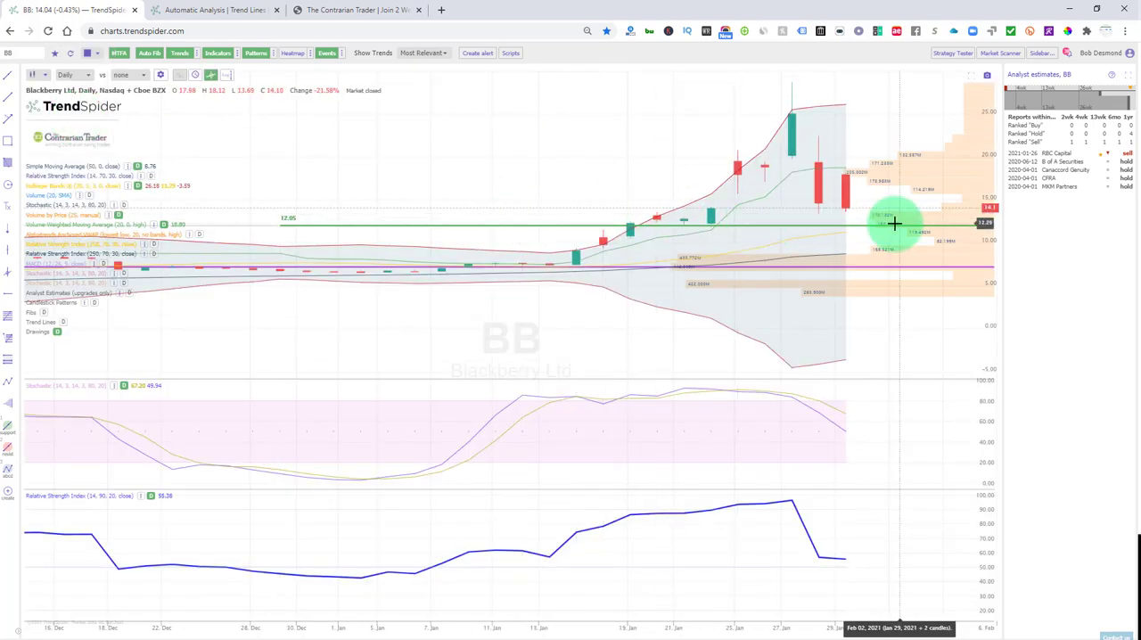
mouse_move(817, 268)
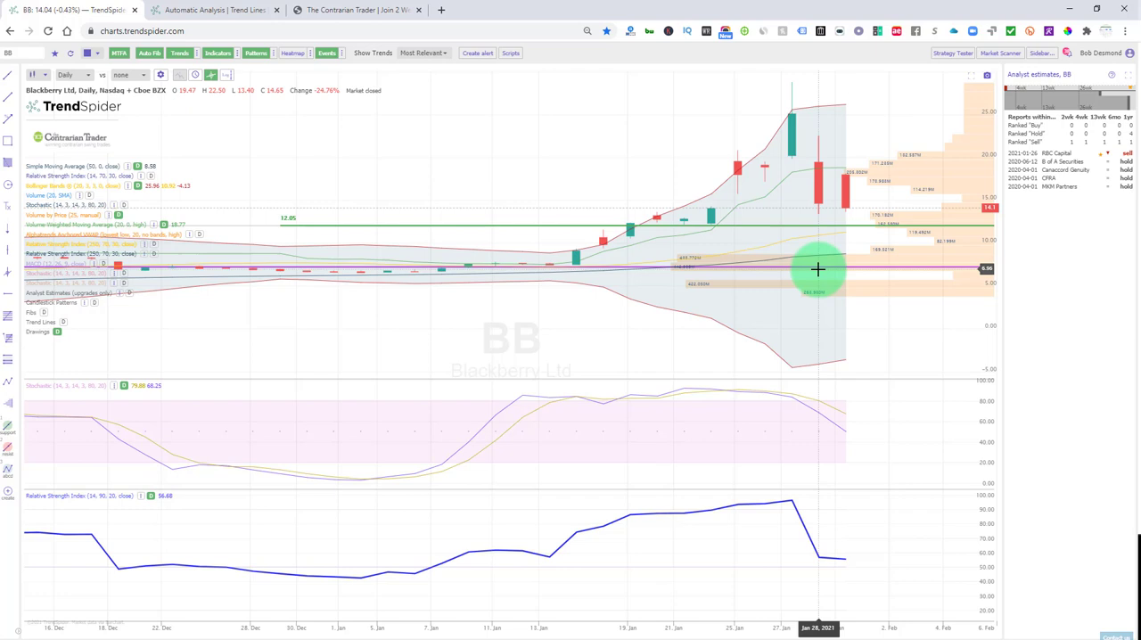
mouse_move(802, 246)
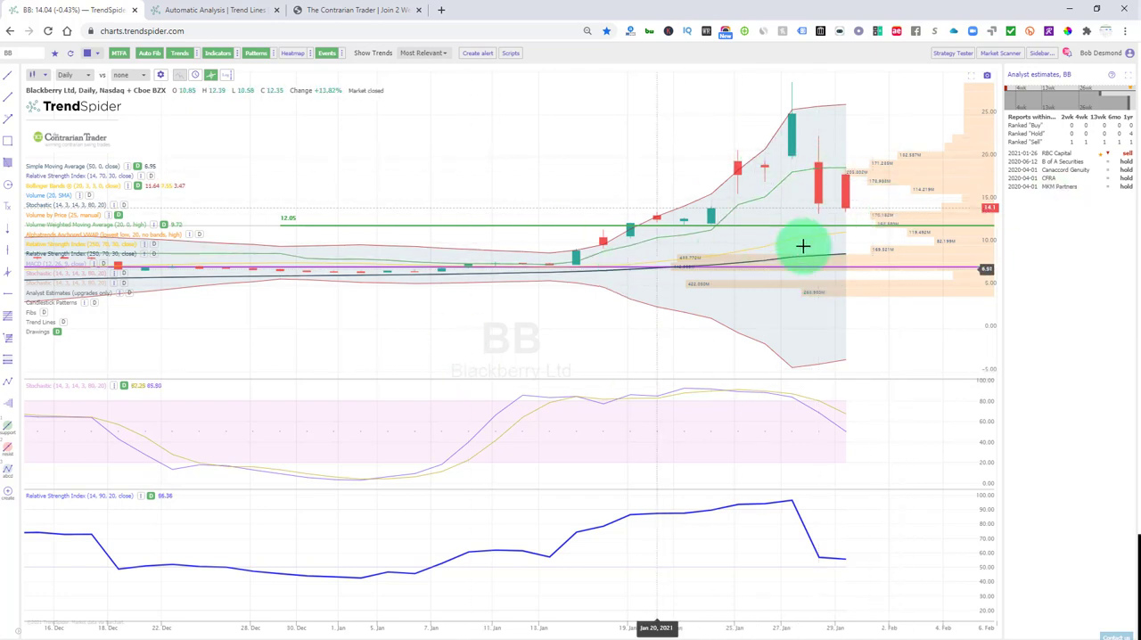
mouse_move(853, 184)
text(OPTT)
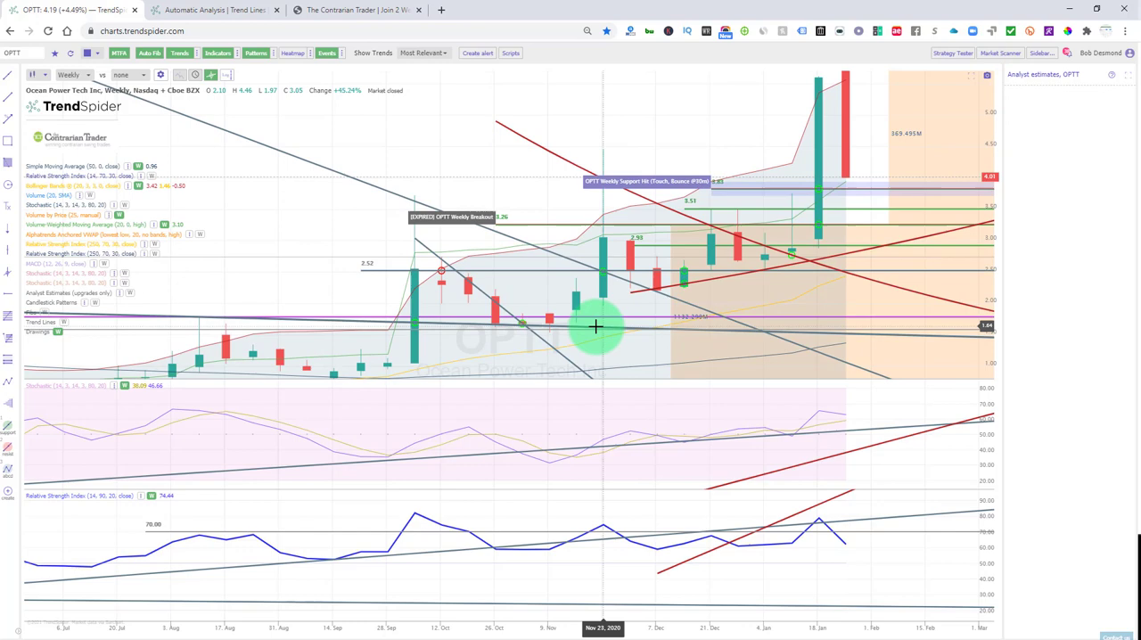
mouse_move(514, 191)
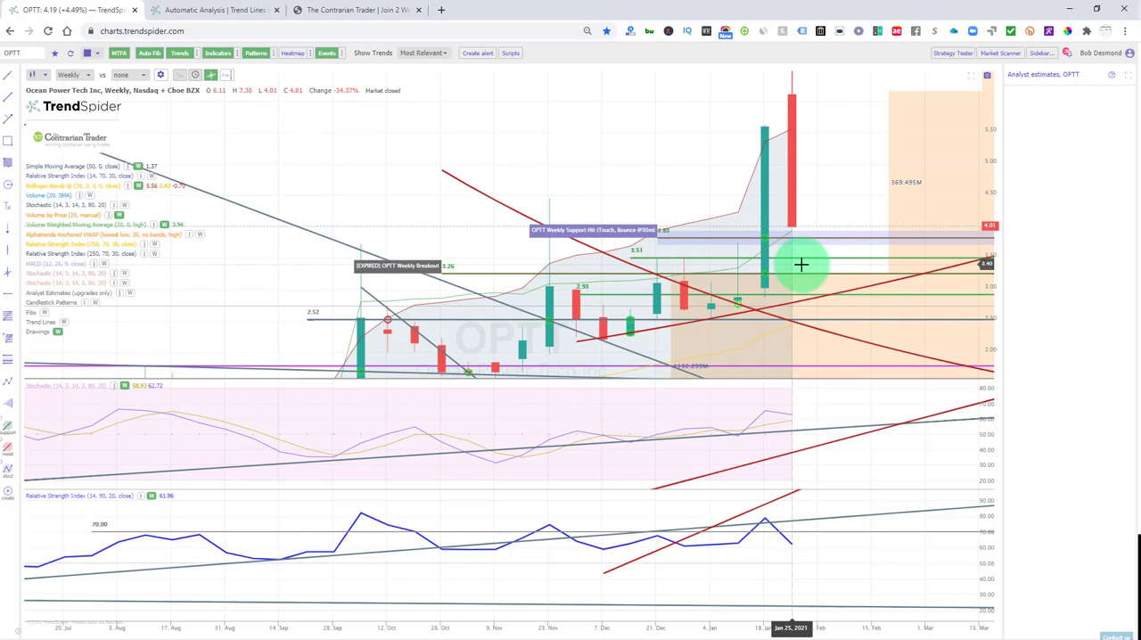
mouse_move(763, 267)
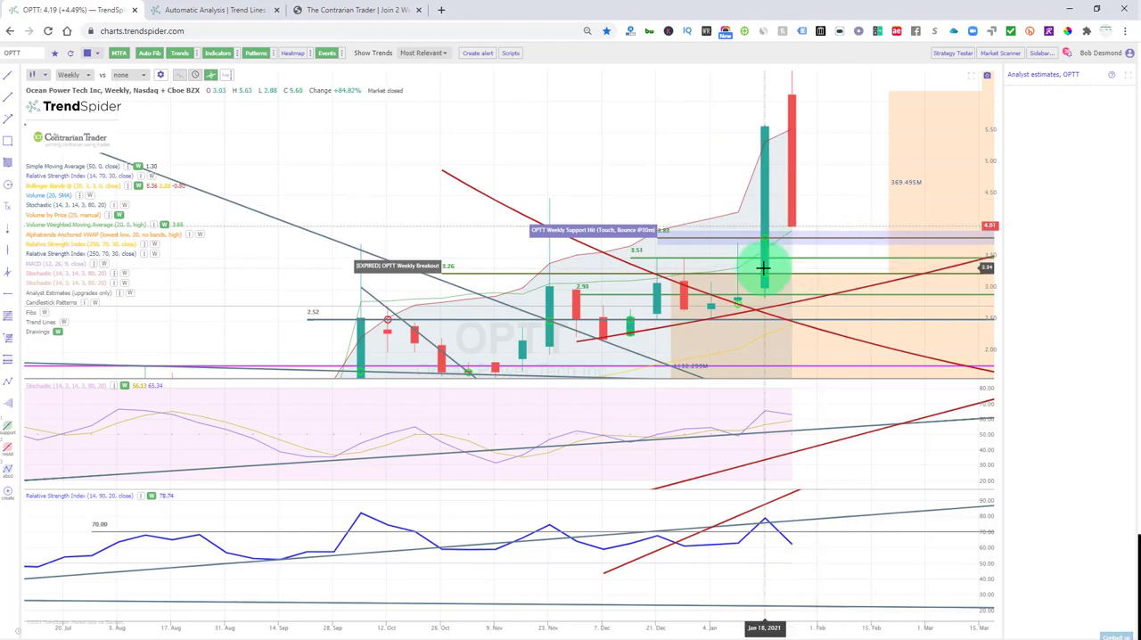
mouse_move(781, 239)
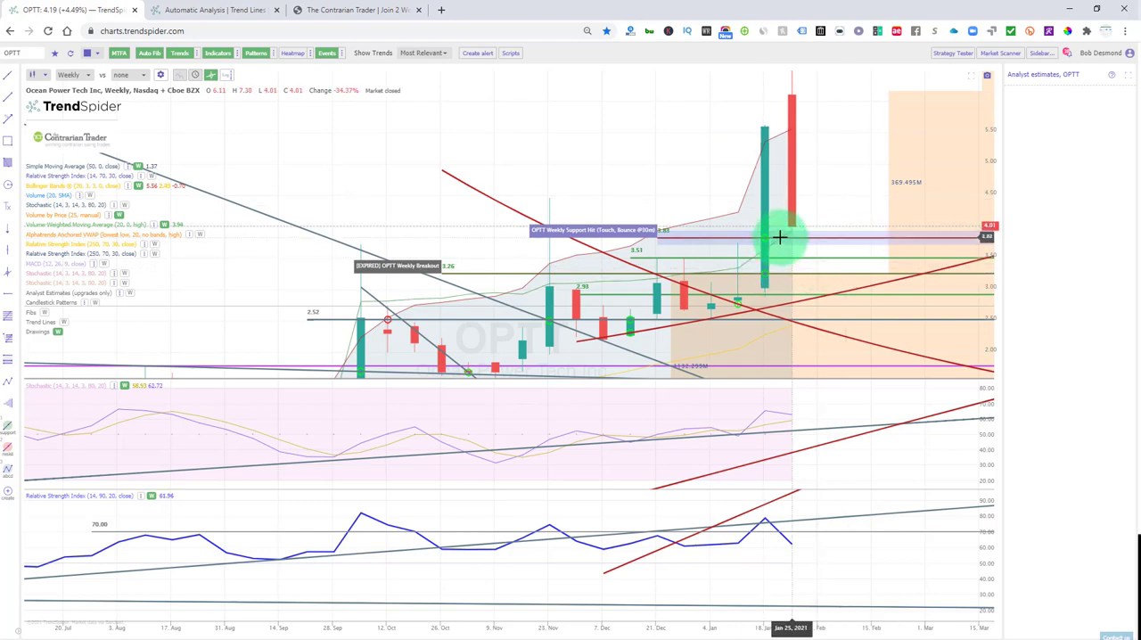
mouse_move(802, 230)
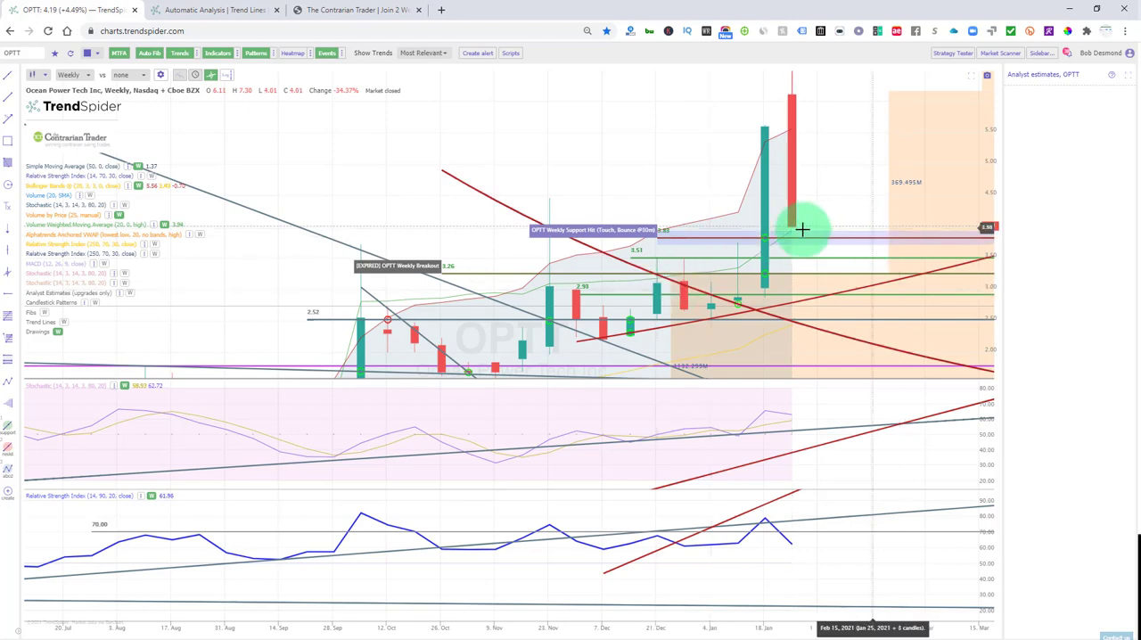
mouse_move(804, 235)
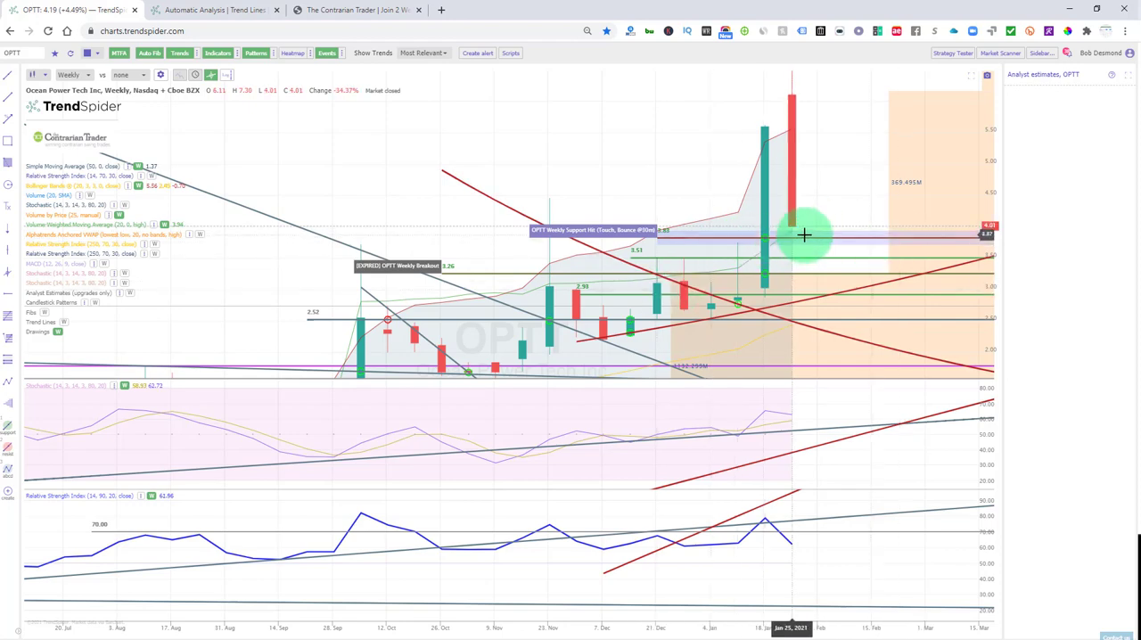
mouse_move(779, 198)
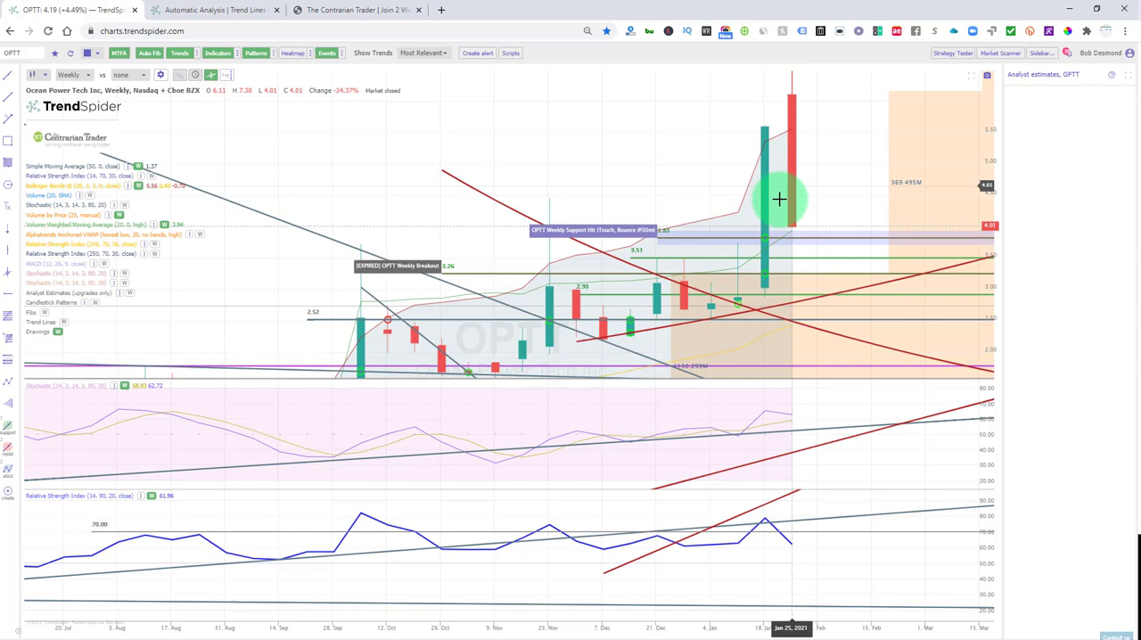
mouse_move(791, 204)
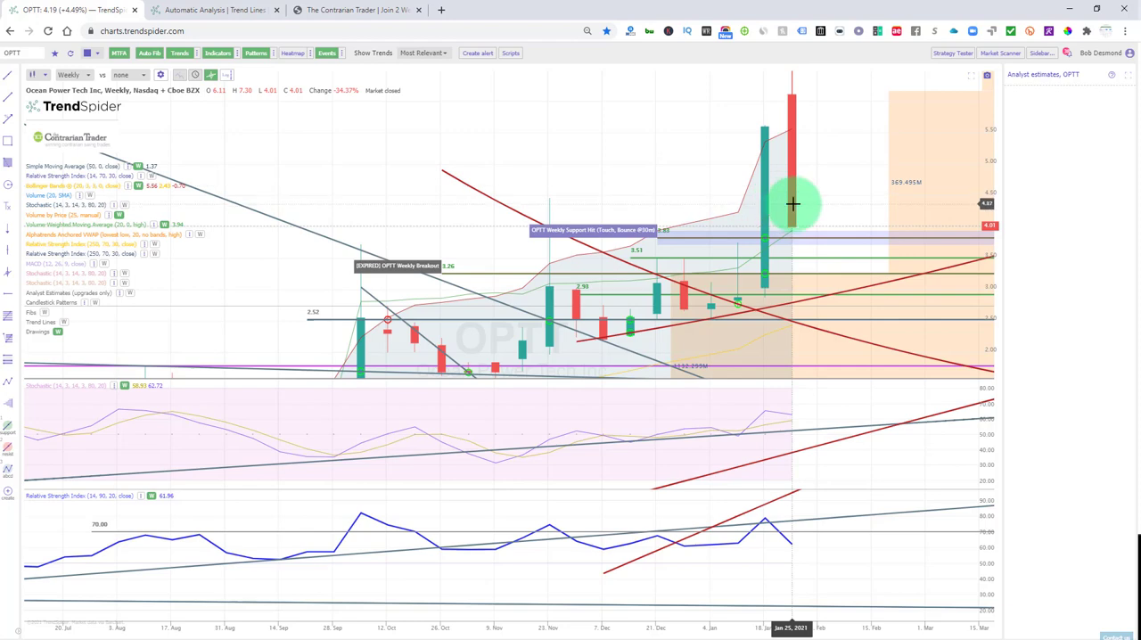
mouse_move(787, 257)
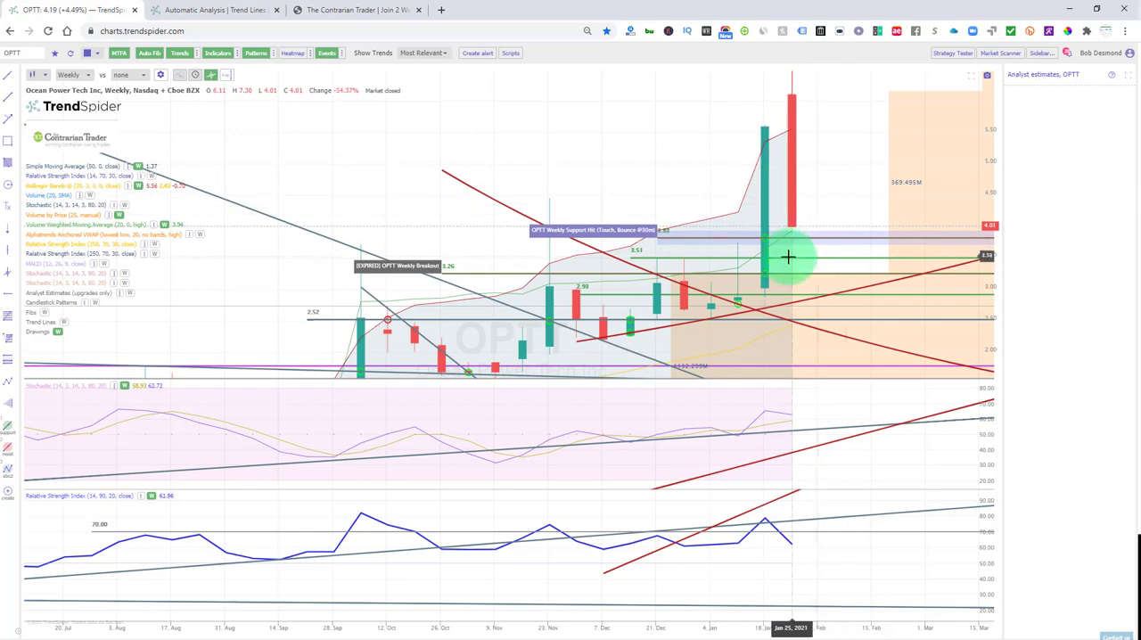
- Create an 'OPTT Long Entry' trend alert on the weekly support line with 30 min confirmation candles and a note
click(788, 257)
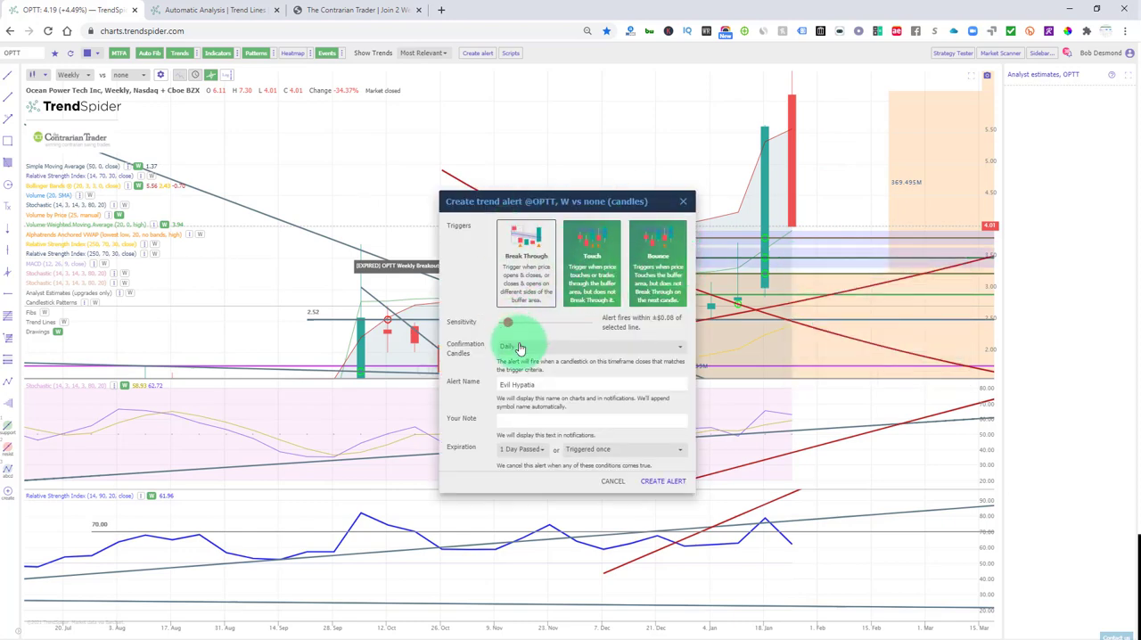
click(588, 346)
text(Weekly Support Hit)
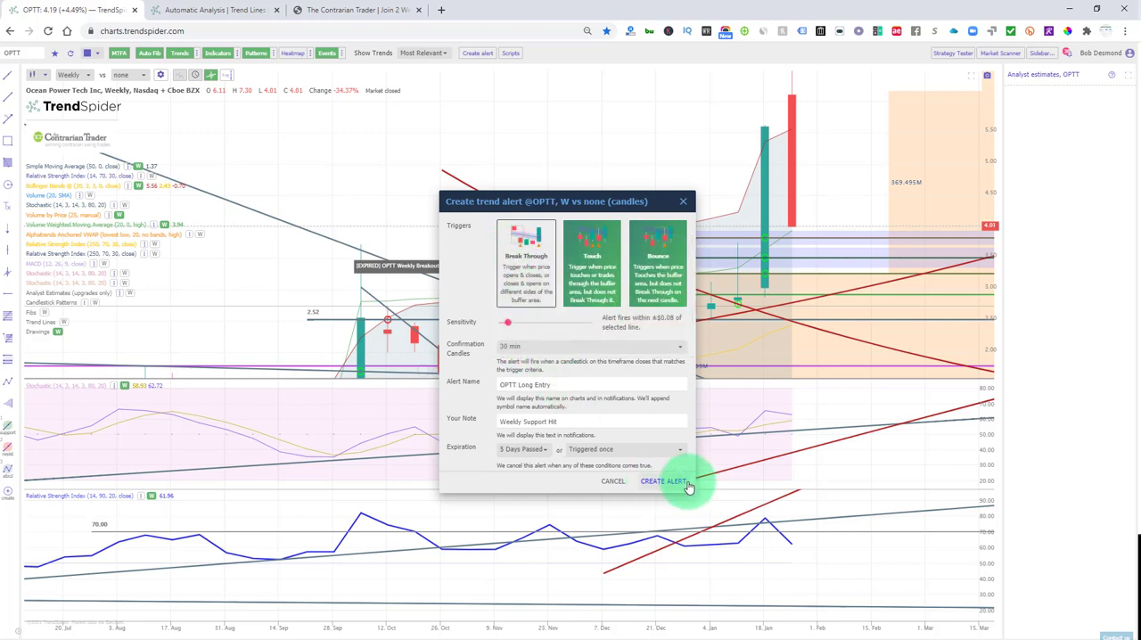
click(663, 481)
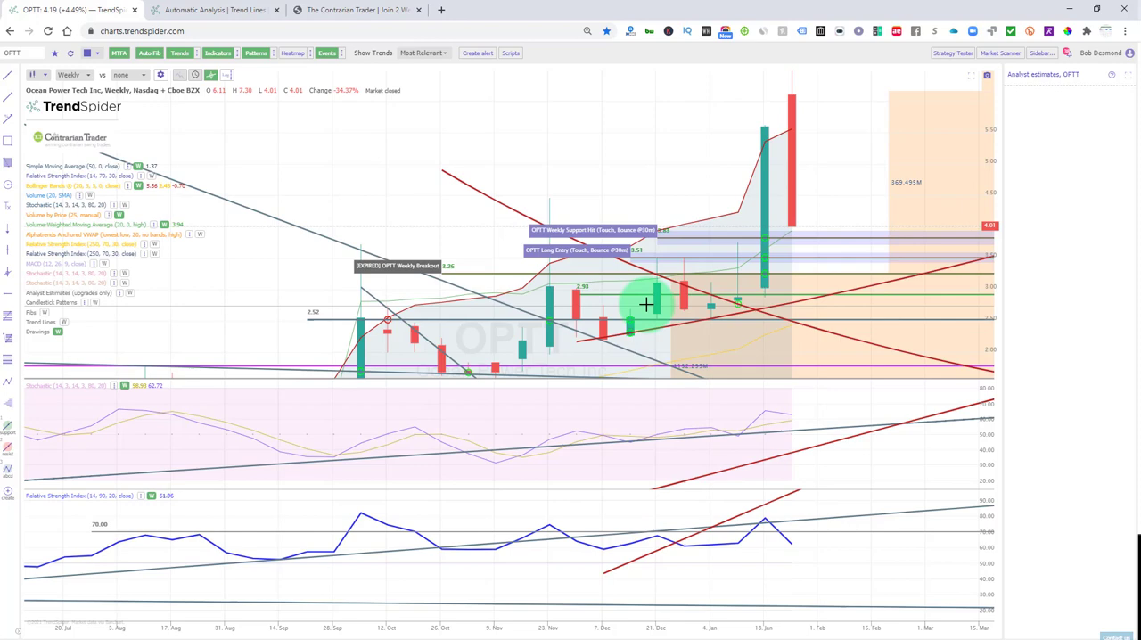
mouse_move(806, 239)
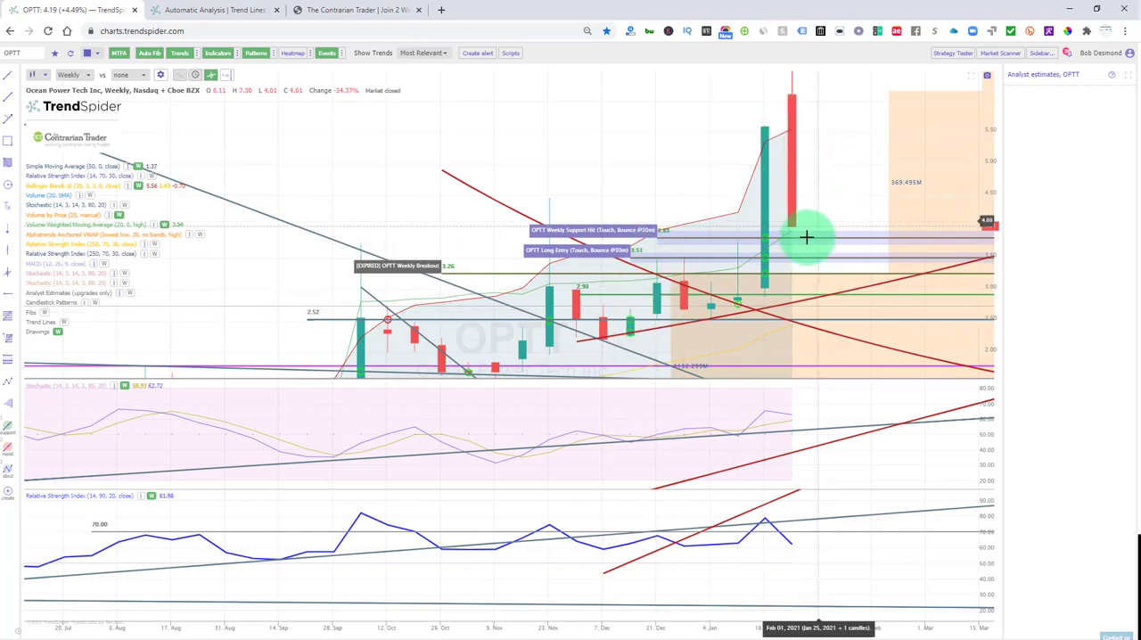
mouse_move(823, 253)
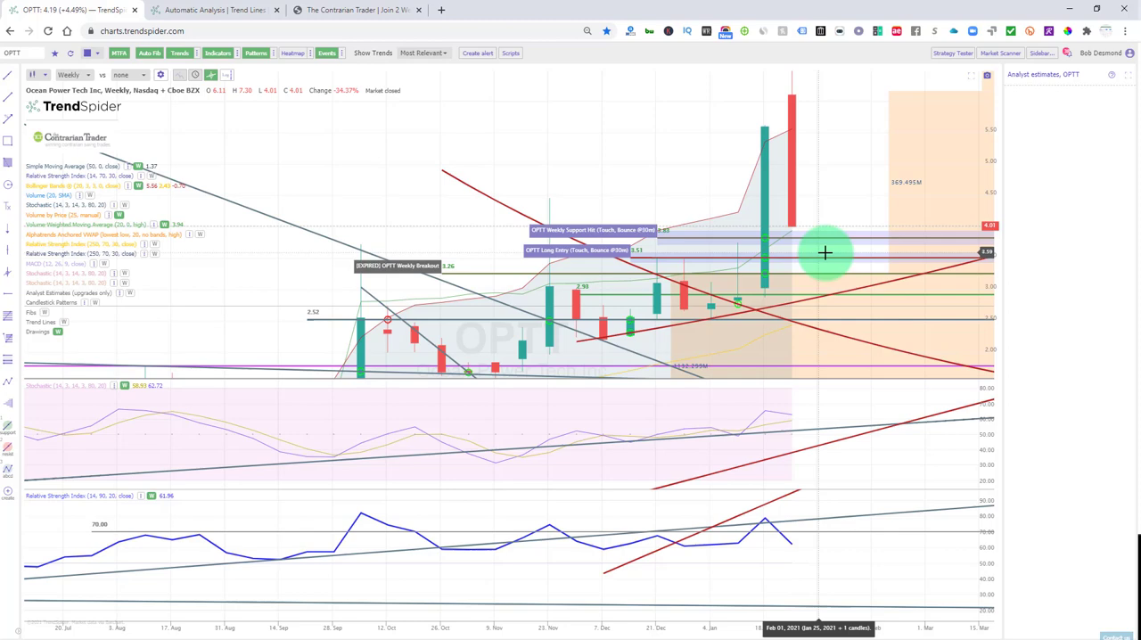
mouse_move(795, 230)
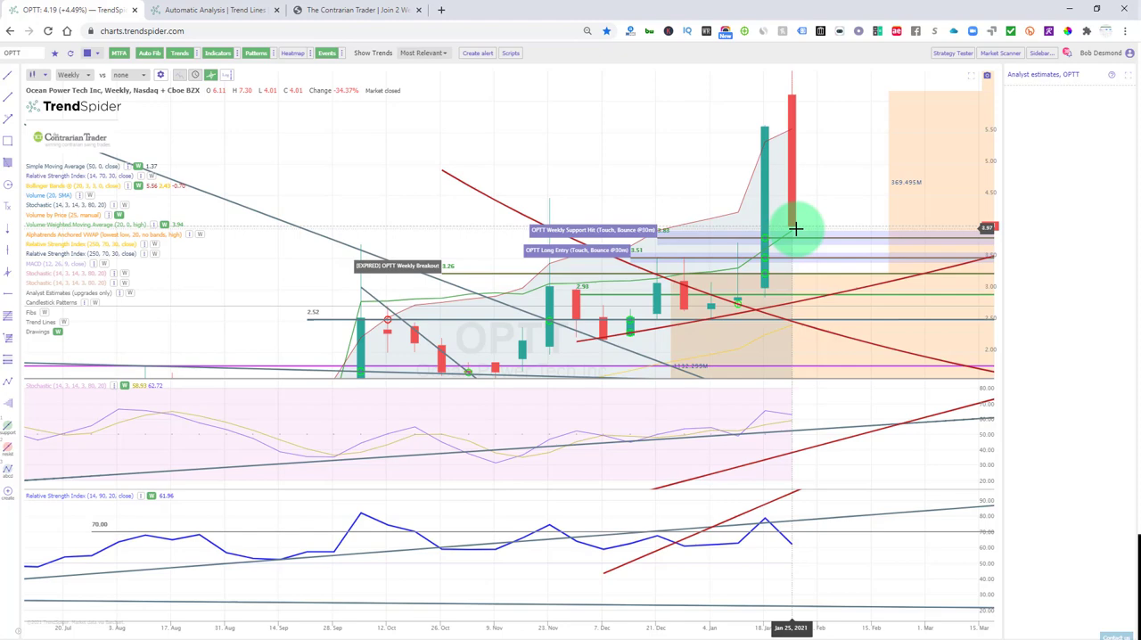
mouse_move(164, 153)
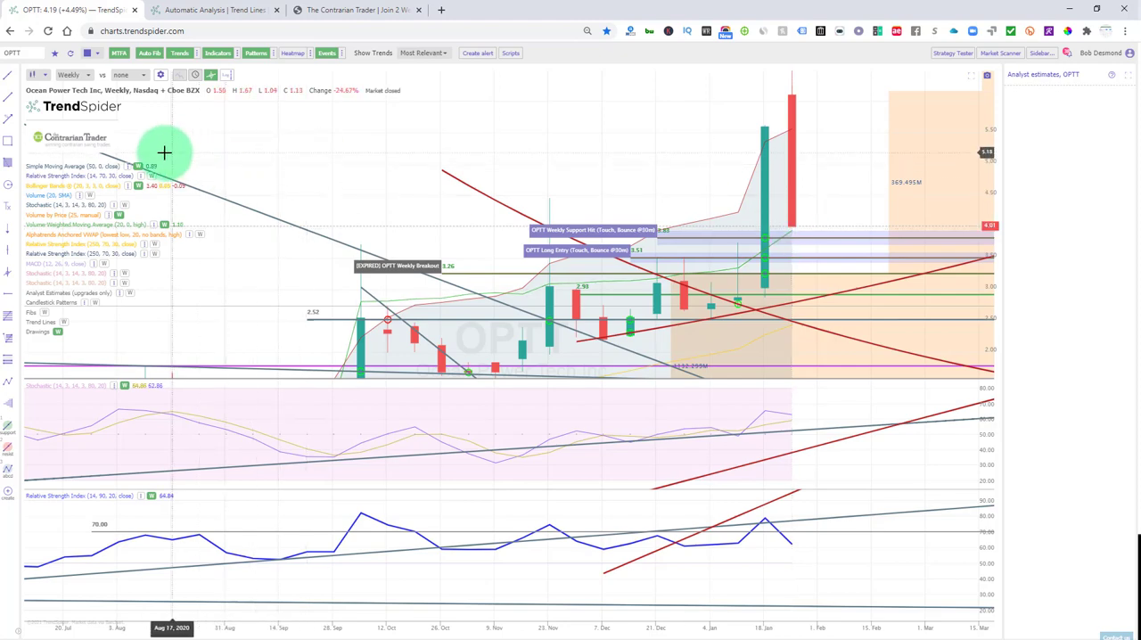
mouse_move(724, 251)
text(BA)
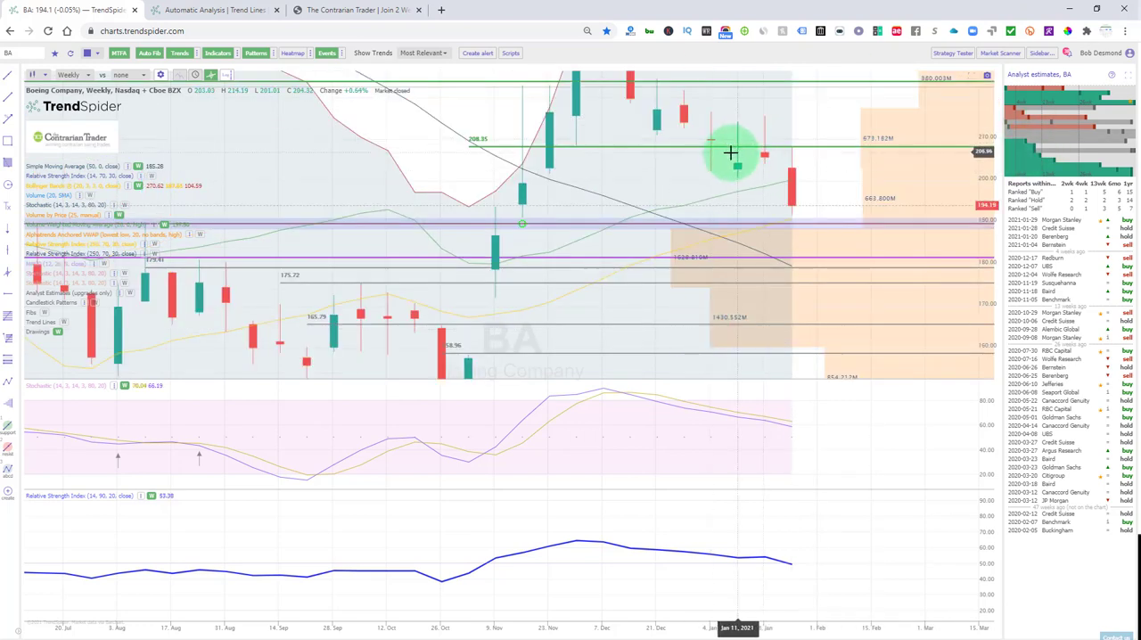
mouse_move(767, 130)
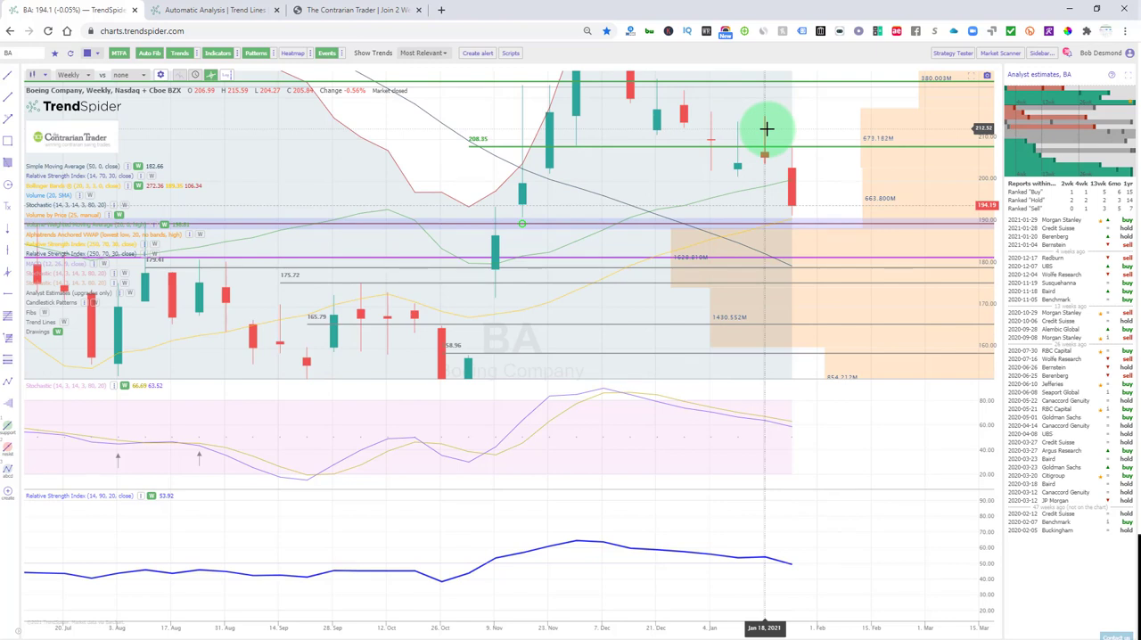
mouse_move(717, 178)
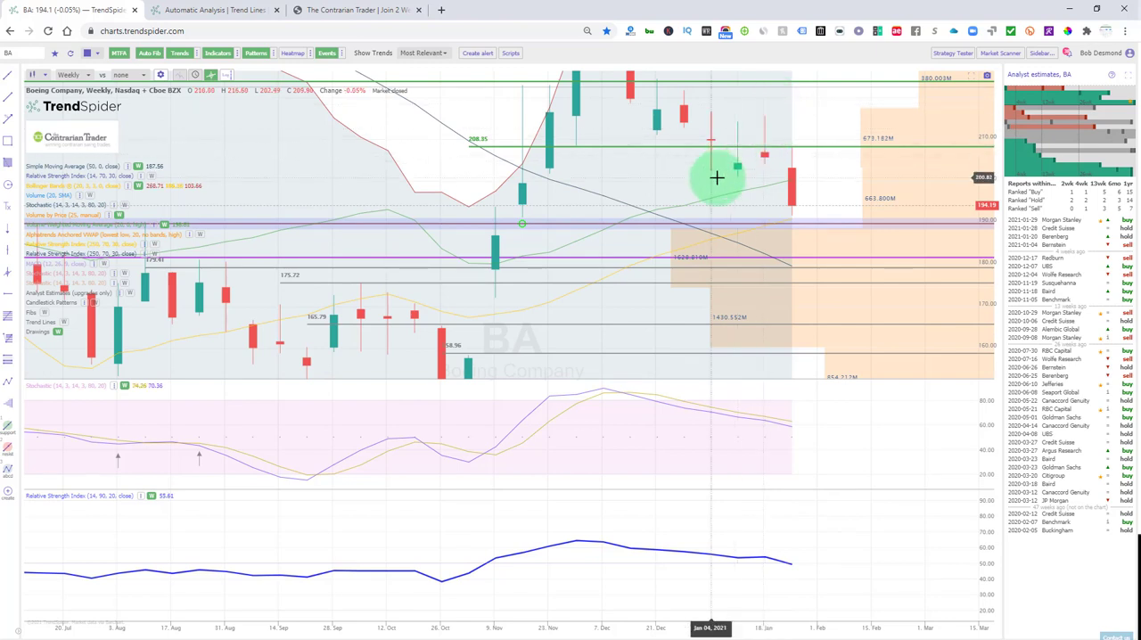
mouse_move(722, 184)
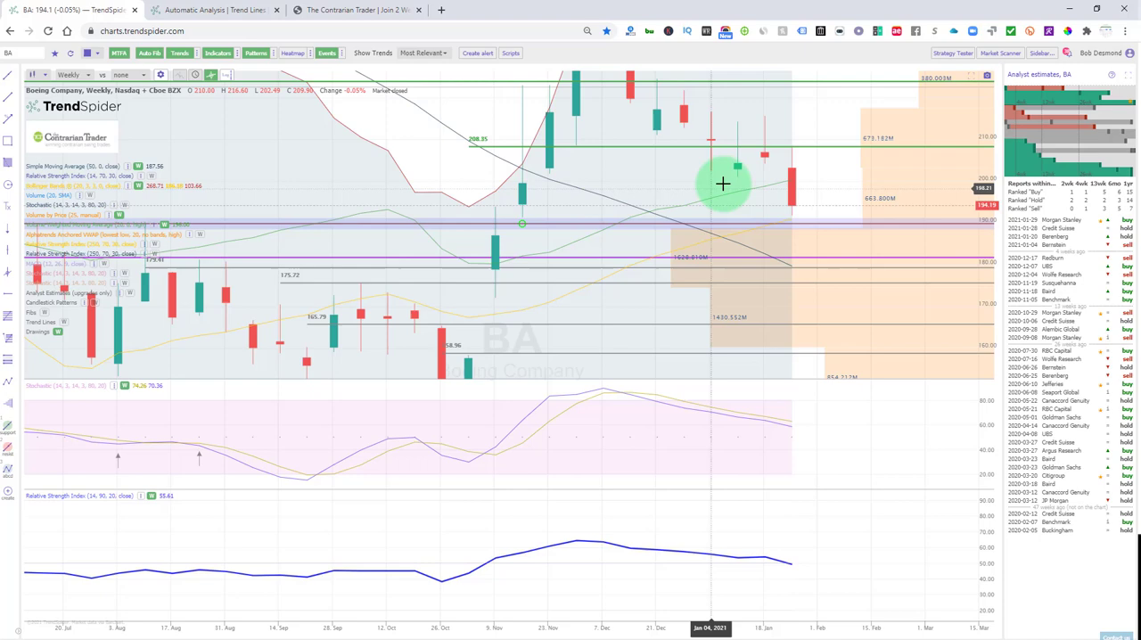
mouse_move(765, 139)
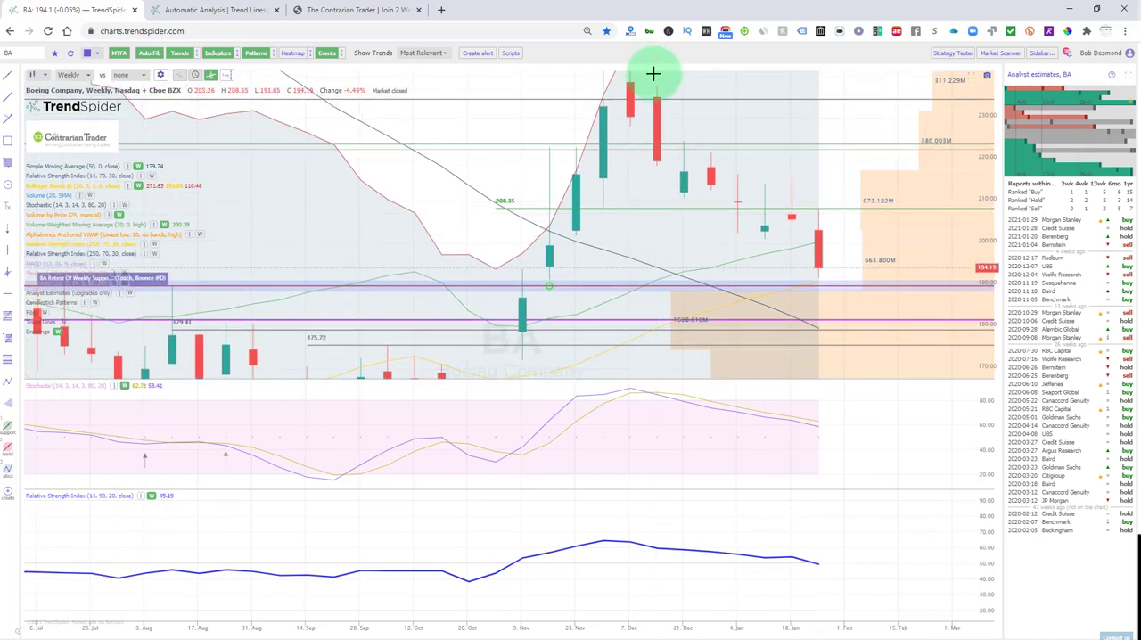
mouse_move(823, 196)
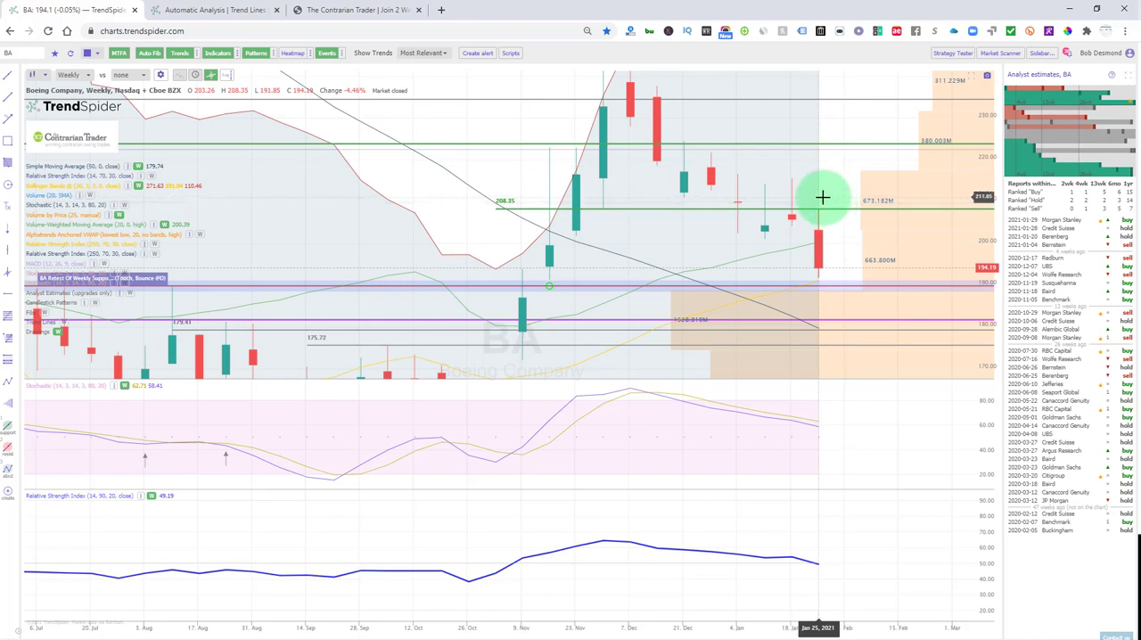
mouse_move(898, 300)
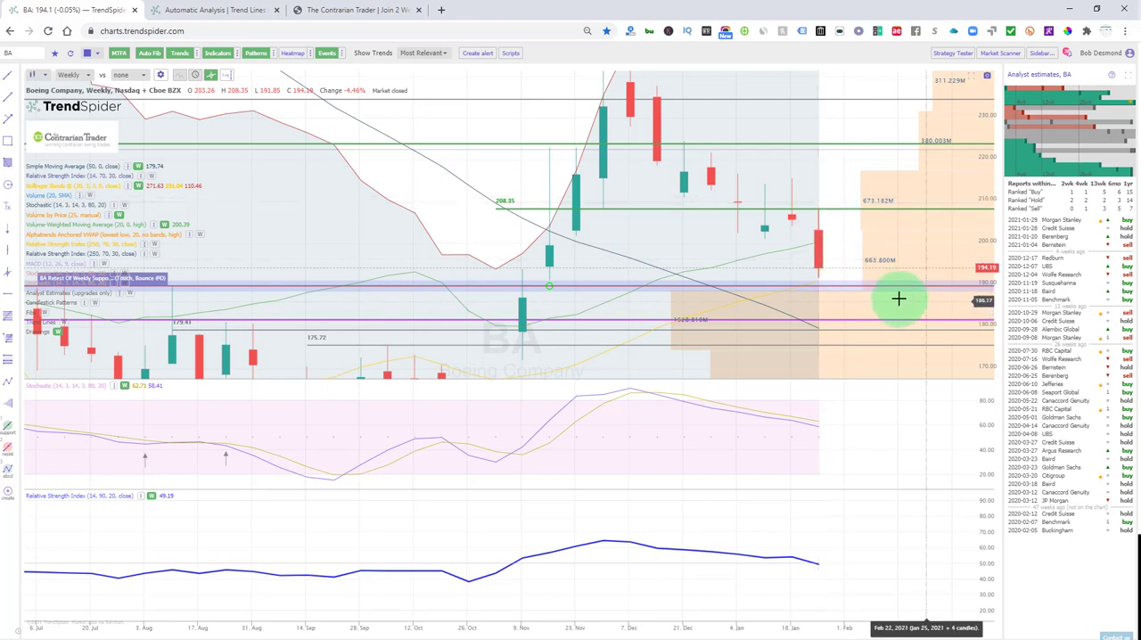
mouse_move(866, 289)
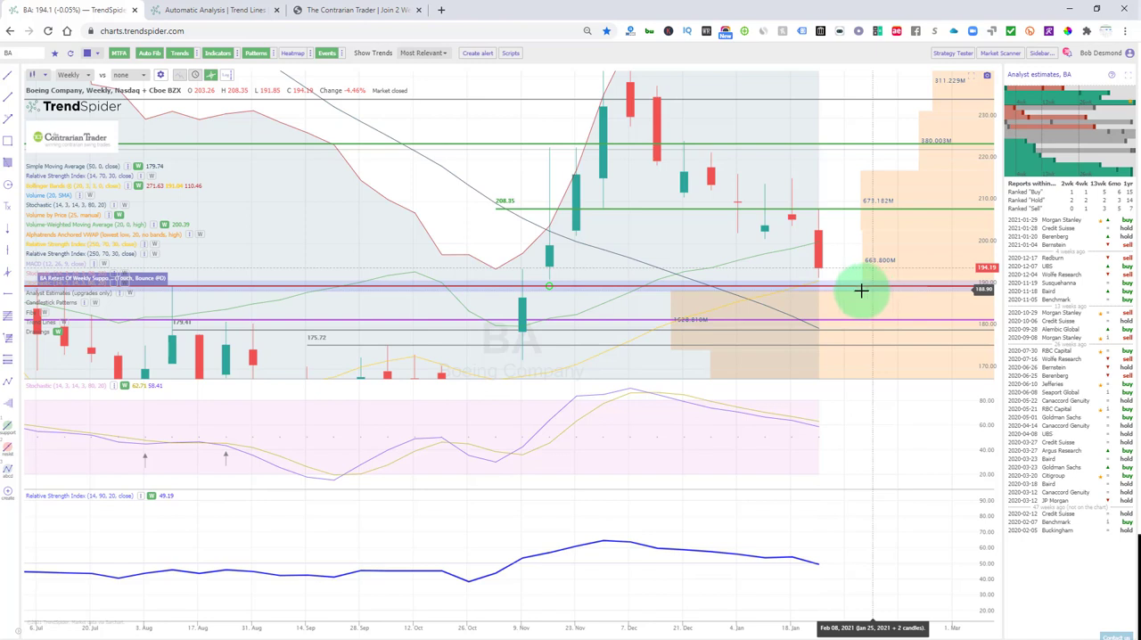
mouse_move(722, 317)
text(CNSL)
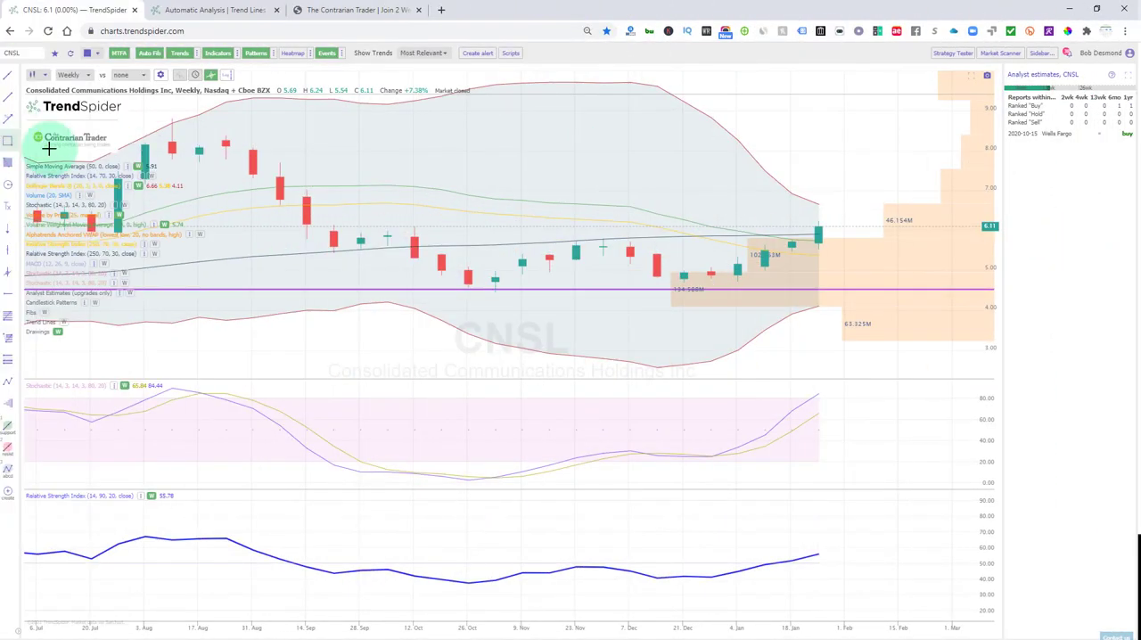
mouse_move(769, 245)
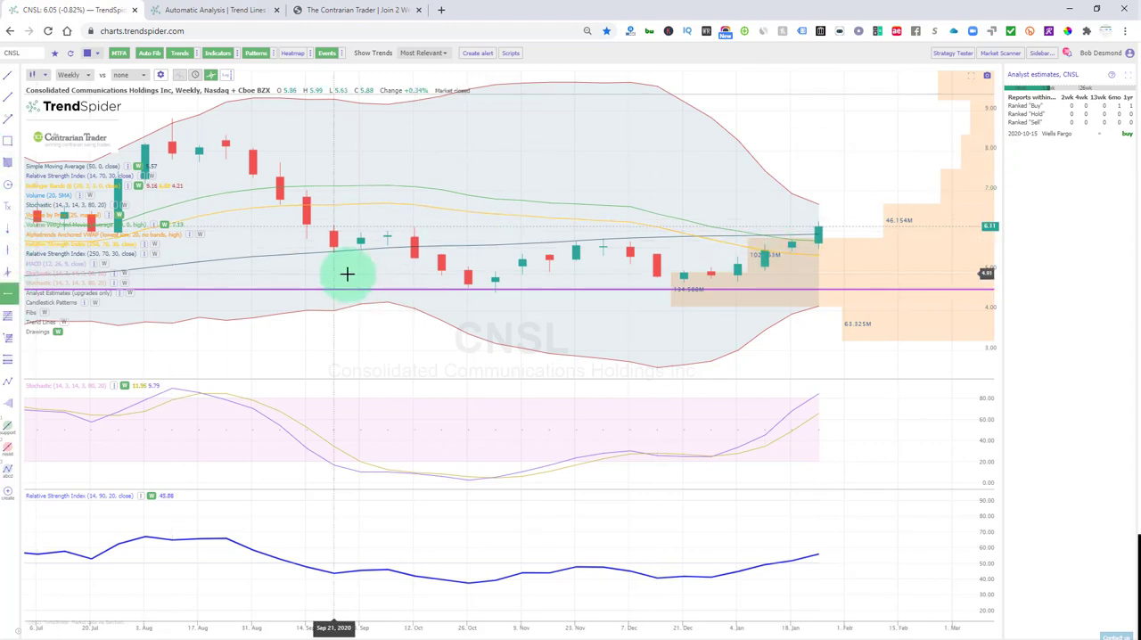
mouse_move(307, 239)
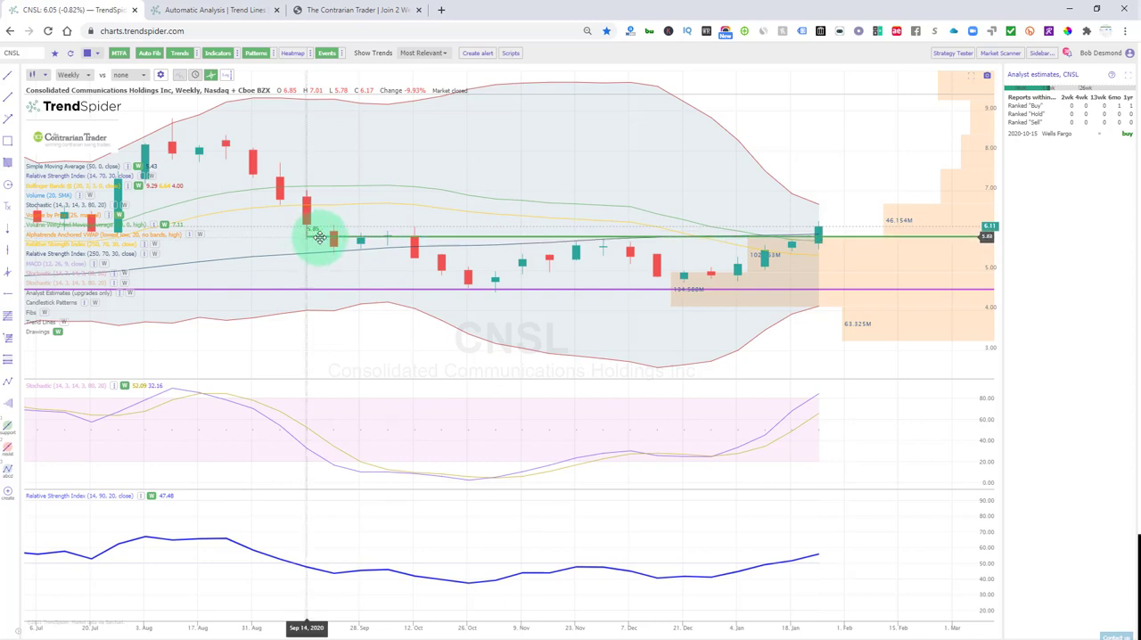
mouse_move(325, 267)
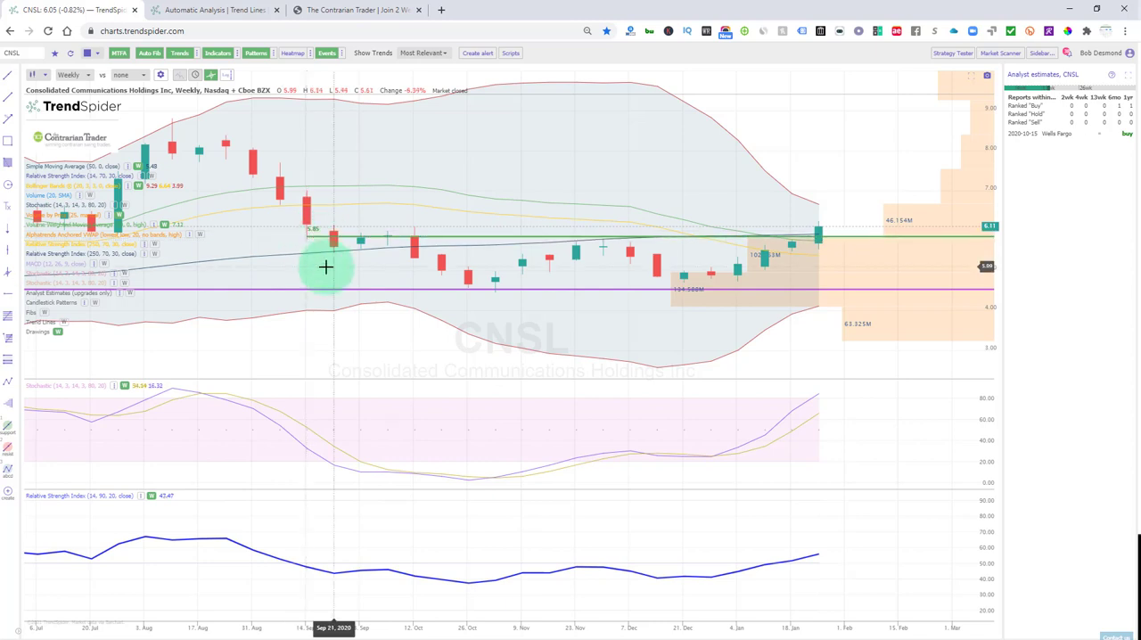
mouse_move(896, 134)
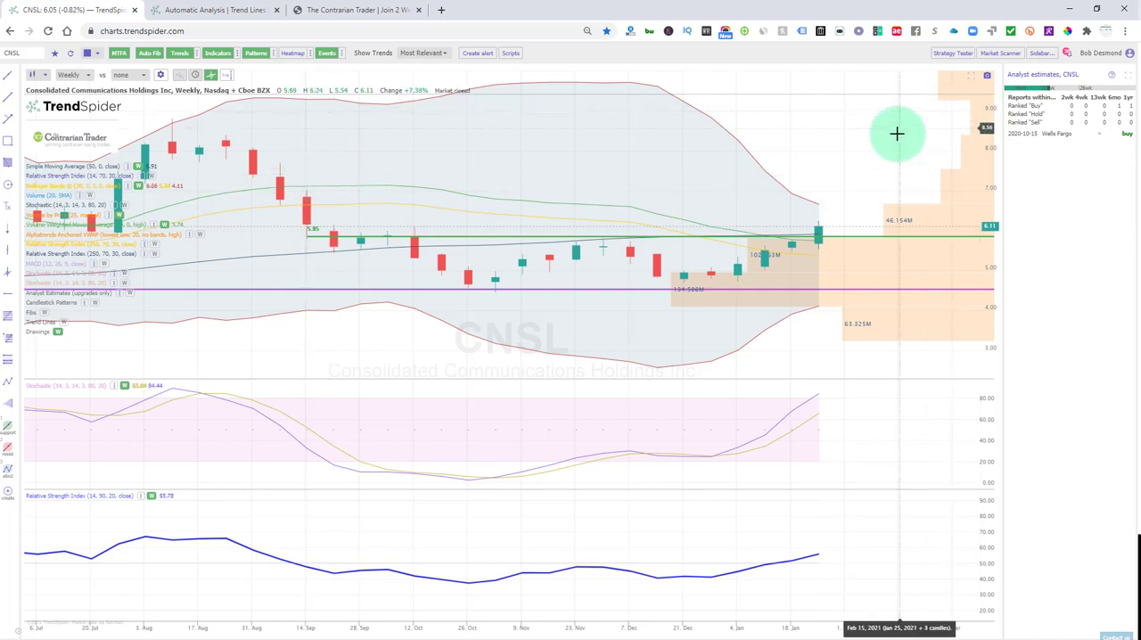
mouse_move(814, 150)
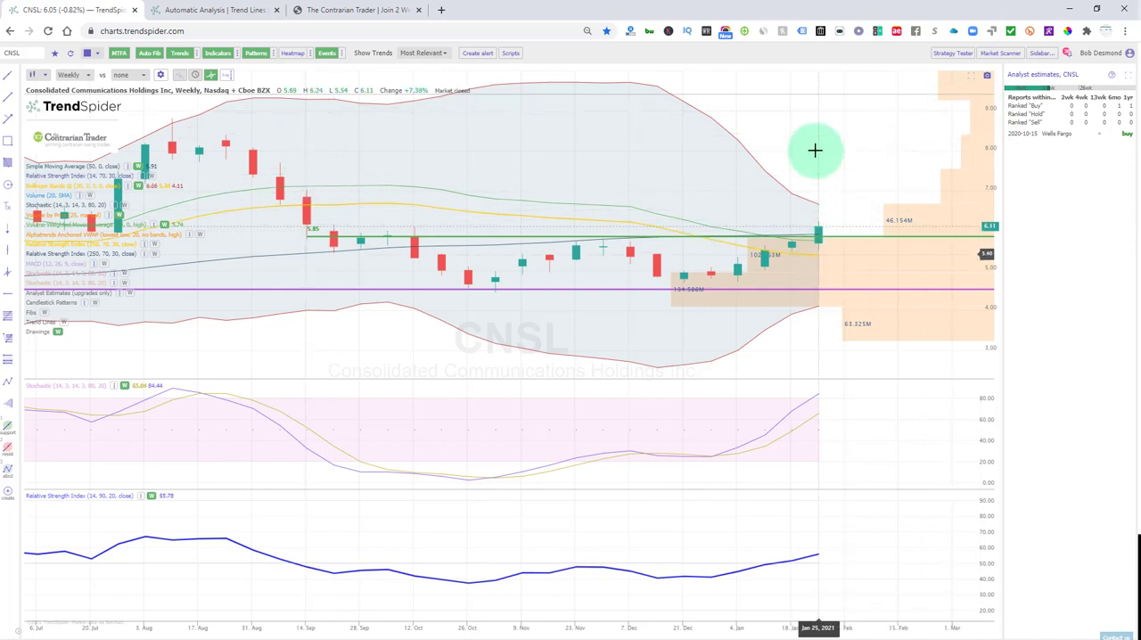
mouse_move(834, 235)
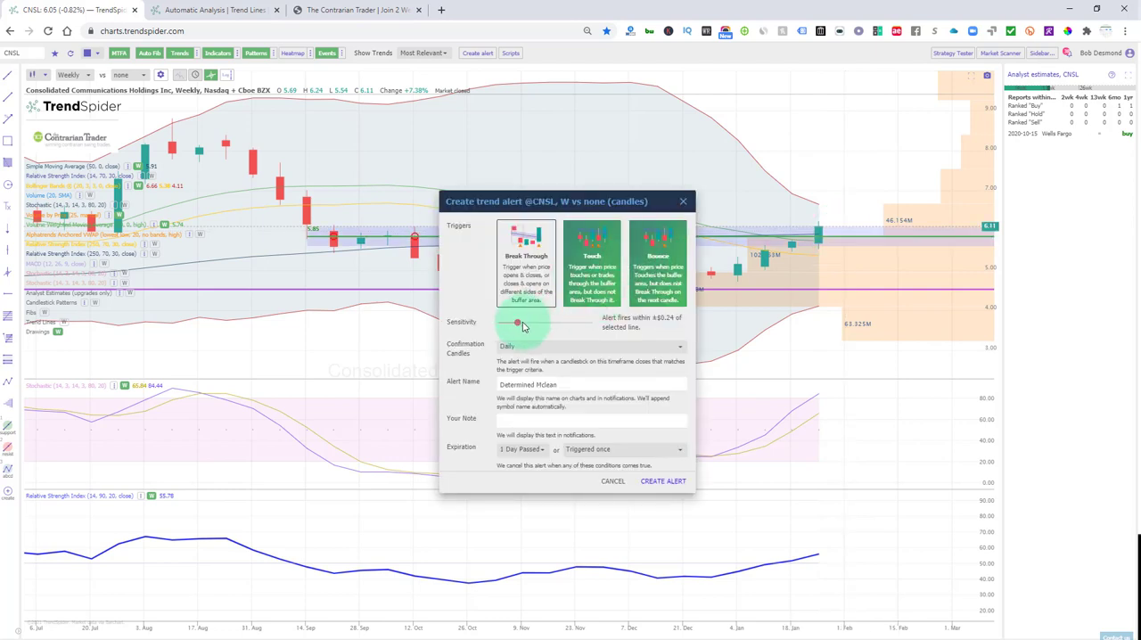
- Lower the break-through alert's sensitivity to its minimum so it fires only on exact line hits
click(592, 346)
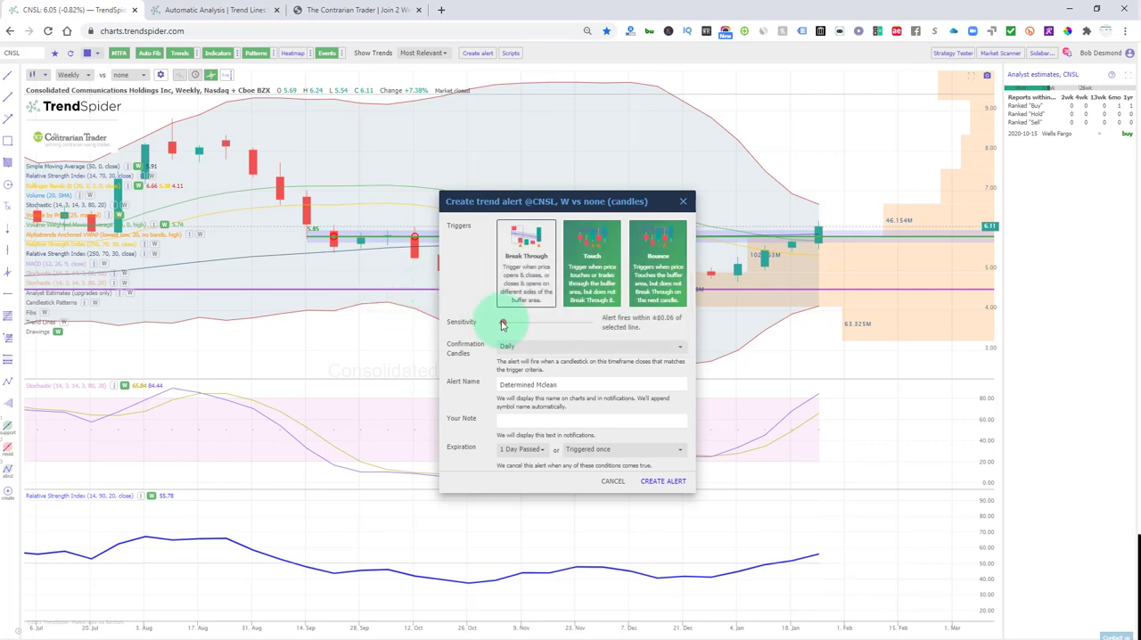
click(503, 322)
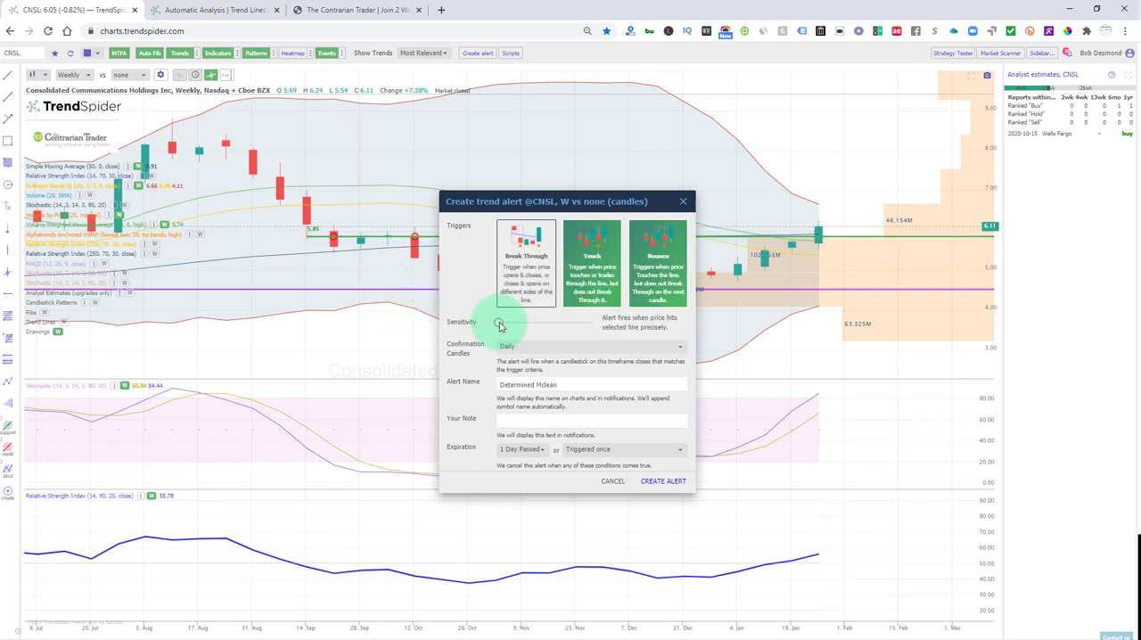
click(501, 322)
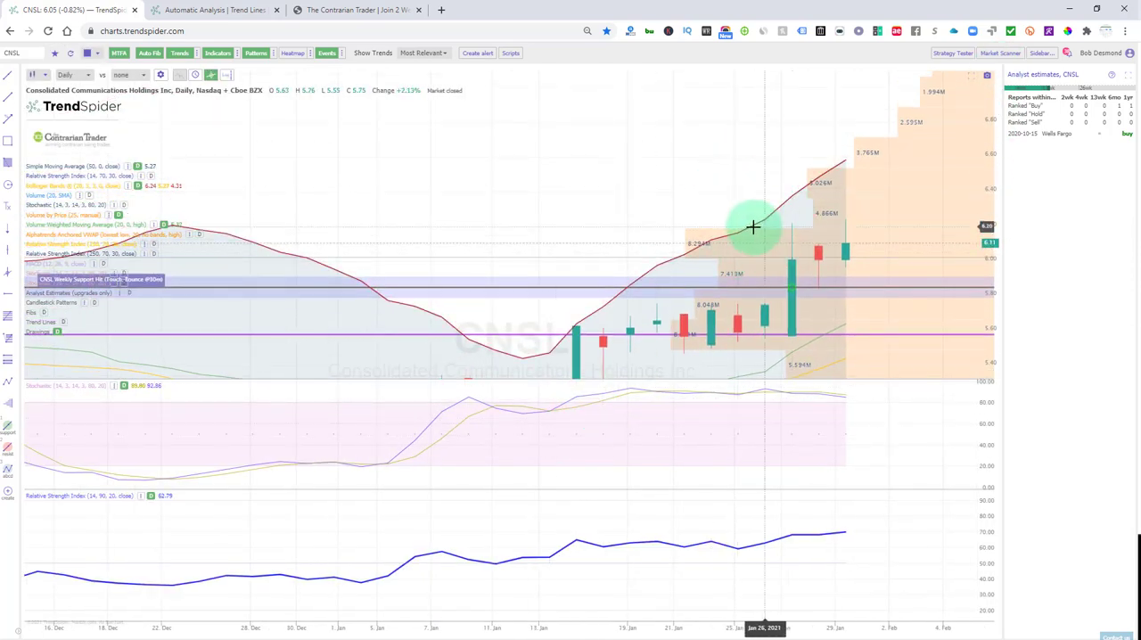
mouse_move(464, 224)
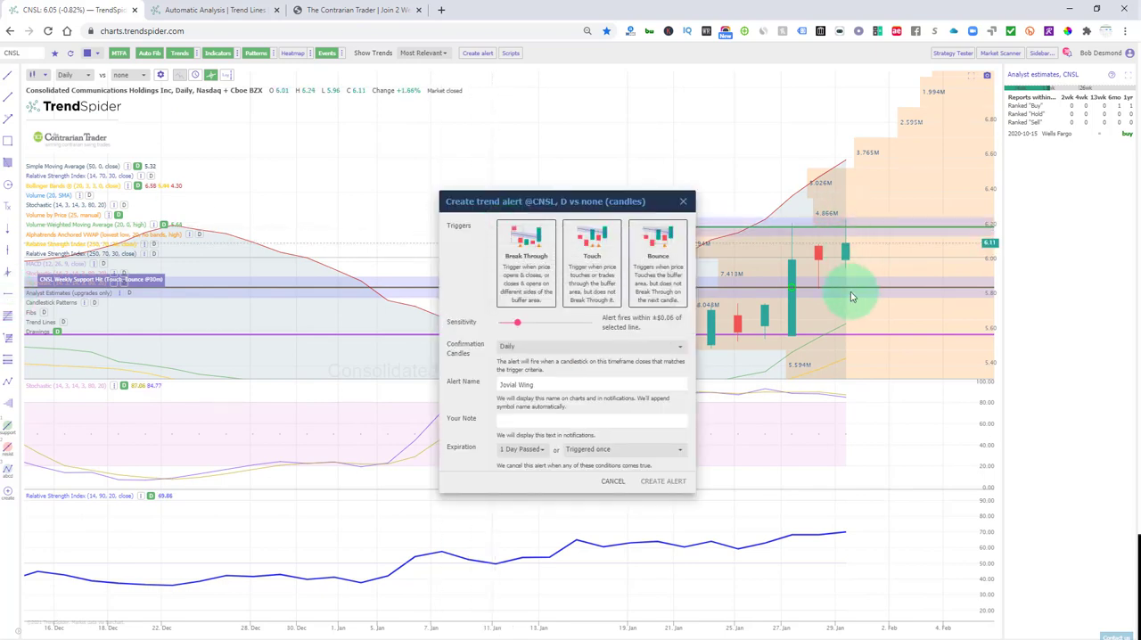
- Choose the Break Through trigger for the daily CNSL line alert and adjust its sensitivity
click(524, 259)
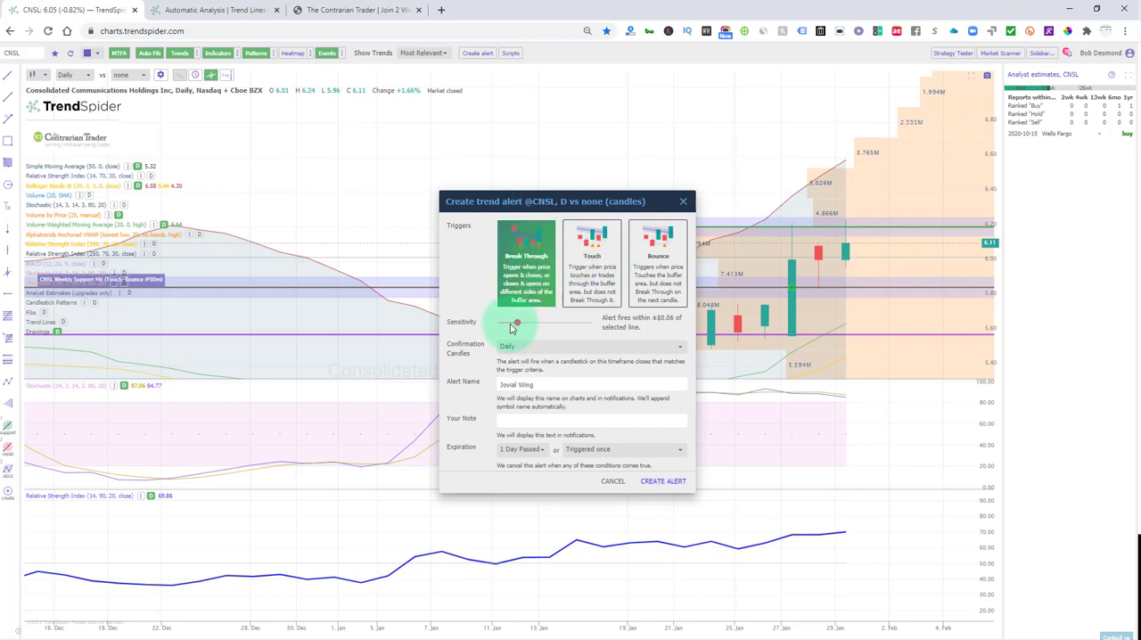
click(592, 346)
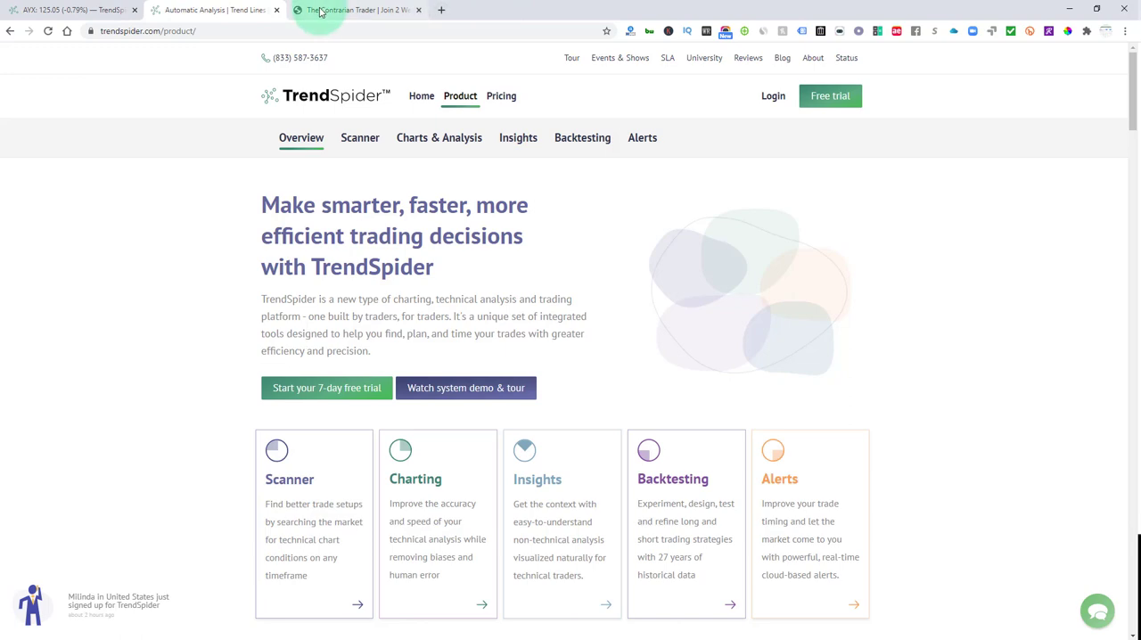
- Show The Contrarian Trader plans billed yearly: Titanium $34.95, Silver $48.95, Gold $67.90
click(356, 11)
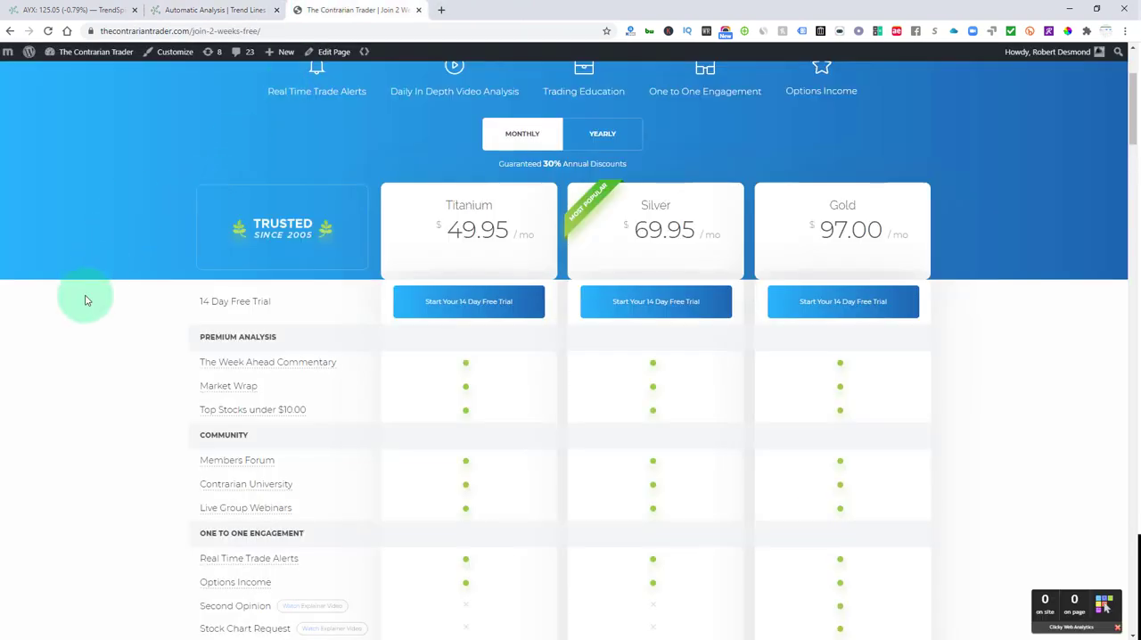
scroll(up, 3)
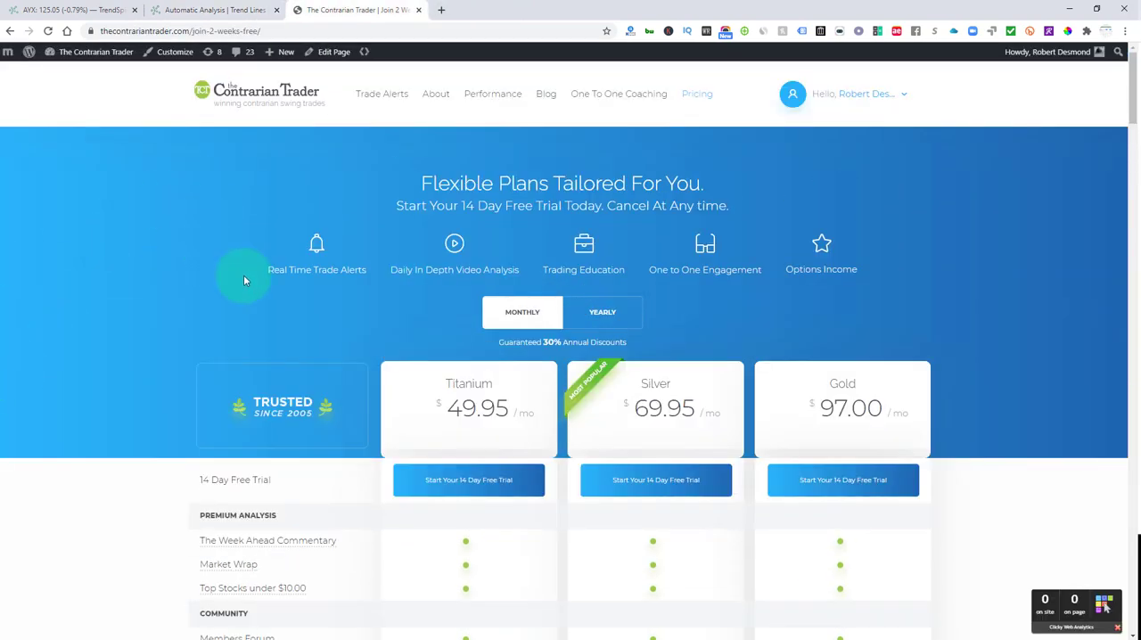
mouse_move(481, 271)
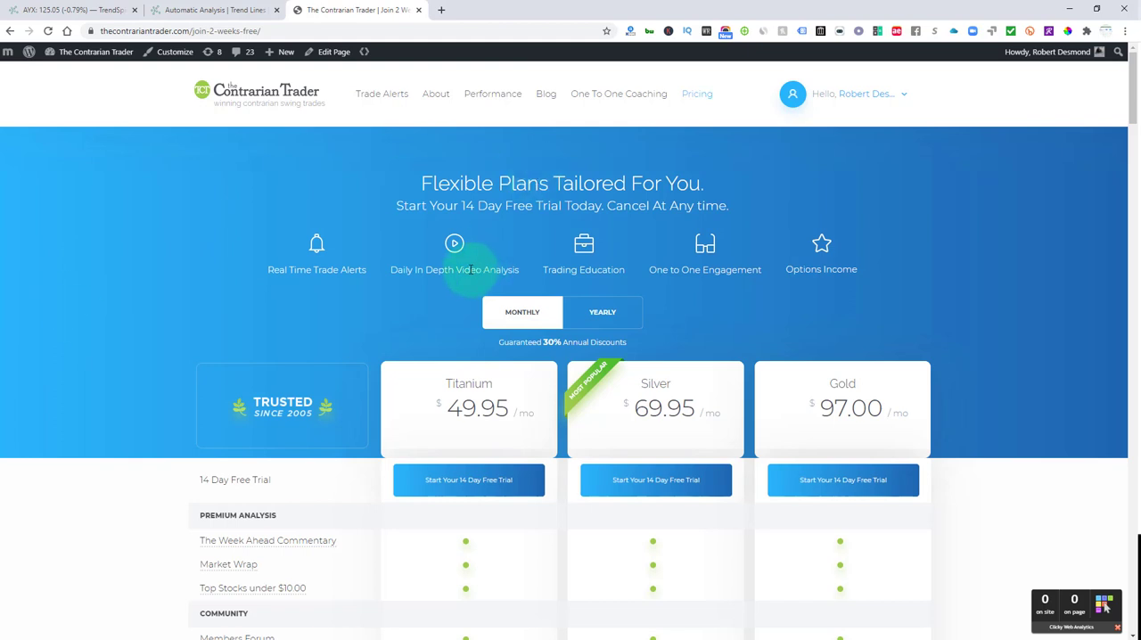
click(602, 310)
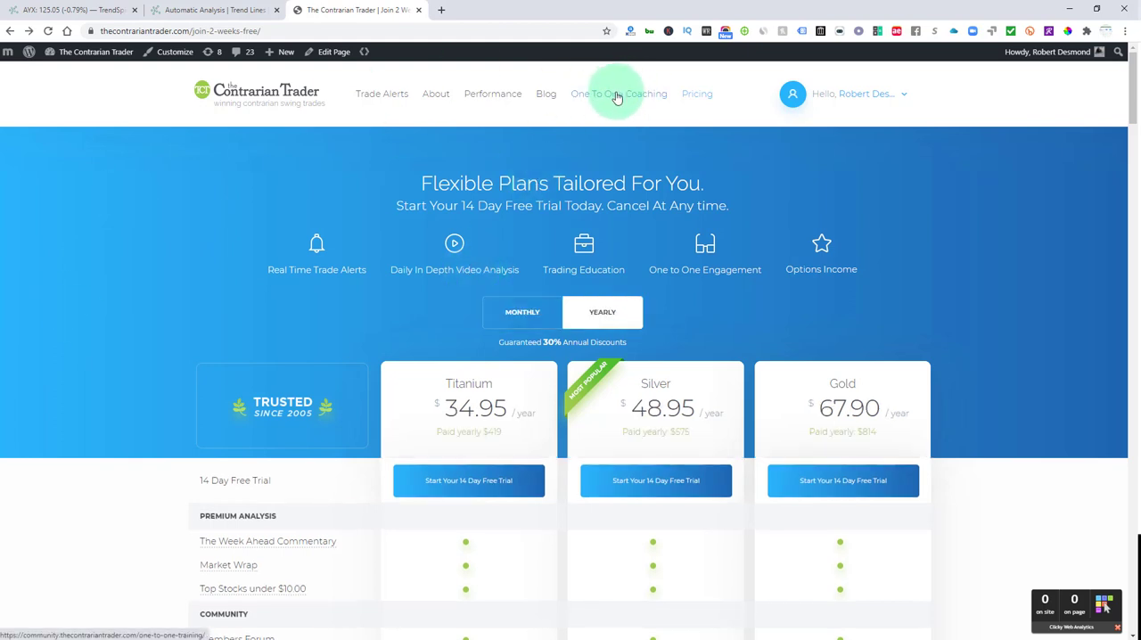
- Go to the One To One Coaching page from the site menu
click(619, 94)
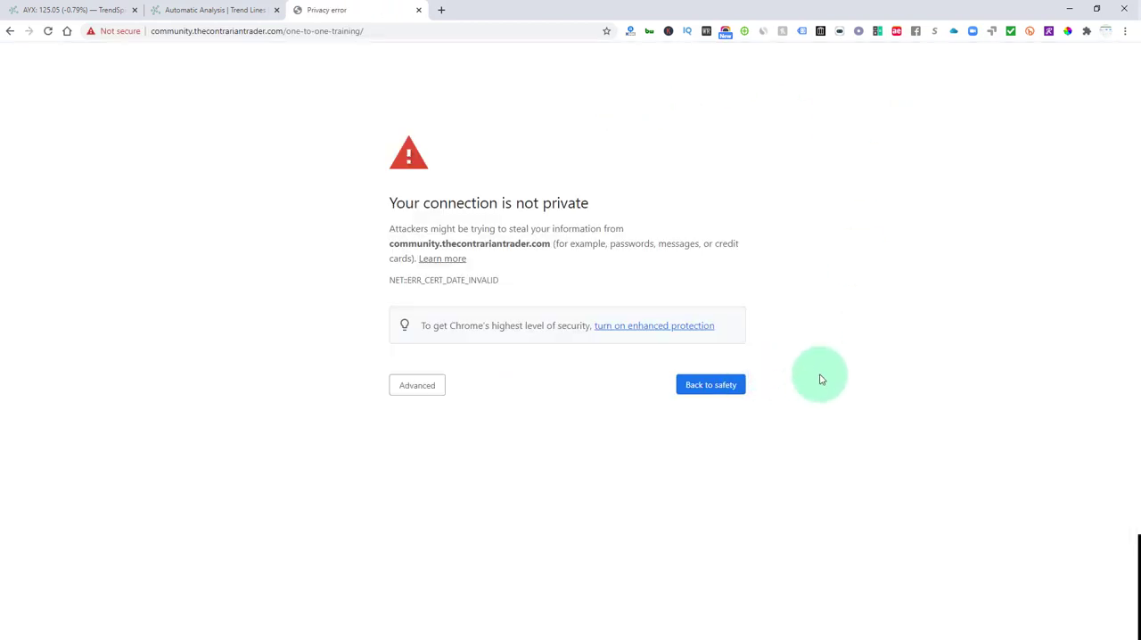
mouse_move(680, 324)
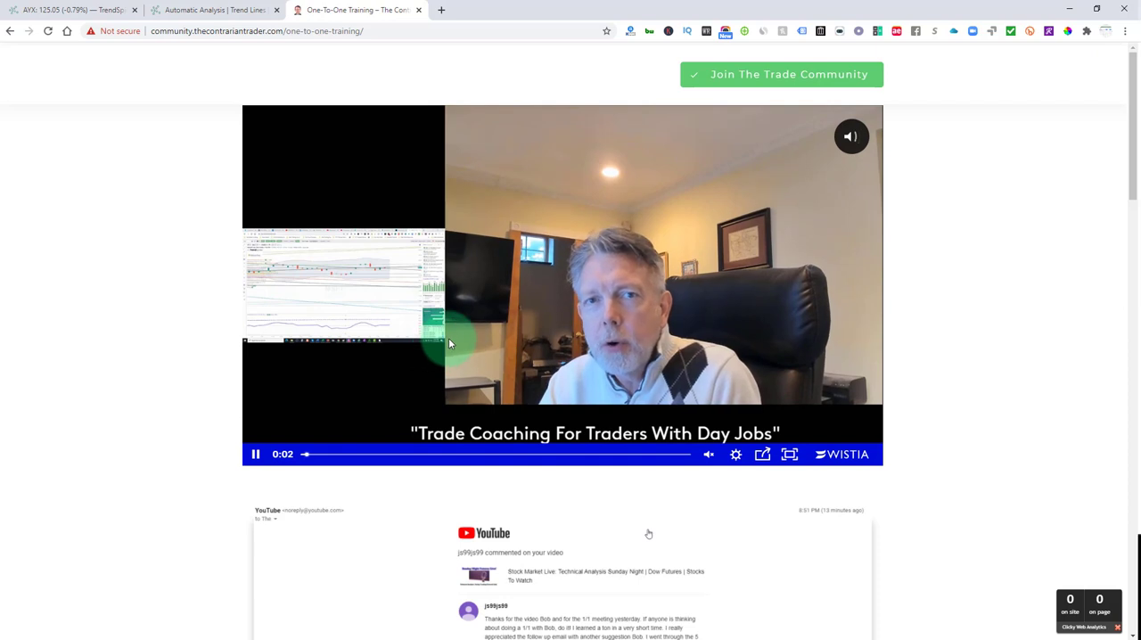
mouse_move(193, 80)
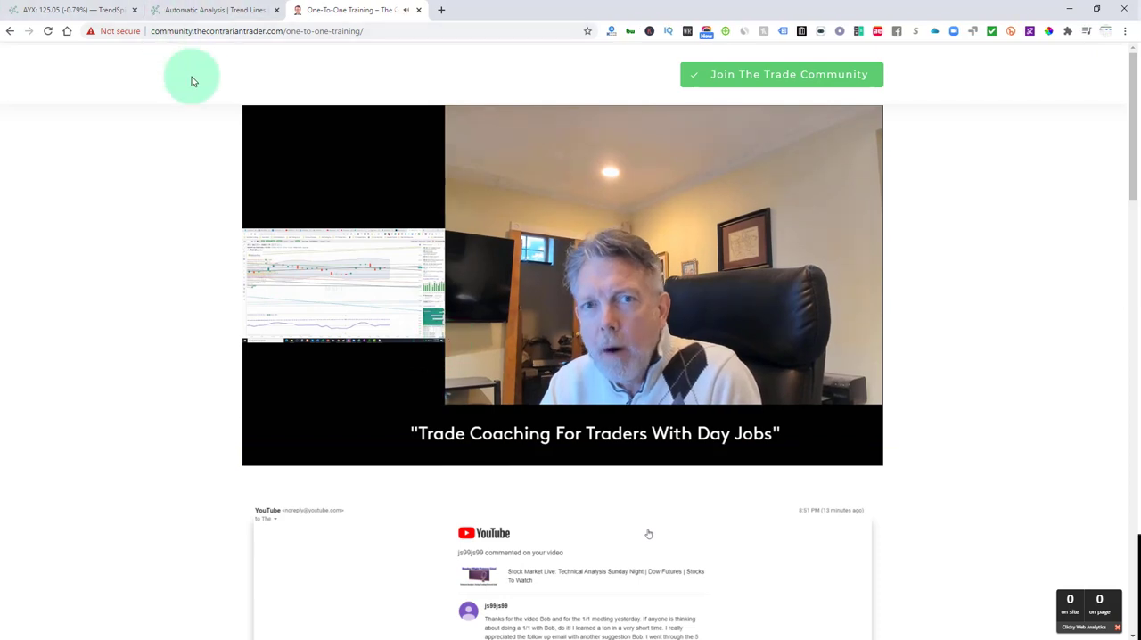